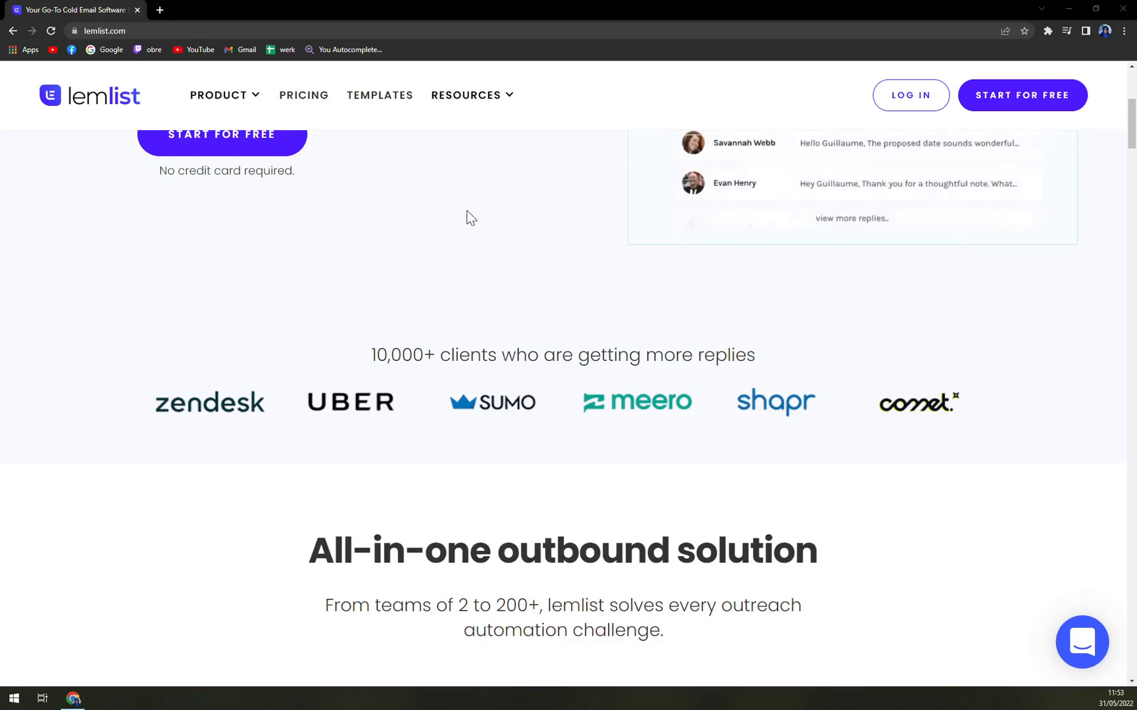
Browse the lemlist homepage and go to the plans and pricing page.
scroll("up", 3)
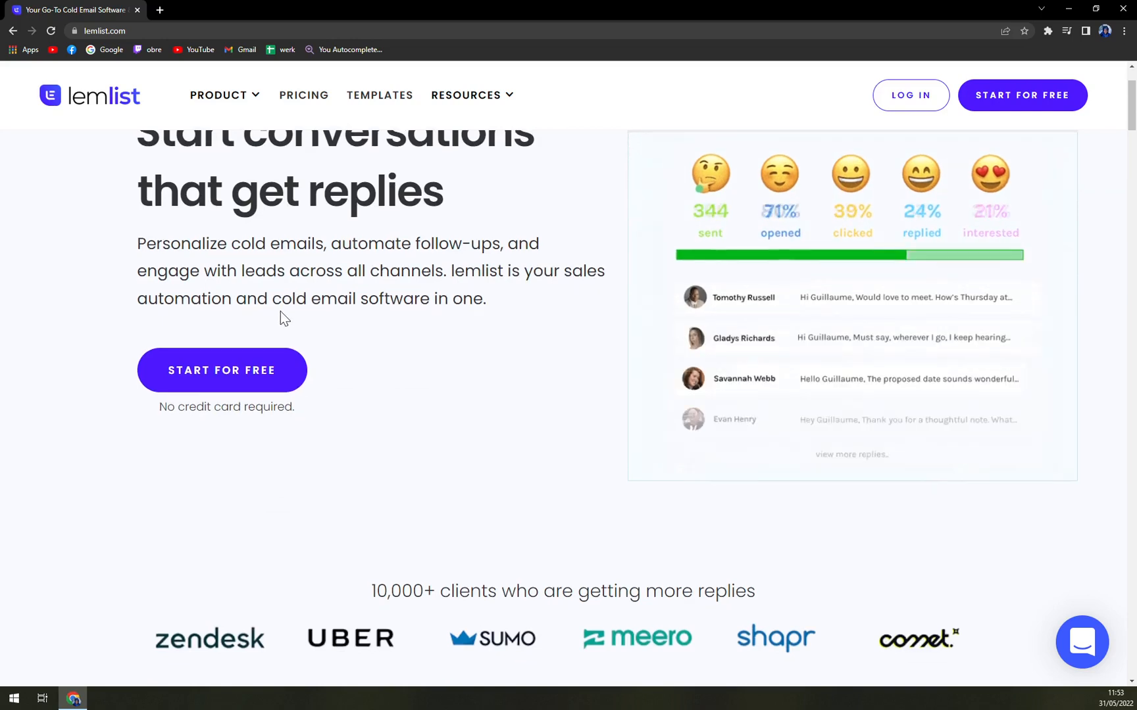
scroll("down", 3)
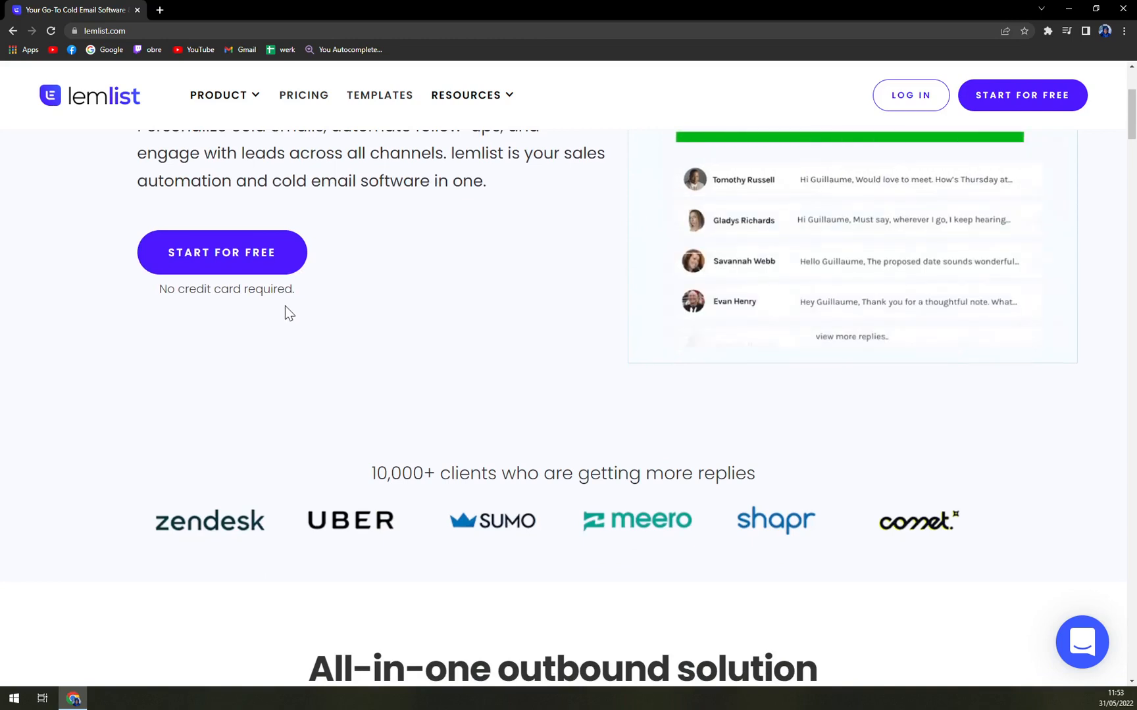
scroll("down", 3)
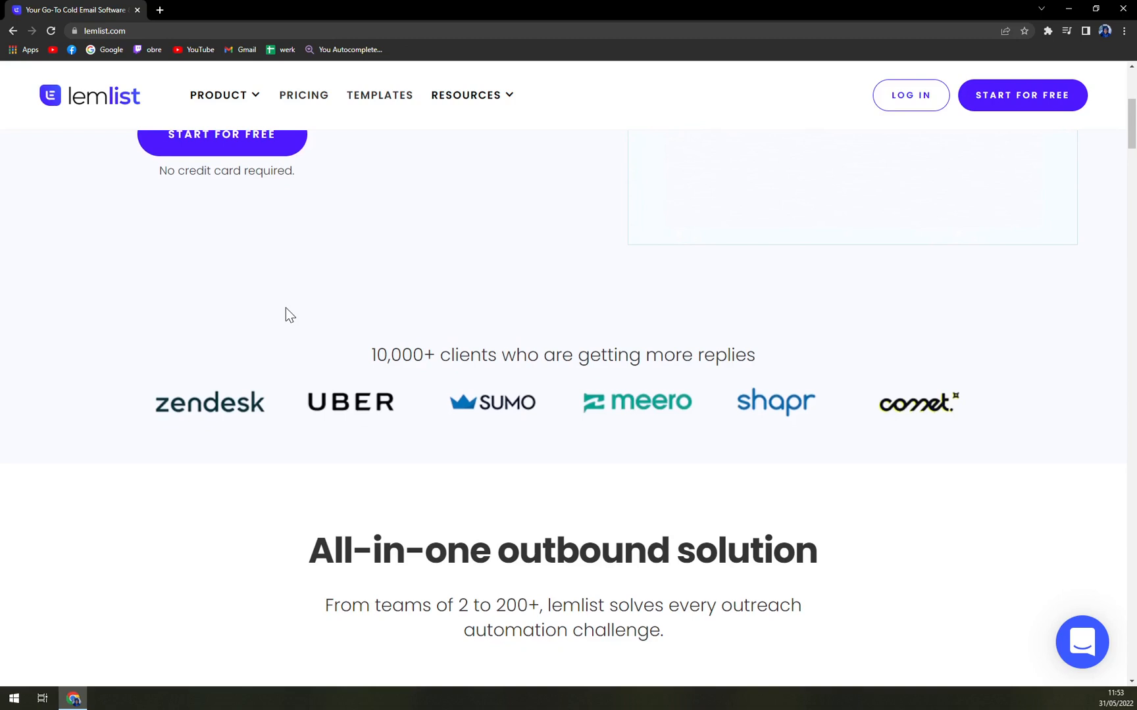
scroll("up", 3)
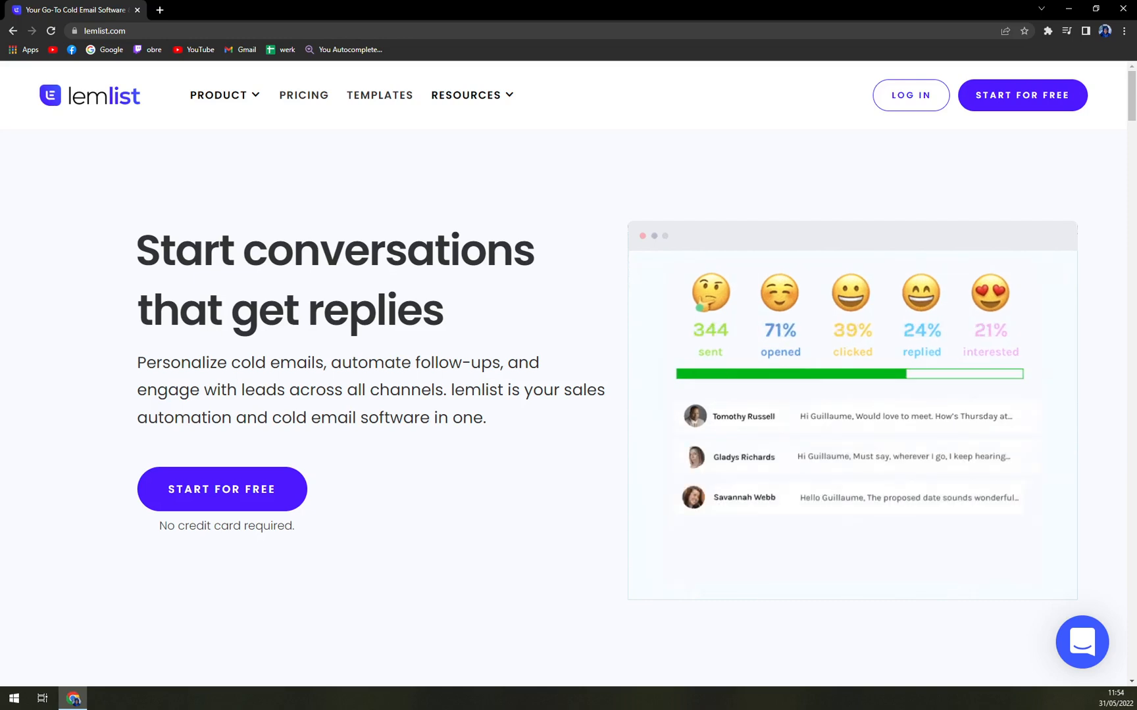
left_click(303, 95)
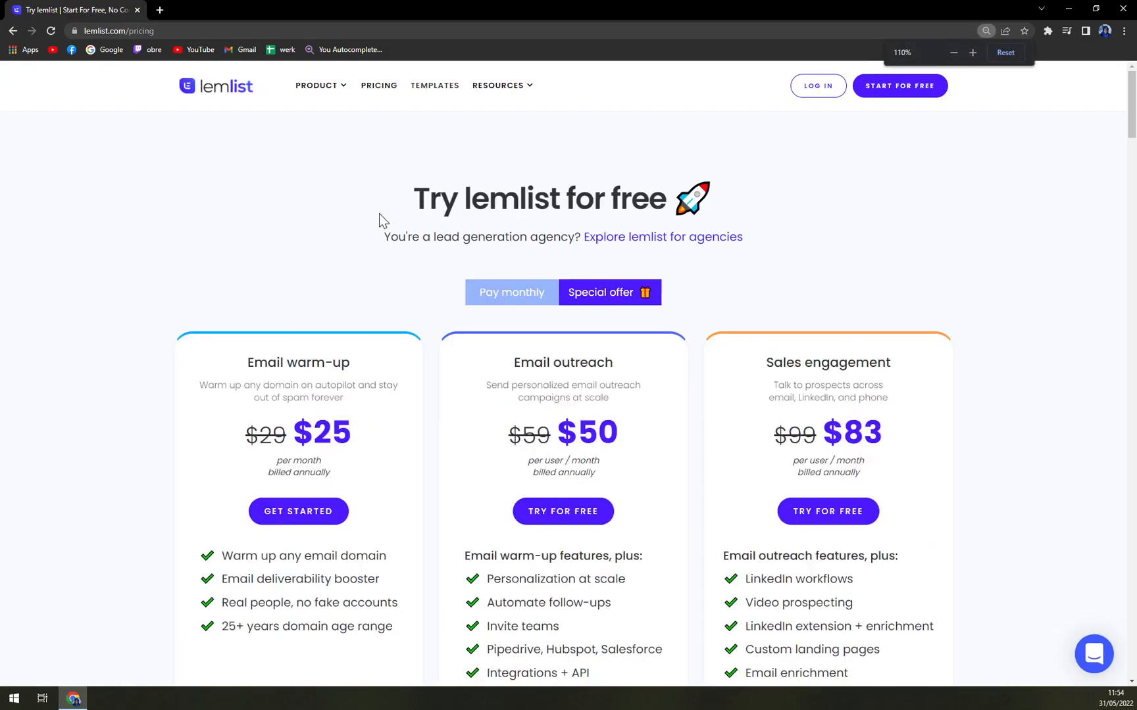
Compare Pay monthly prices against the Special offer annual prices, ending on Special offer.
left_click(511, 292)
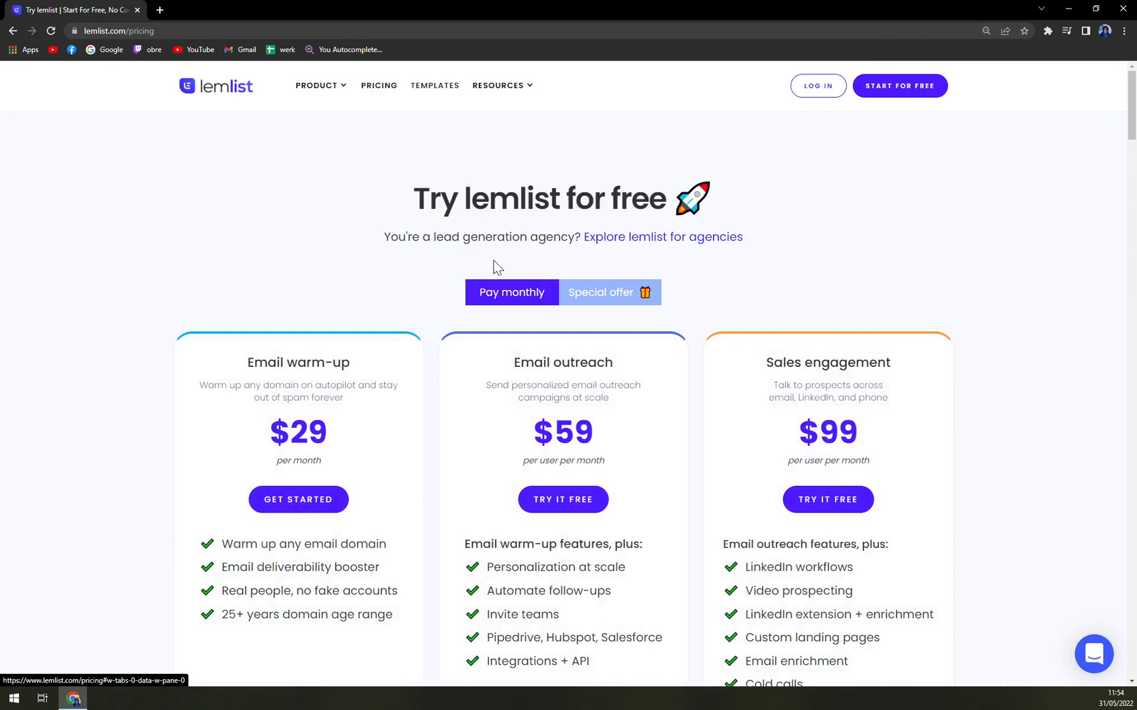
left_click(608, 292)
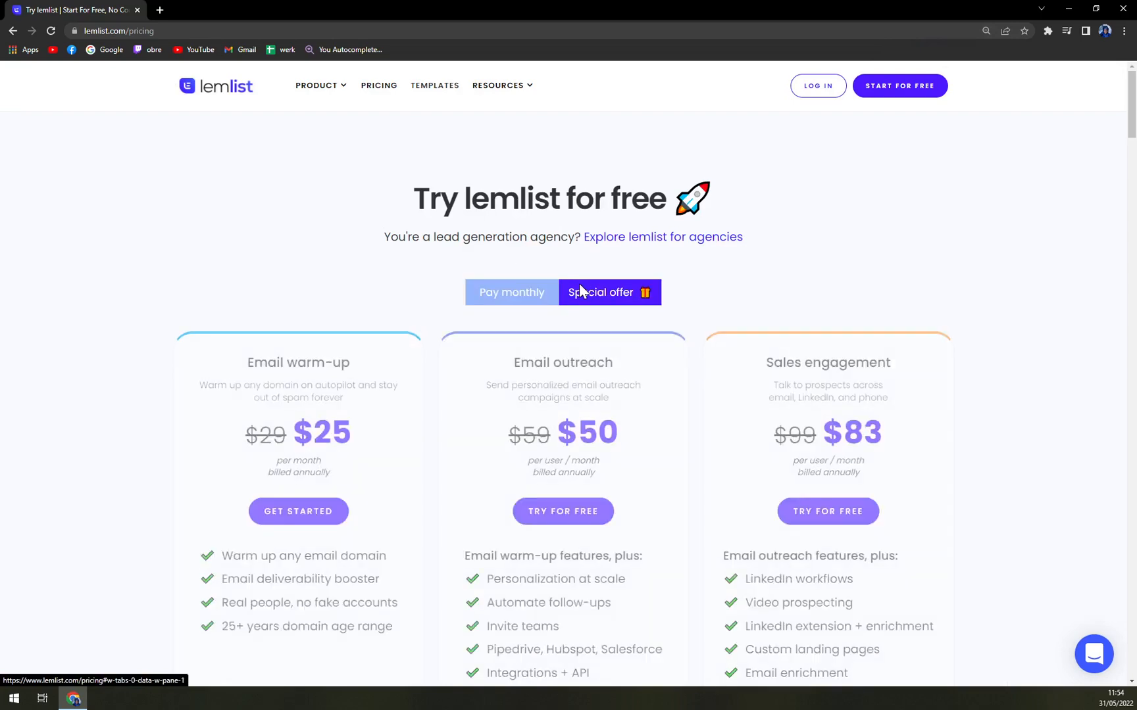
left_click(510, 292)
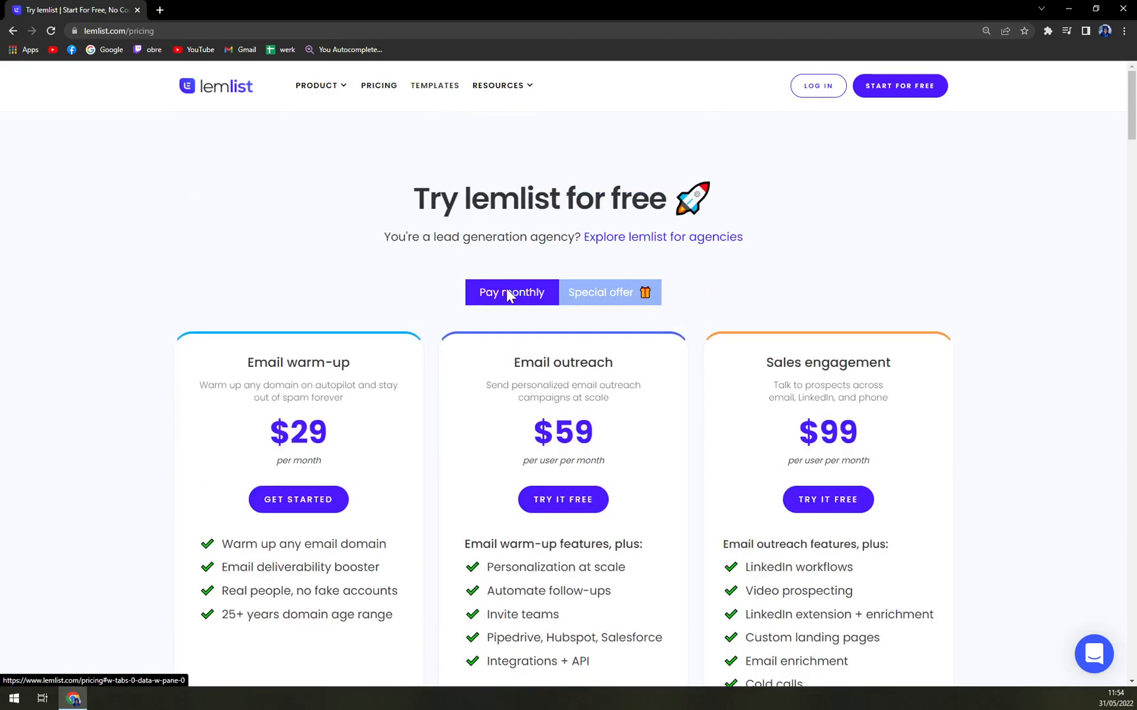
left_click(606, 292)
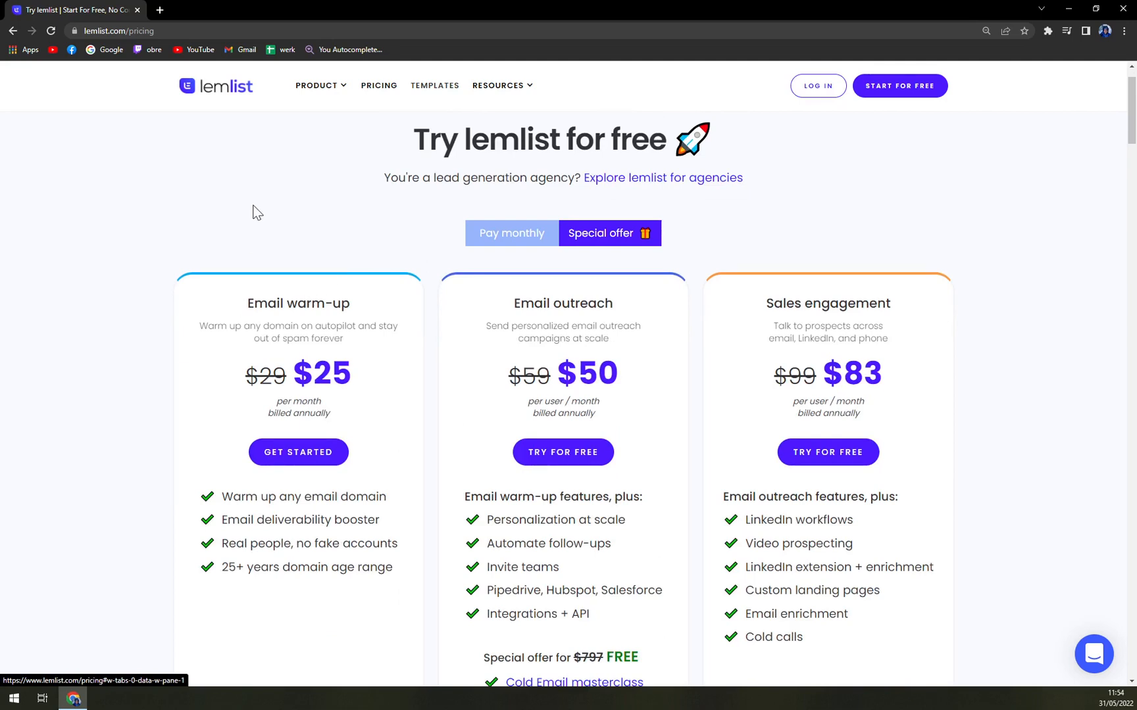
mouse_move(293, 225)
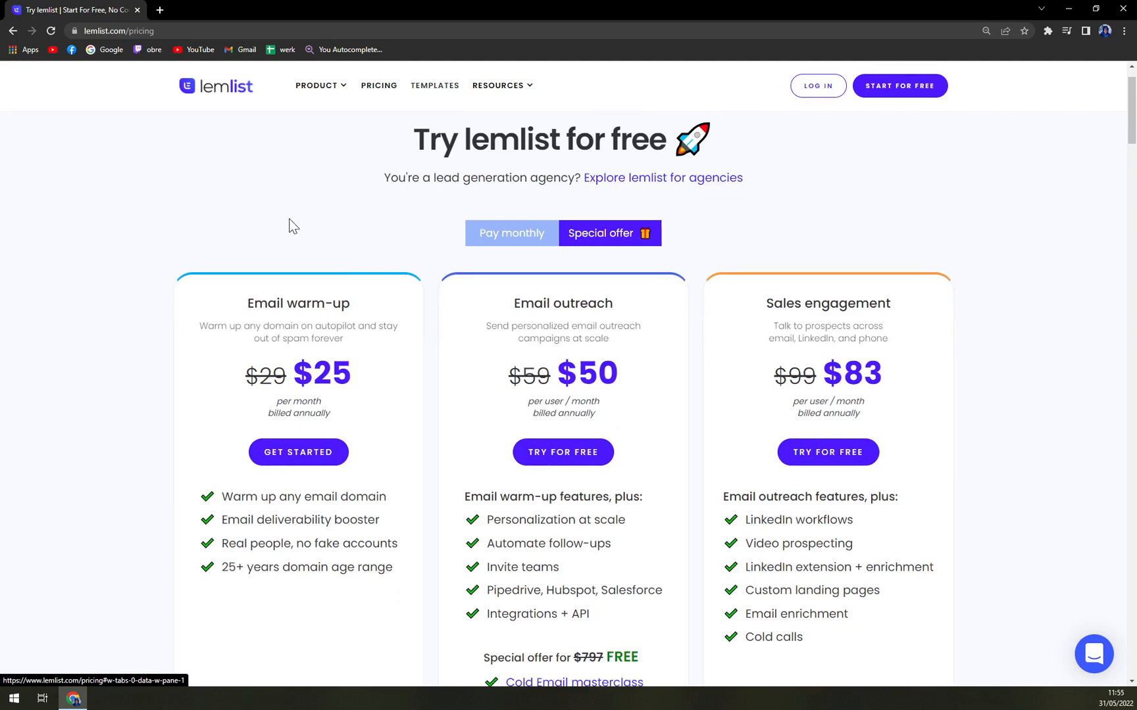
mouse_move(406, 422)
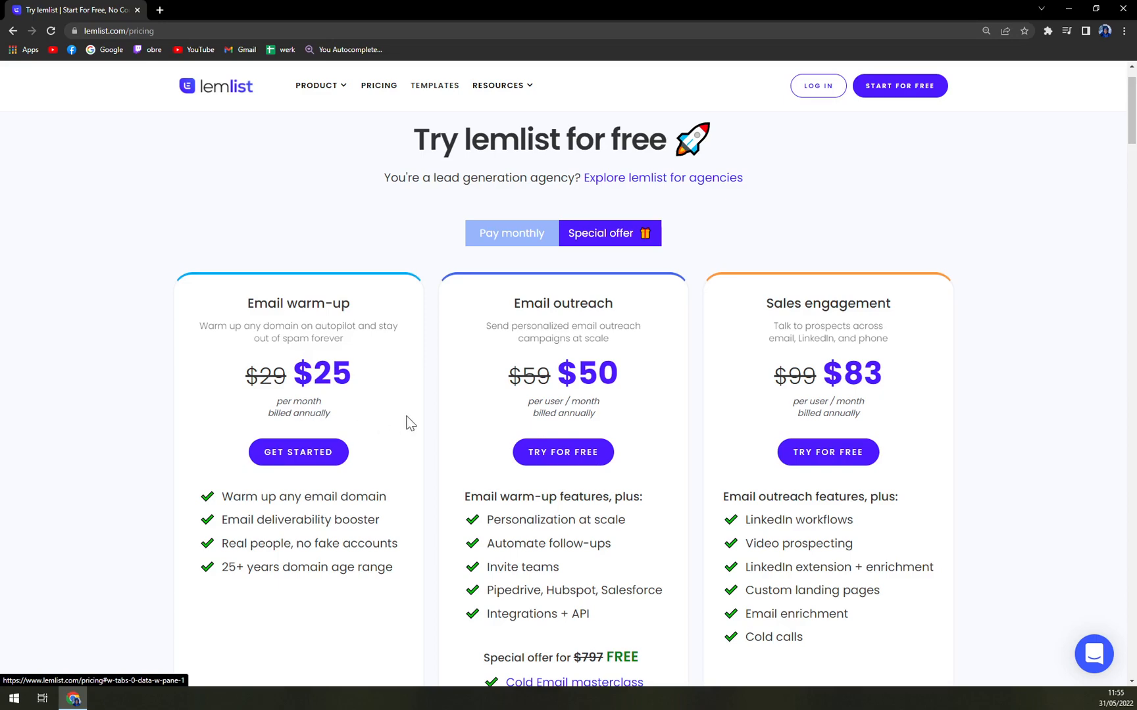
mouse_move(332, 404)
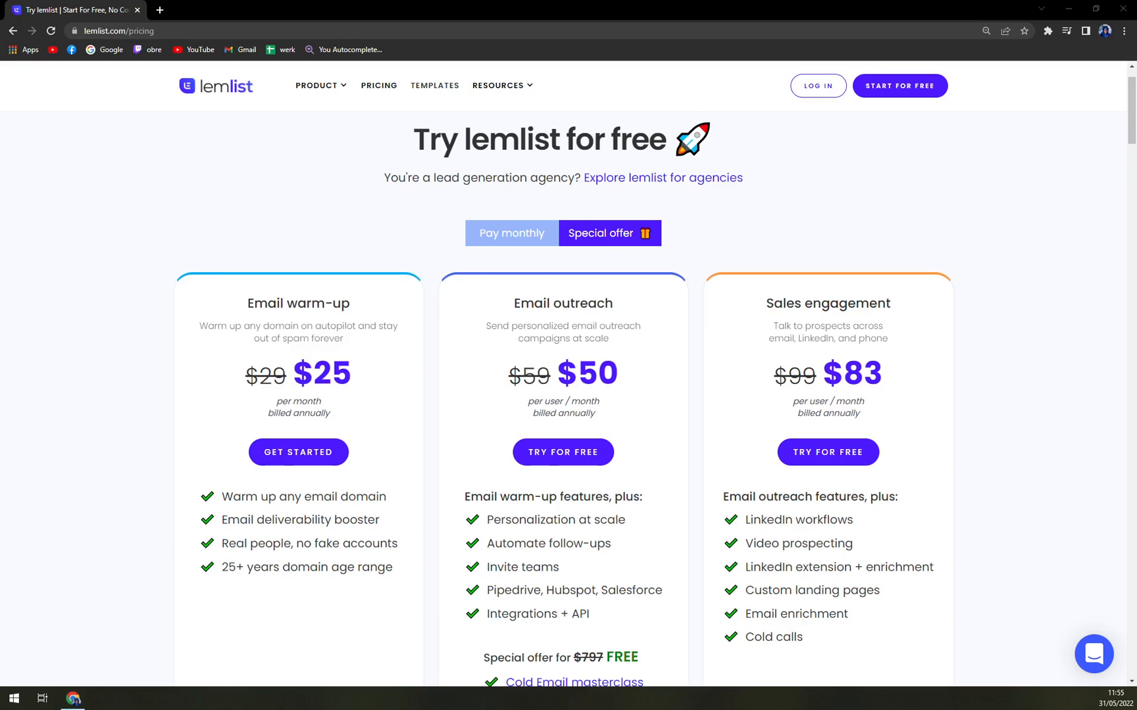
mouse_move(443, 203)
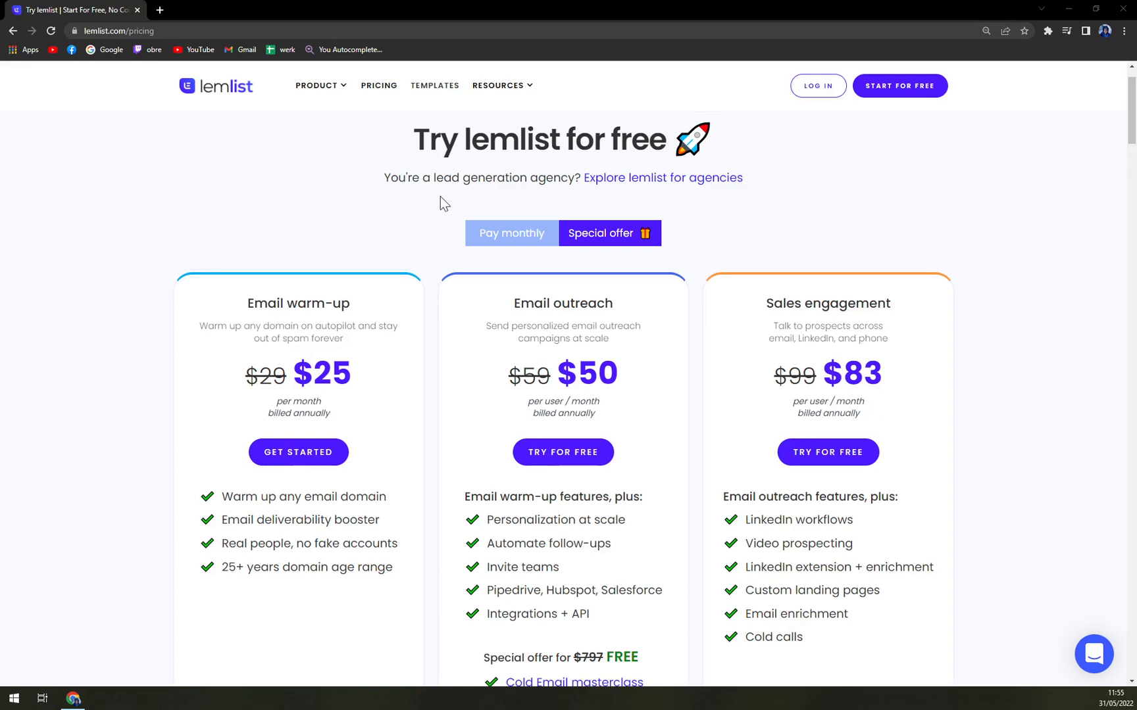
mouse_move(342, 225)
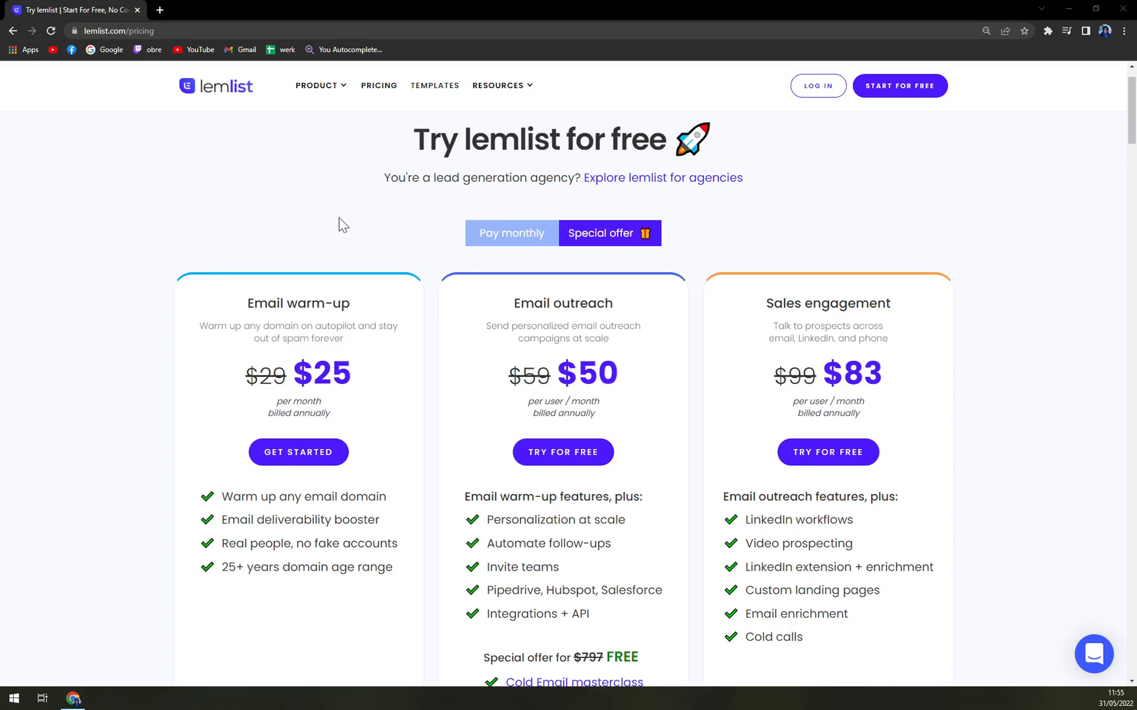
mouse_move(333, 223)
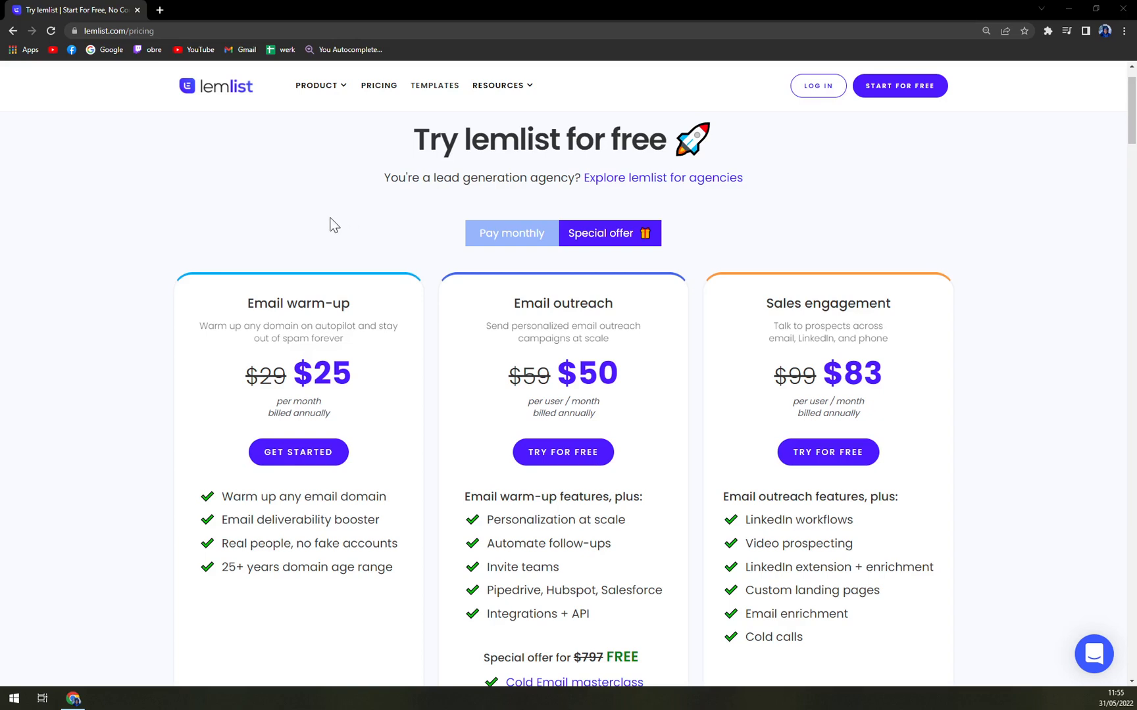
mouse_move(208, 478)
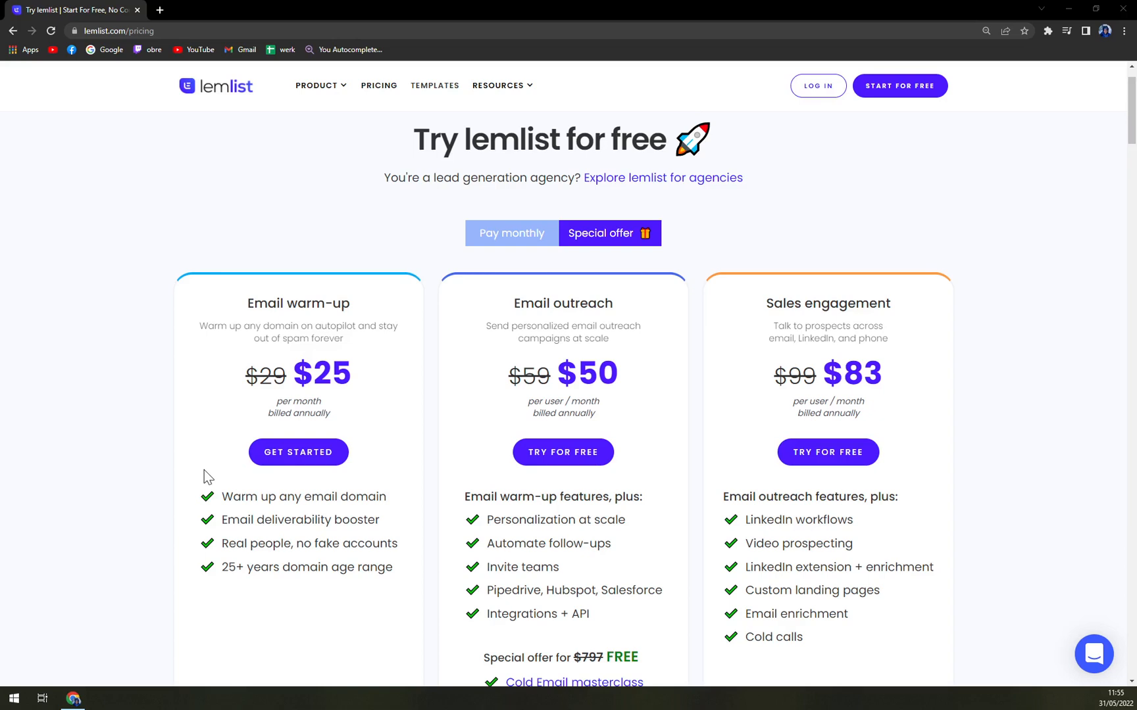
Review the full plan feature comparison table, then return to the lemlist homepage via the logo.
scroll("down", 3)
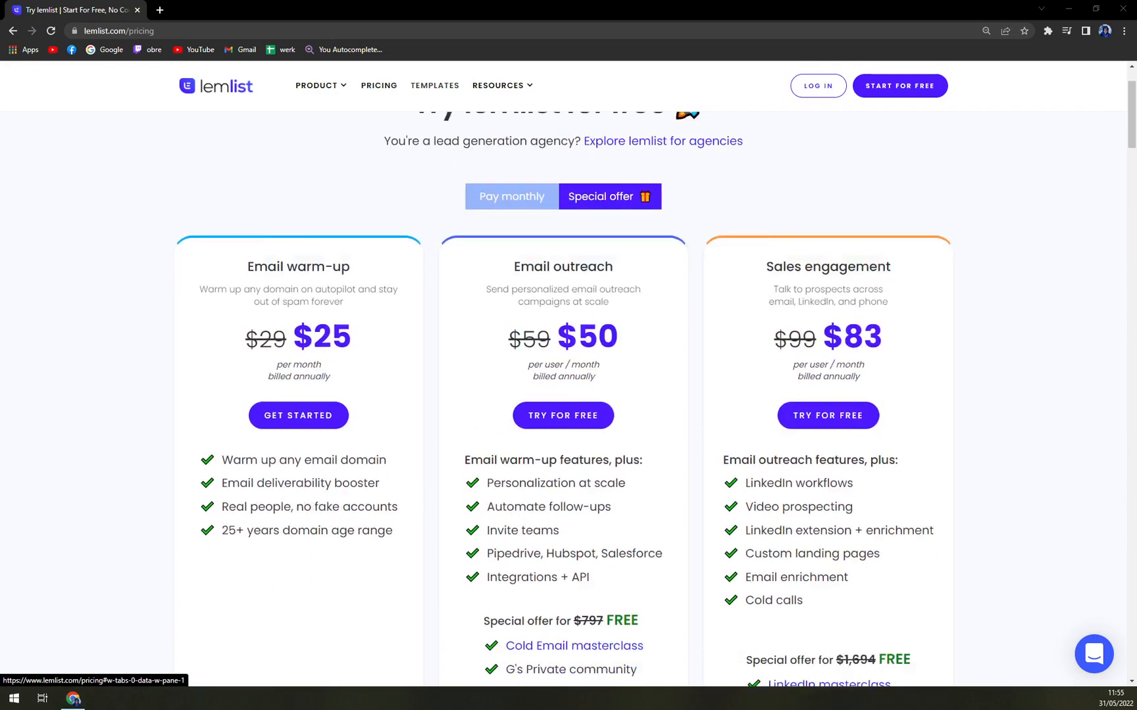
scroll("down", 3)
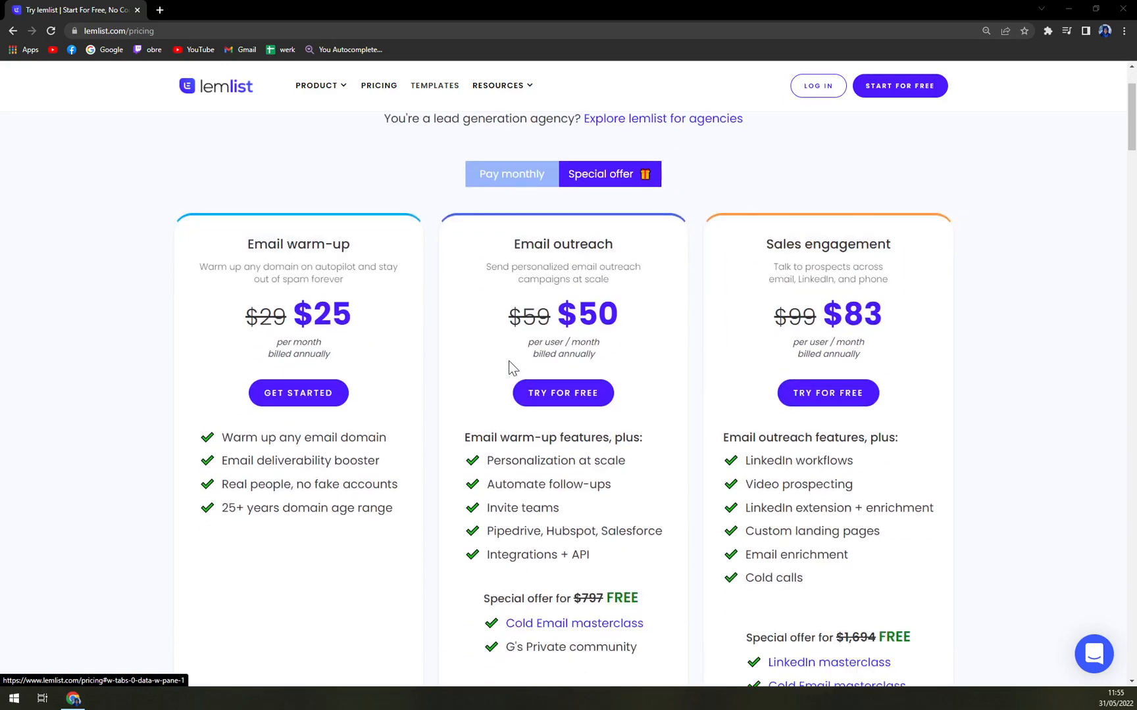
scroll("down", 3)
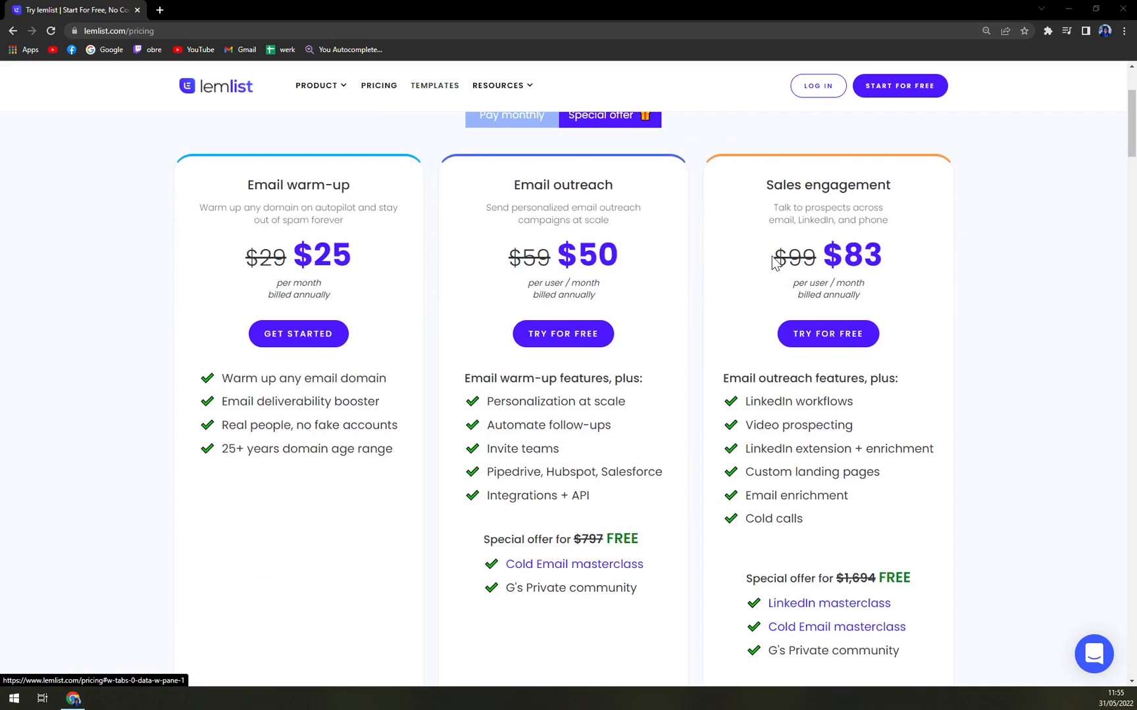
mouse_move(666, 266)
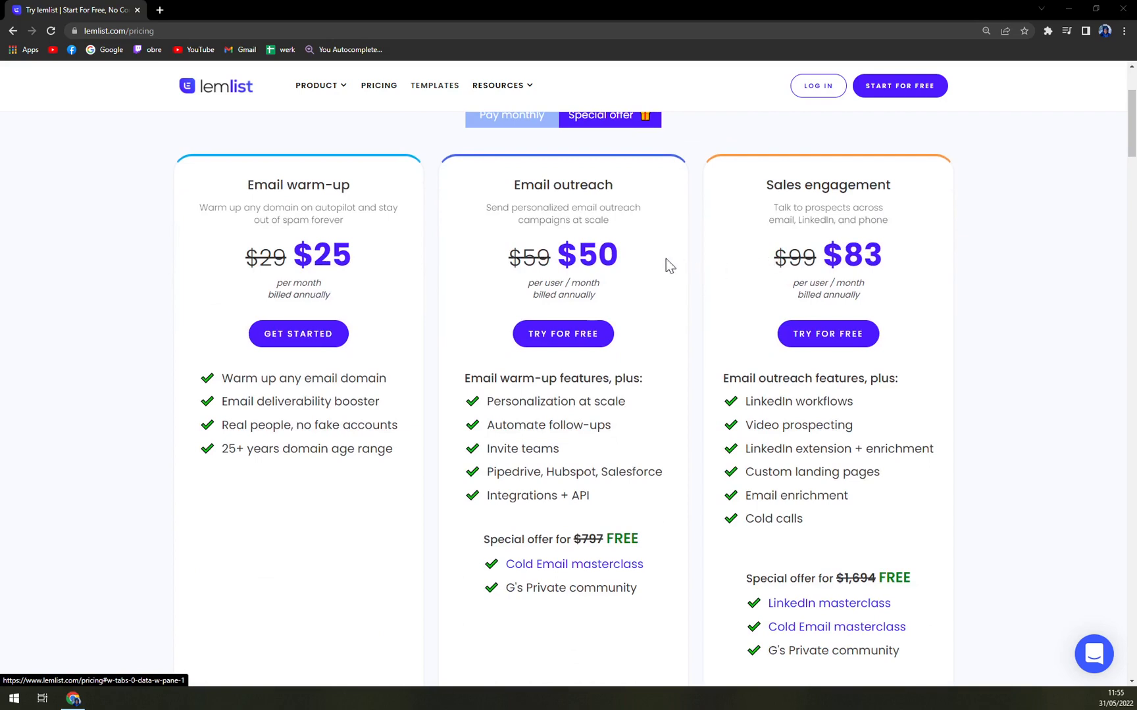
scroll("down", 3)
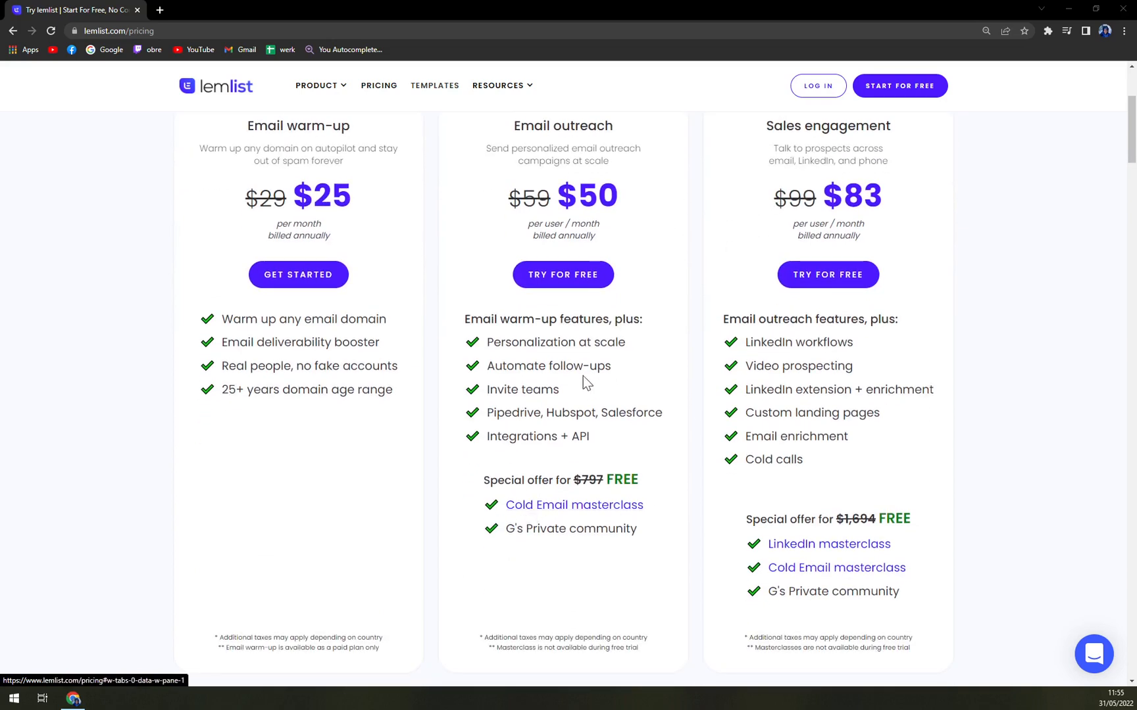
left_click_drag(484, 478, 613, 479)
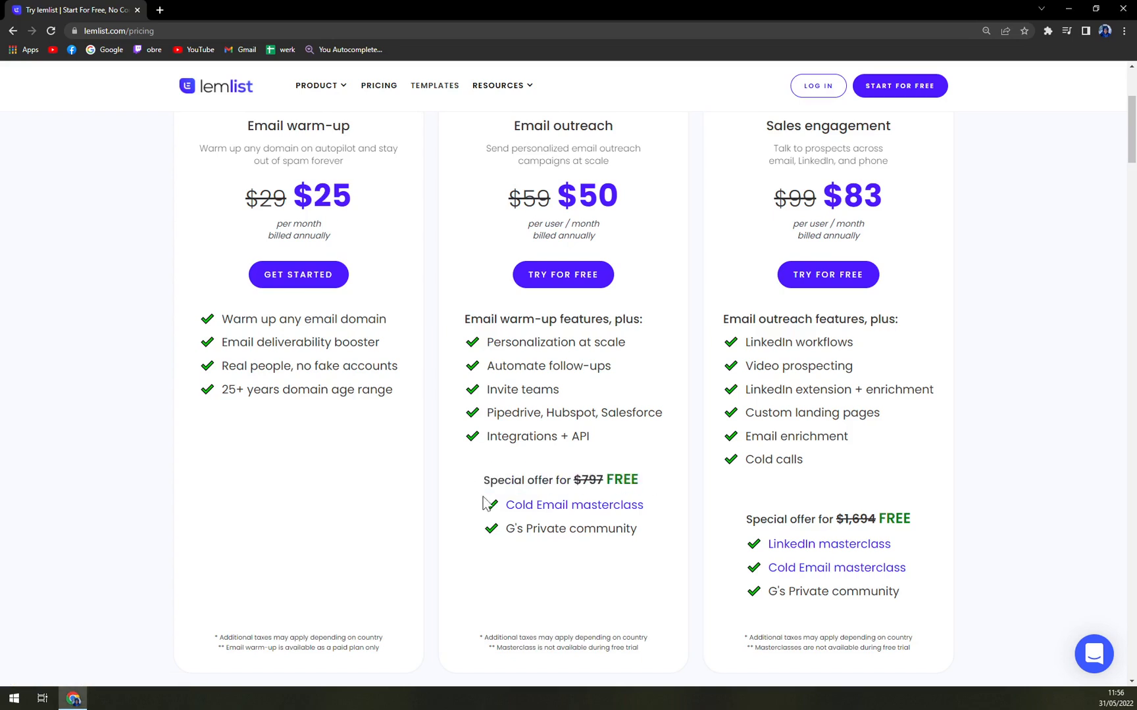
mouse_move(487, 505)
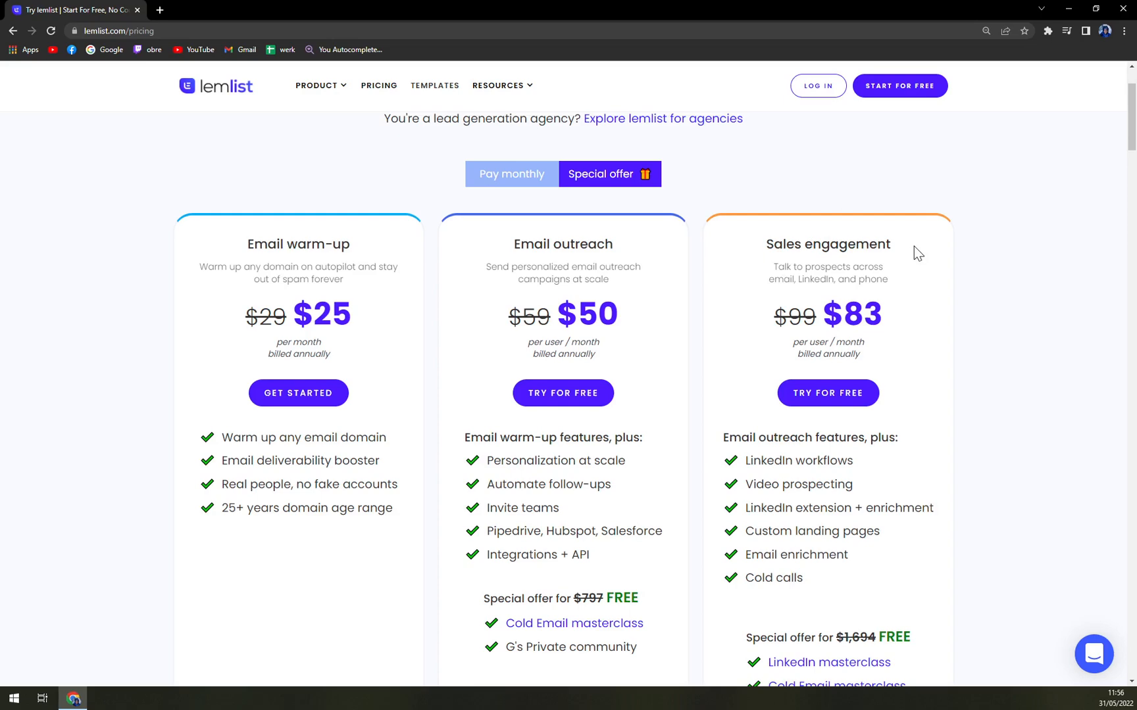
scroll("down", 3)
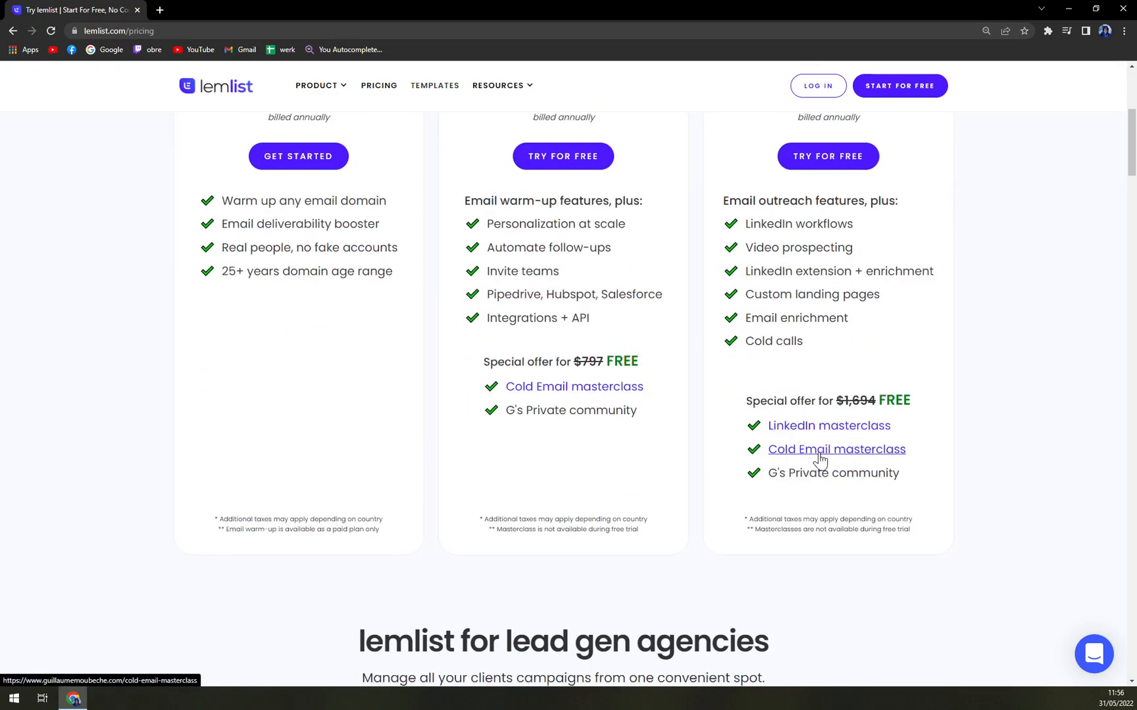
scroll("down", 3)
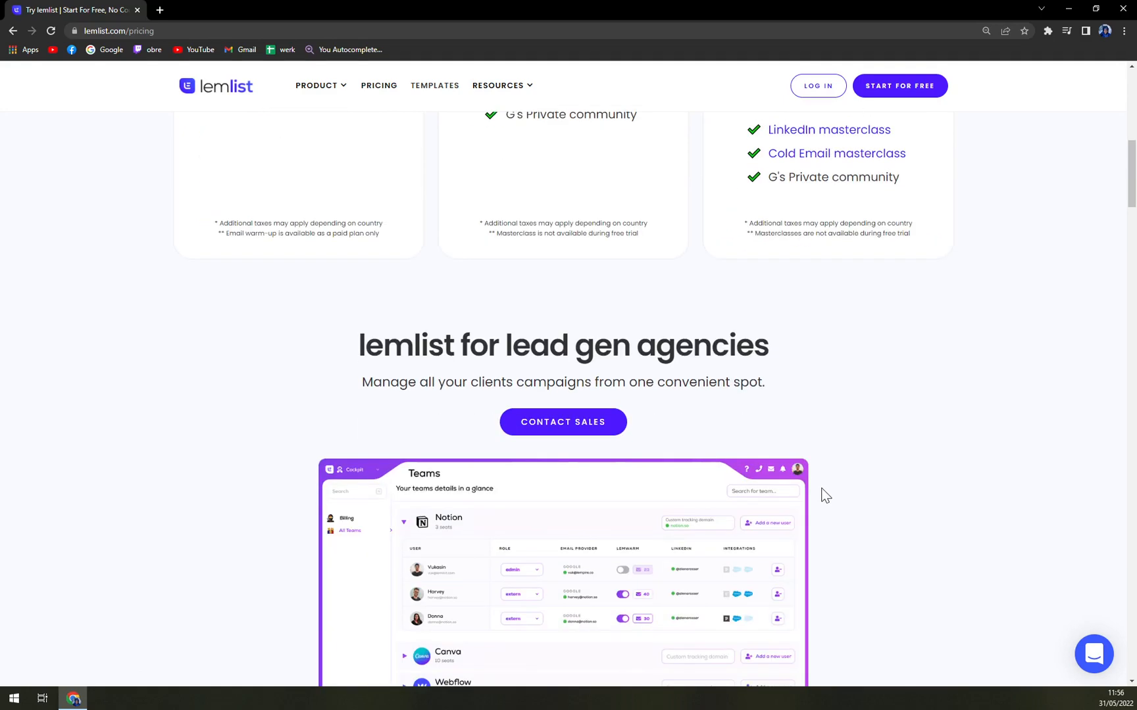
scroll("up", 3)
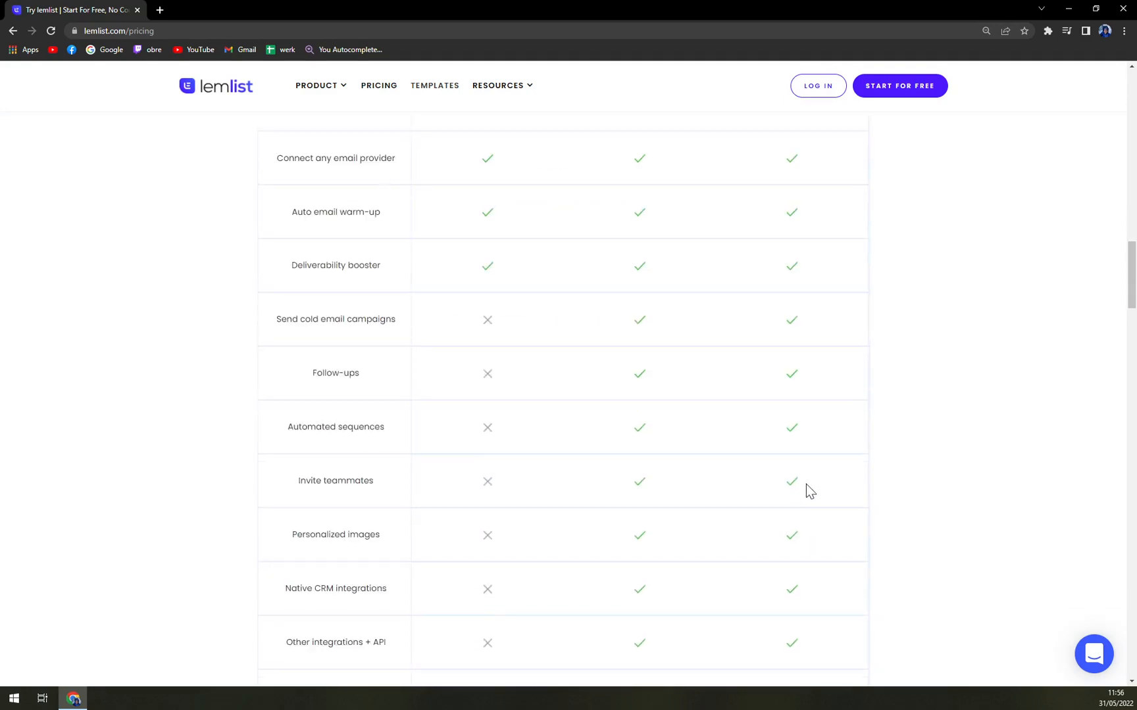
scroll("up", 3)
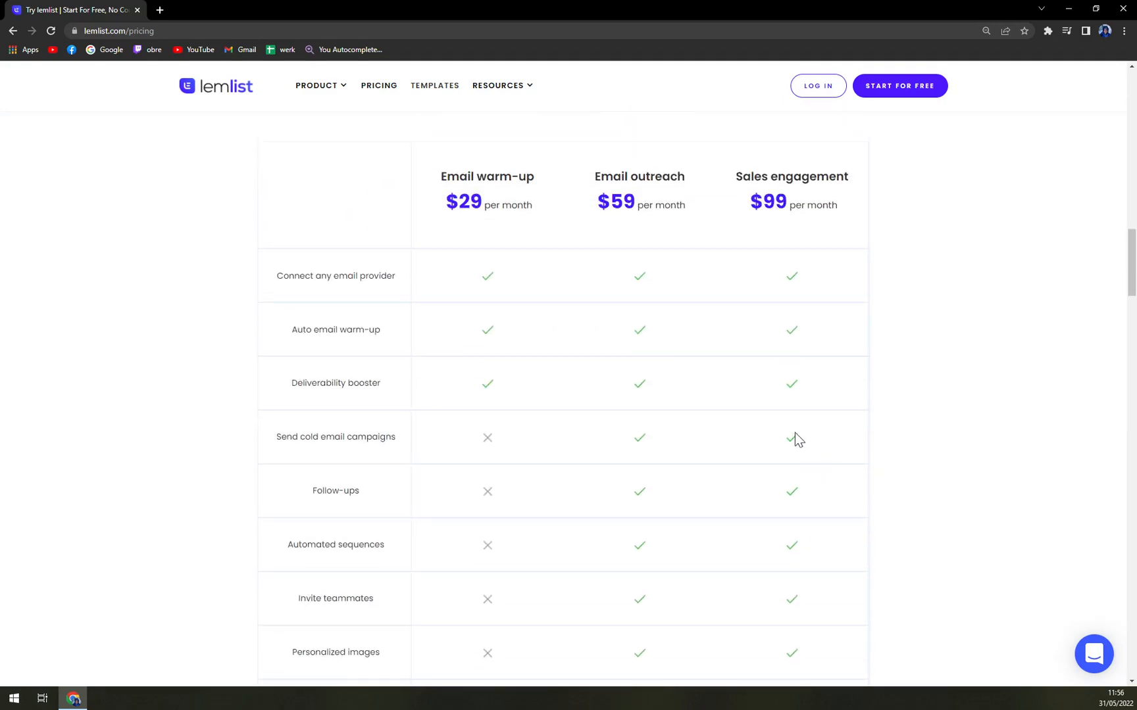
scroll("down", 3)
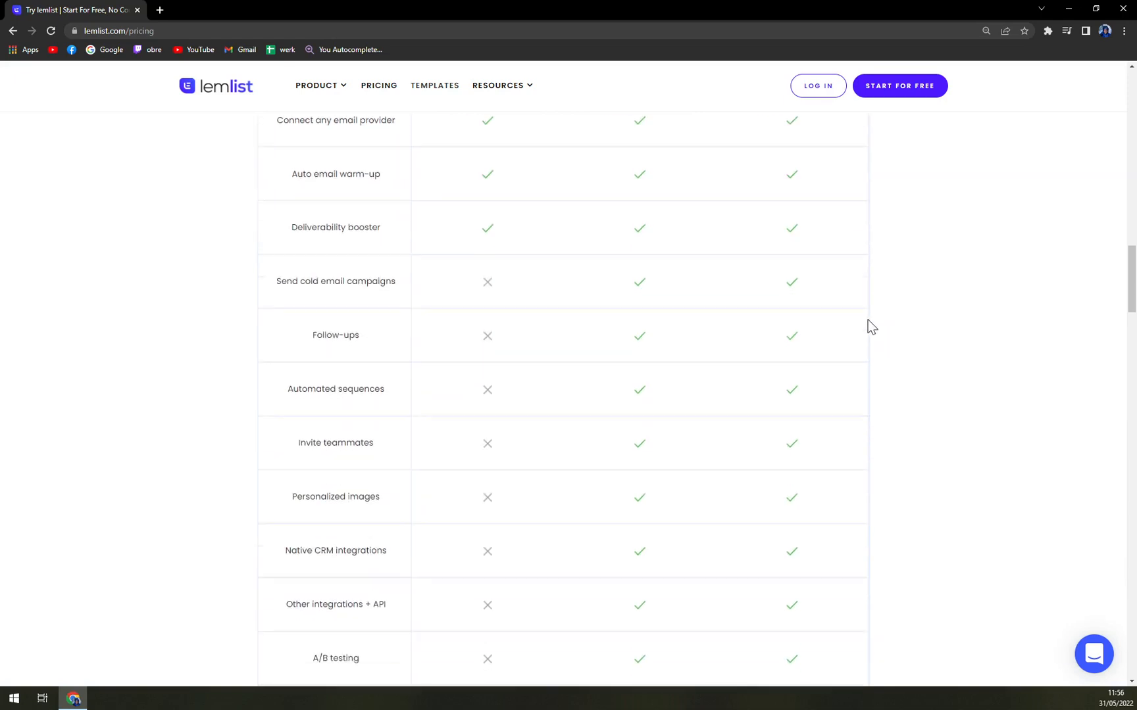
scroll("down", 3)
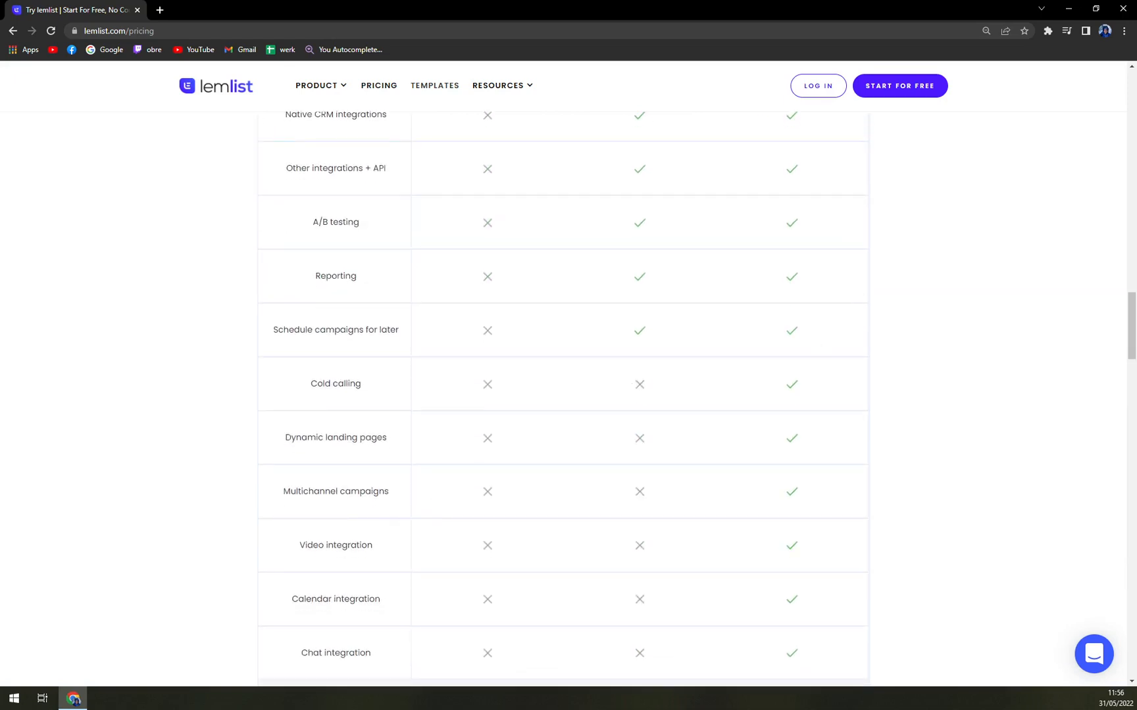
scroll("down", 3)
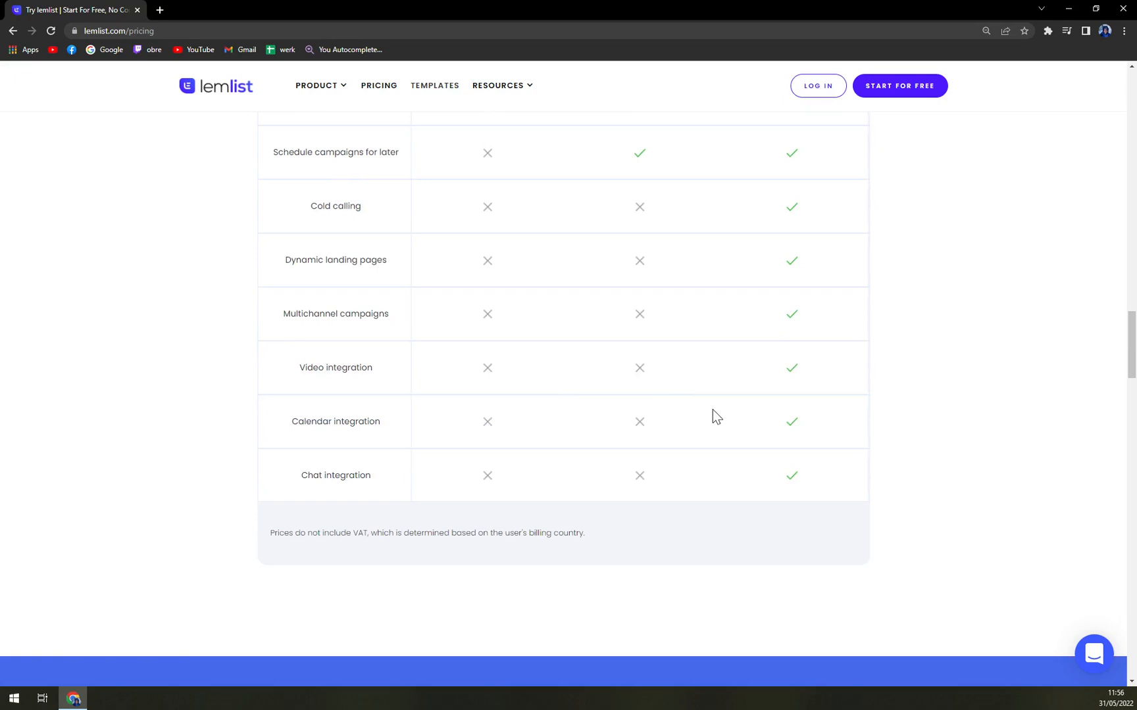
scroll("up", 3)
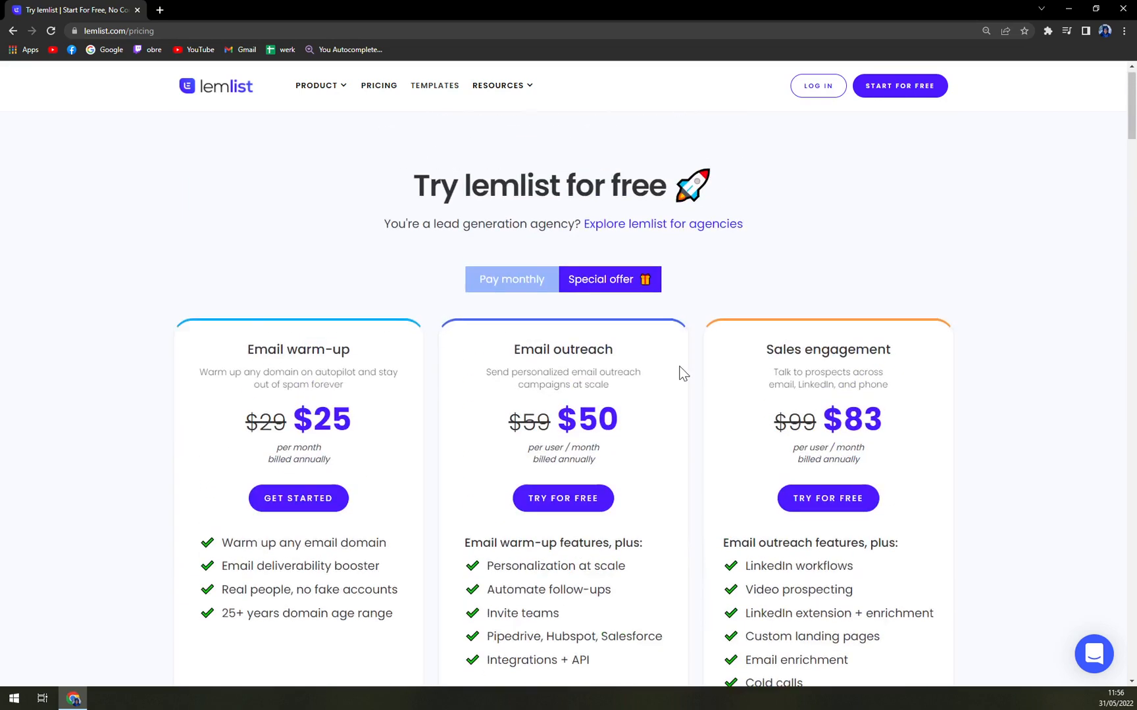
scroll("down", 3)
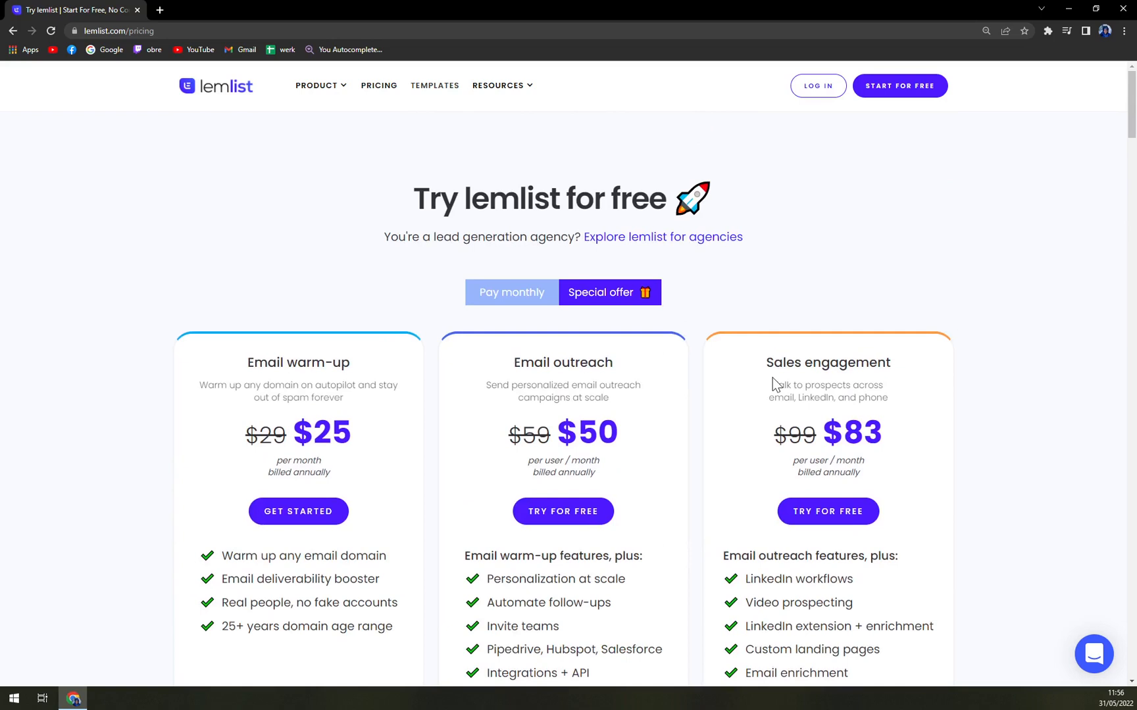
mouse_move(884, 179)
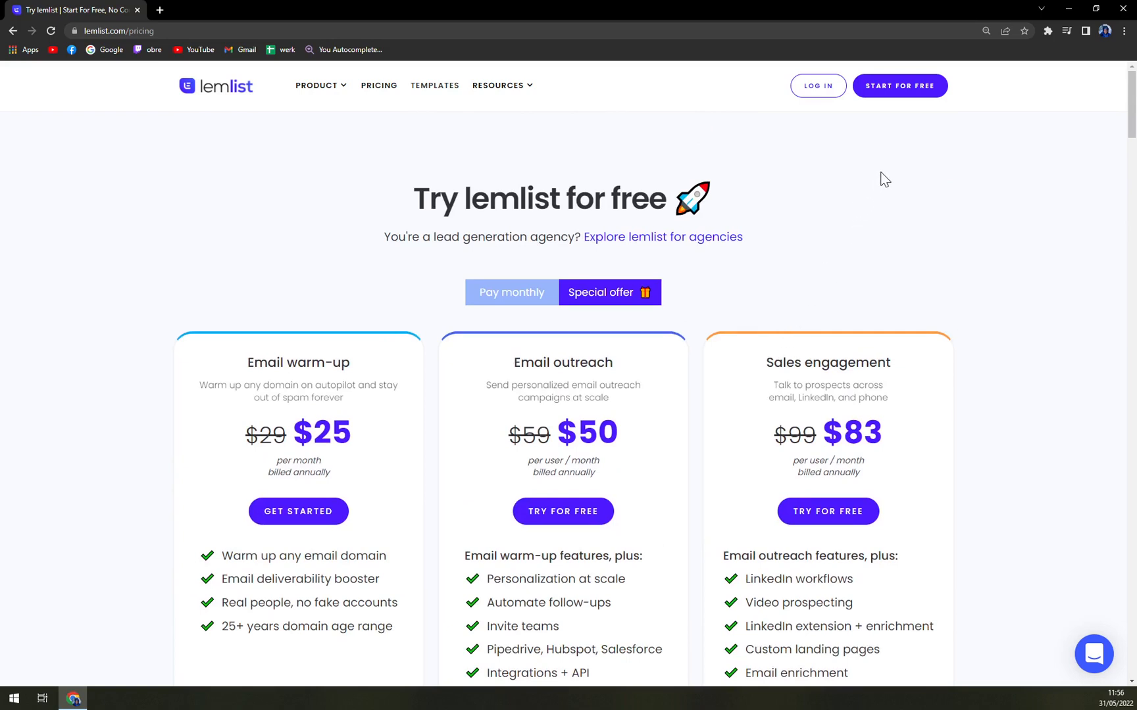
left_click(216, 86)
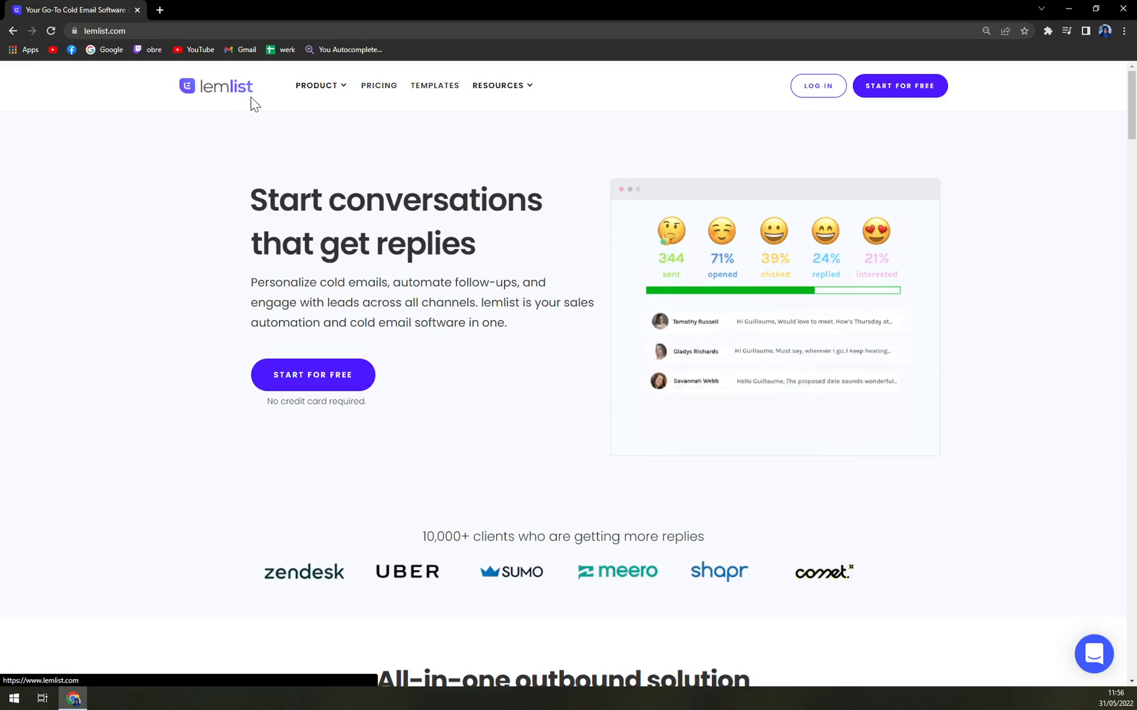
Start the free-trial sign-up with first name Matt, email rofell@ and company MKTips.
left_click(312, 375)
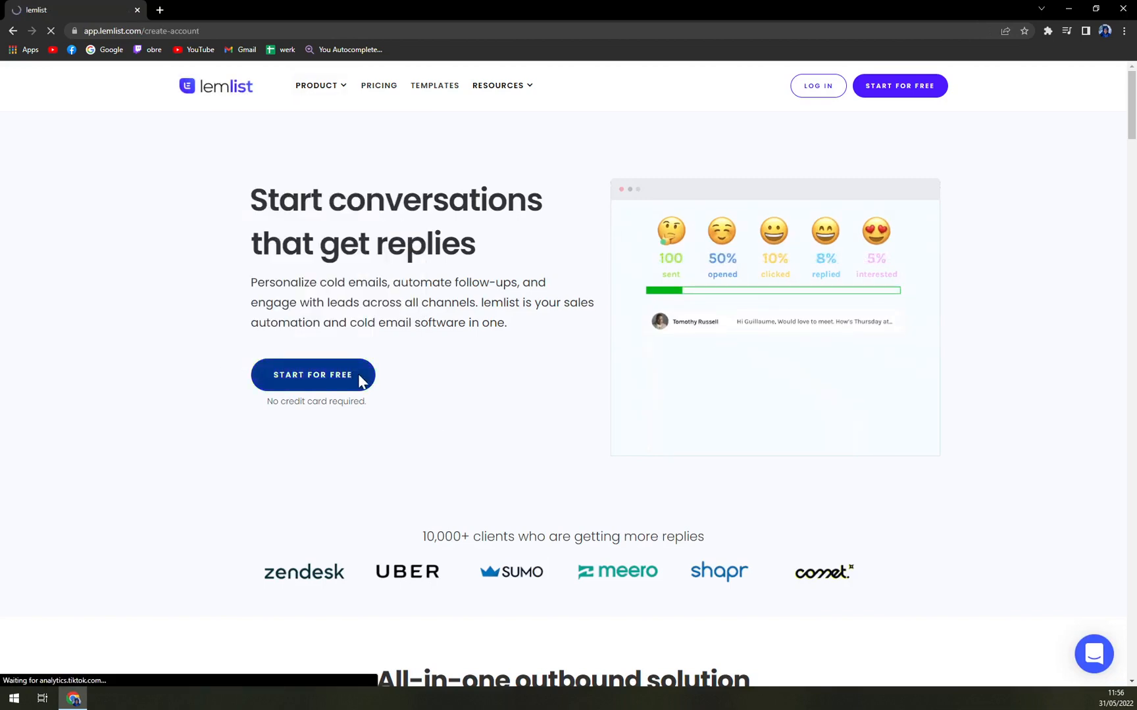
left_click(311, 375)
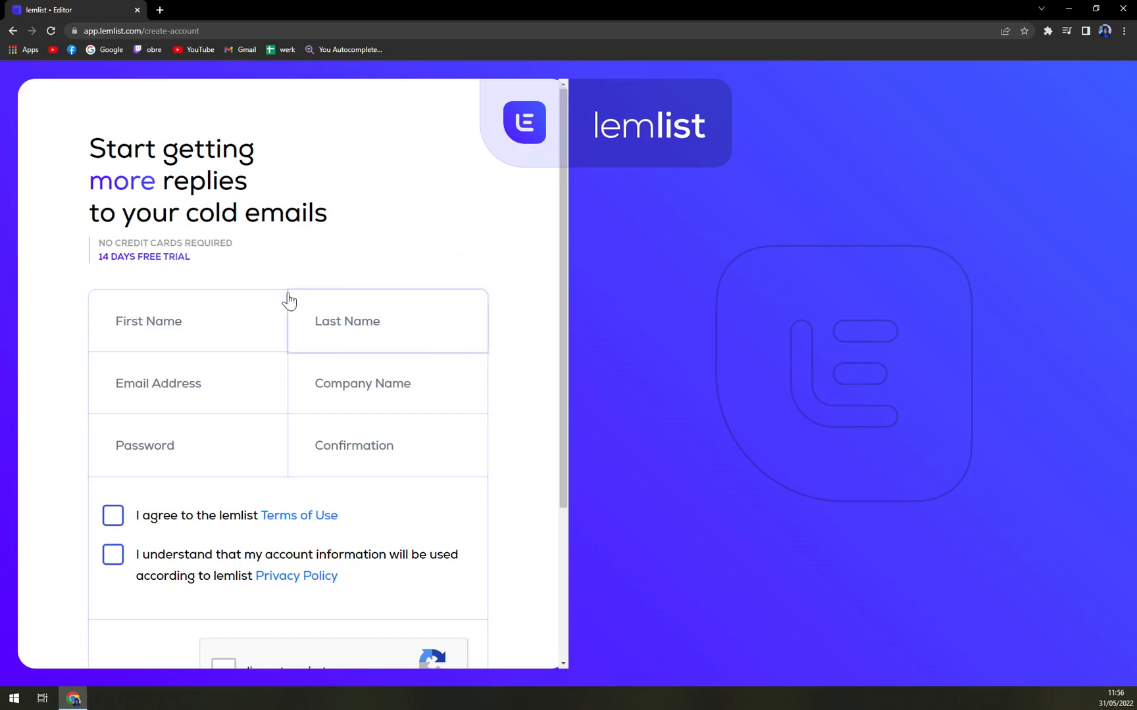
type("Matt")
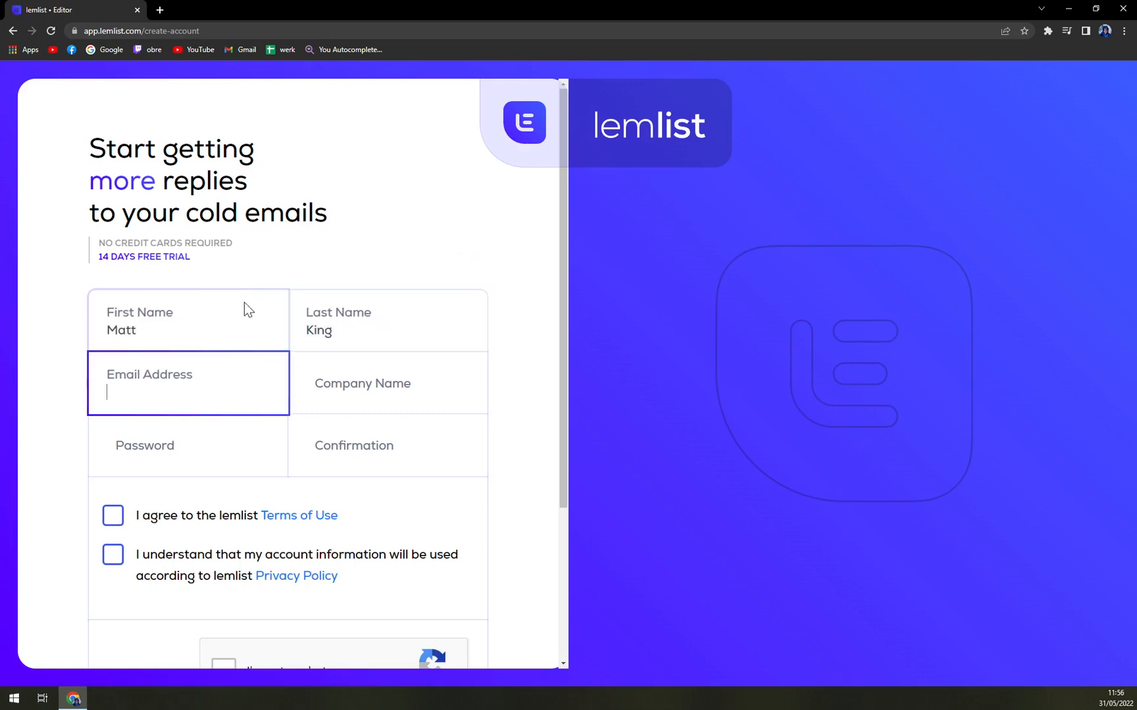
type("rofell@")
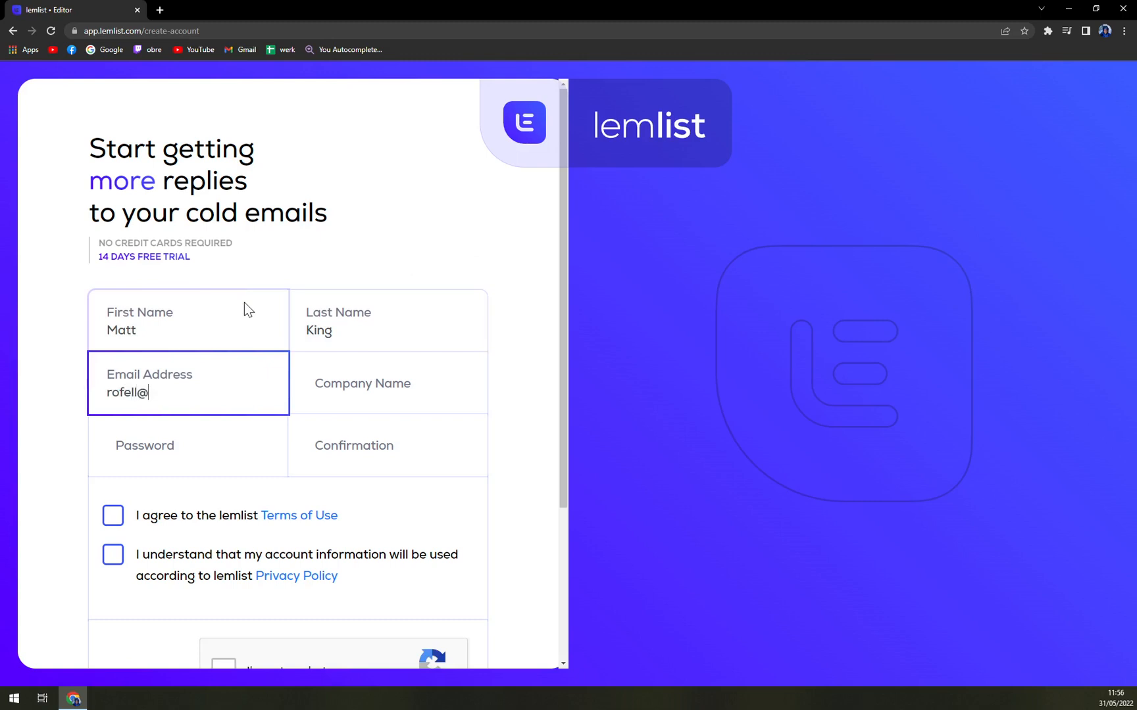
left_click(389, 383)
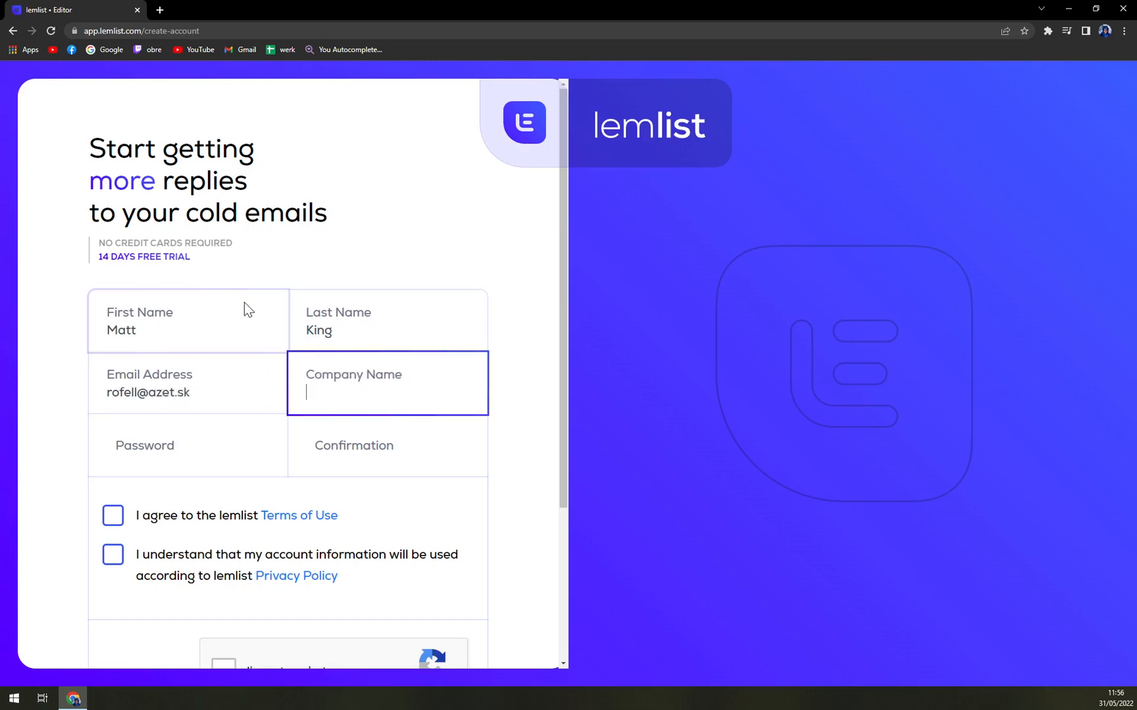
type("MKTips")
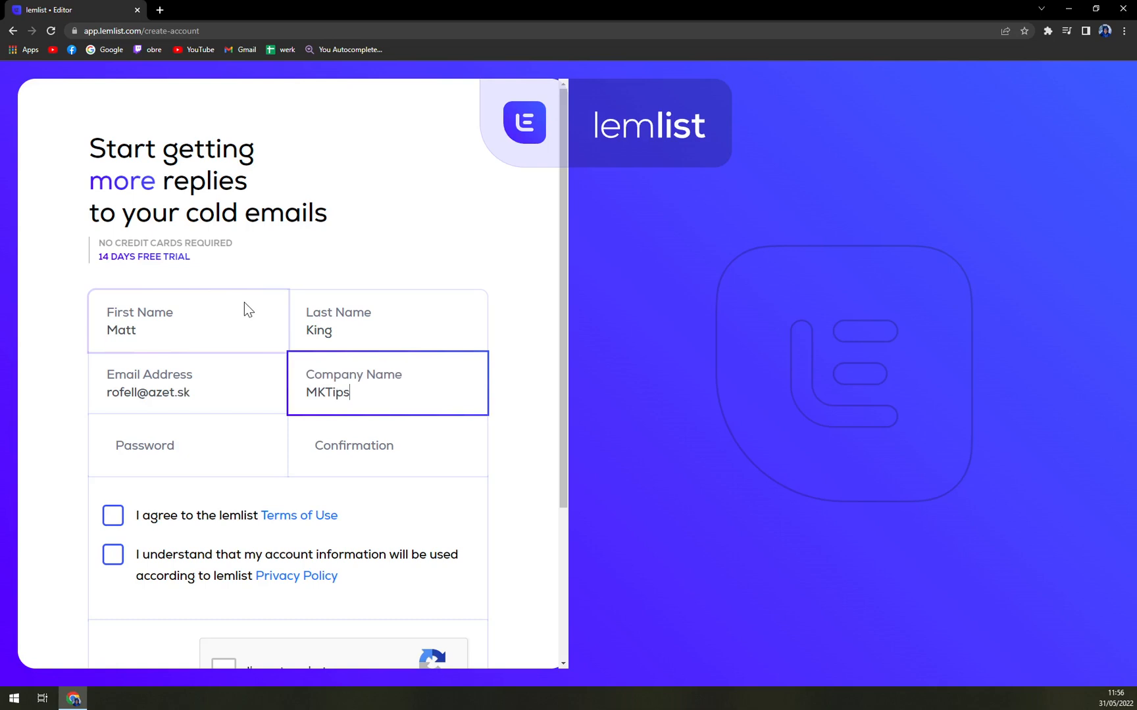
Enter the password, confirm the reCAPTCHA and create the account.
left_click(174, 445)
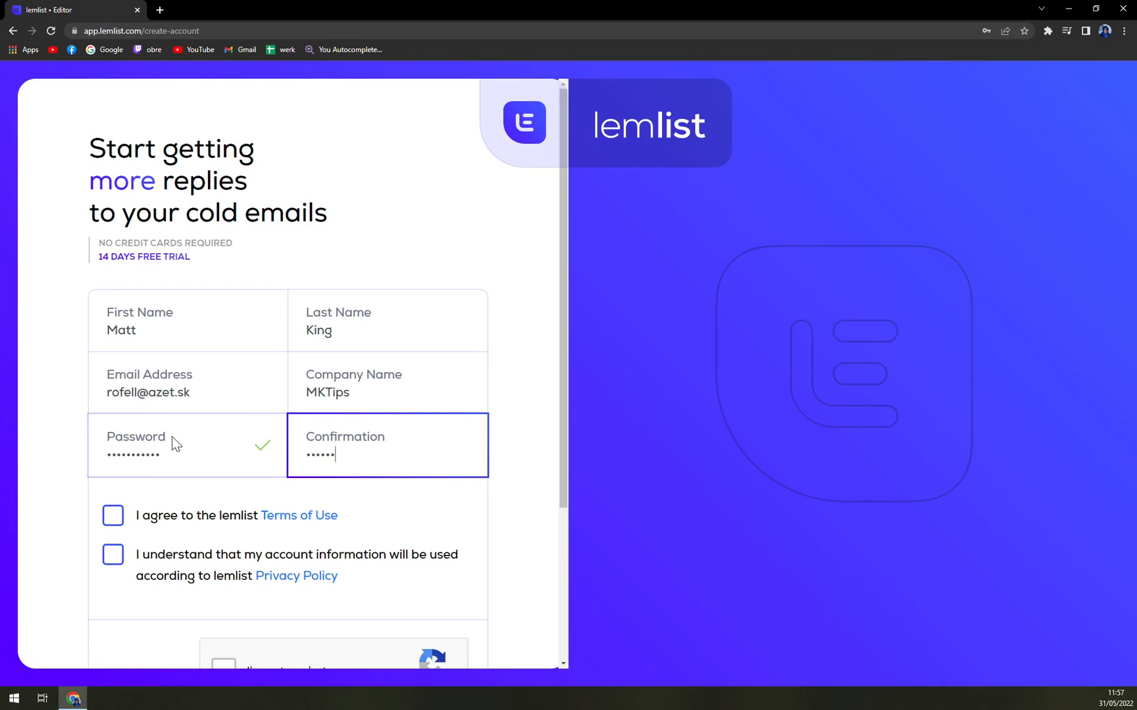
type("•••••")
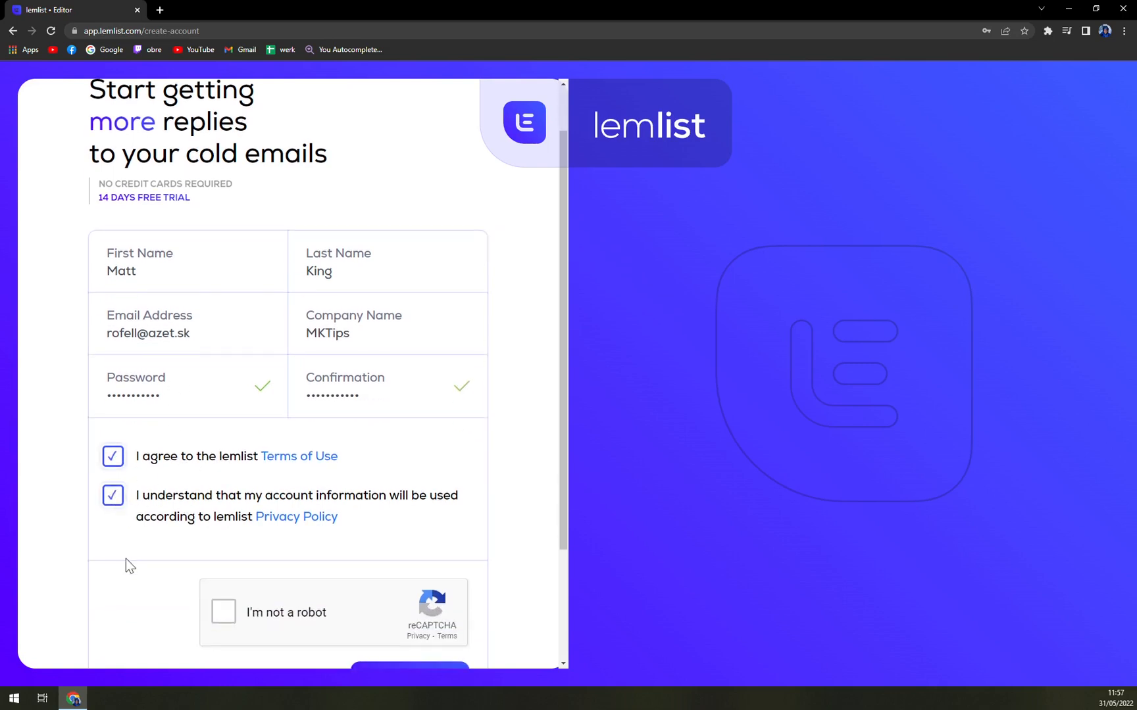
left_click(224, 612)
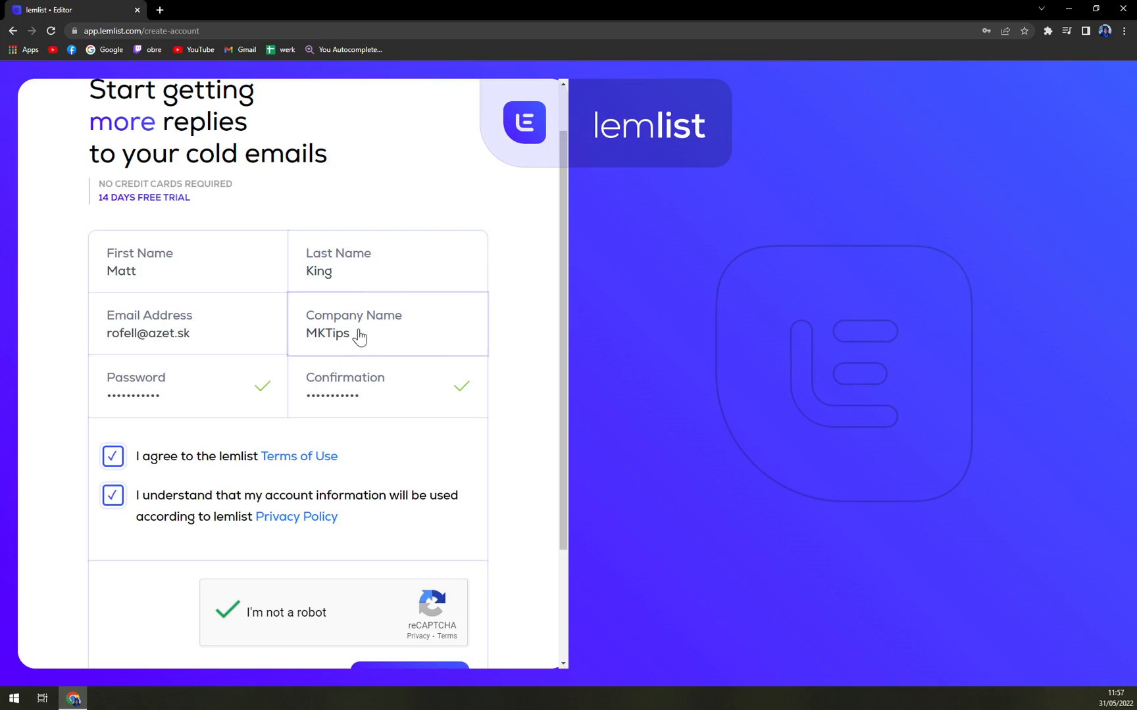
mouse_move(356, 330)
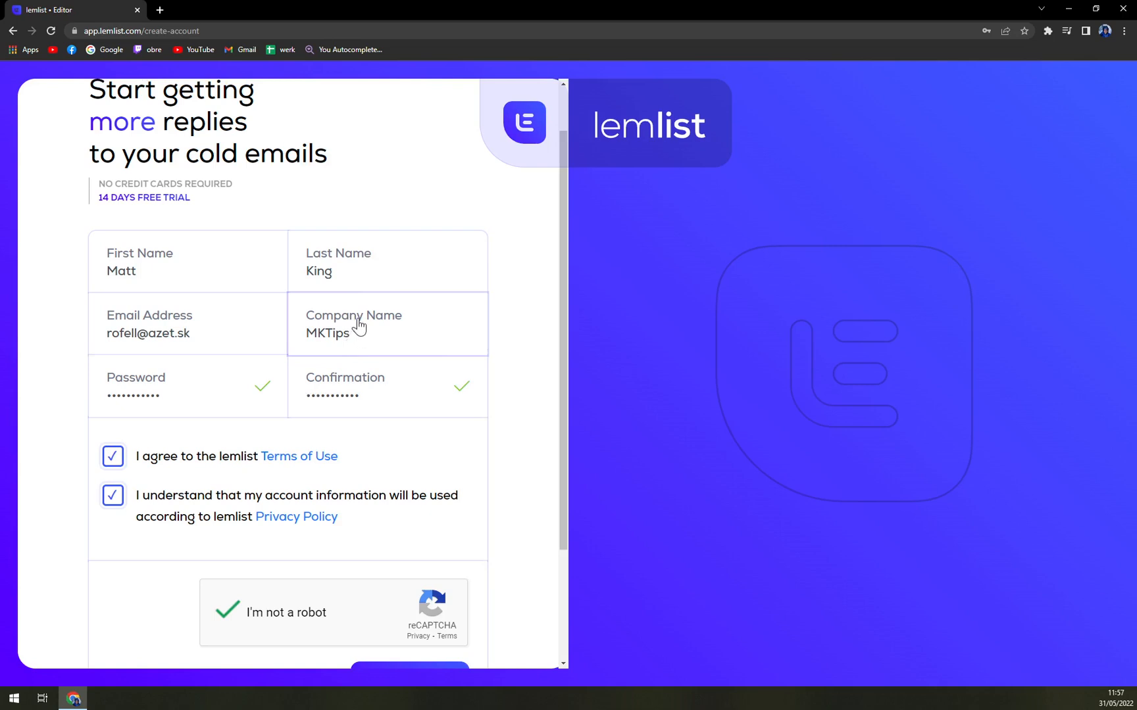
scroll("down", 3)
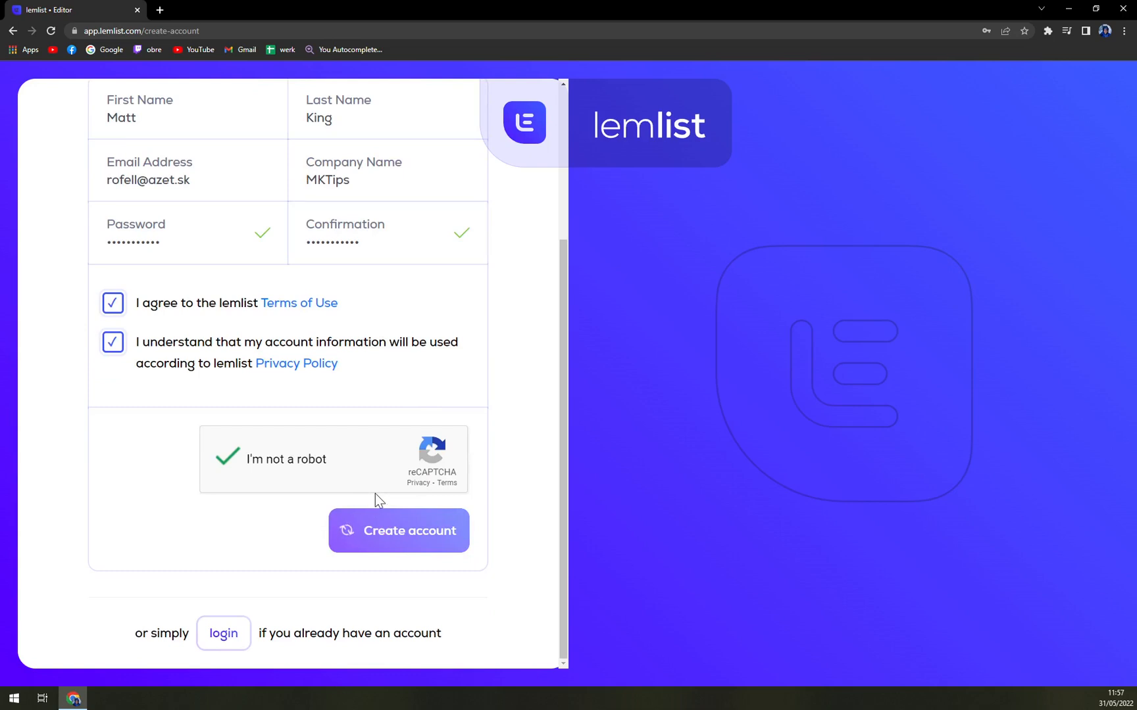
left_click(399, 530)
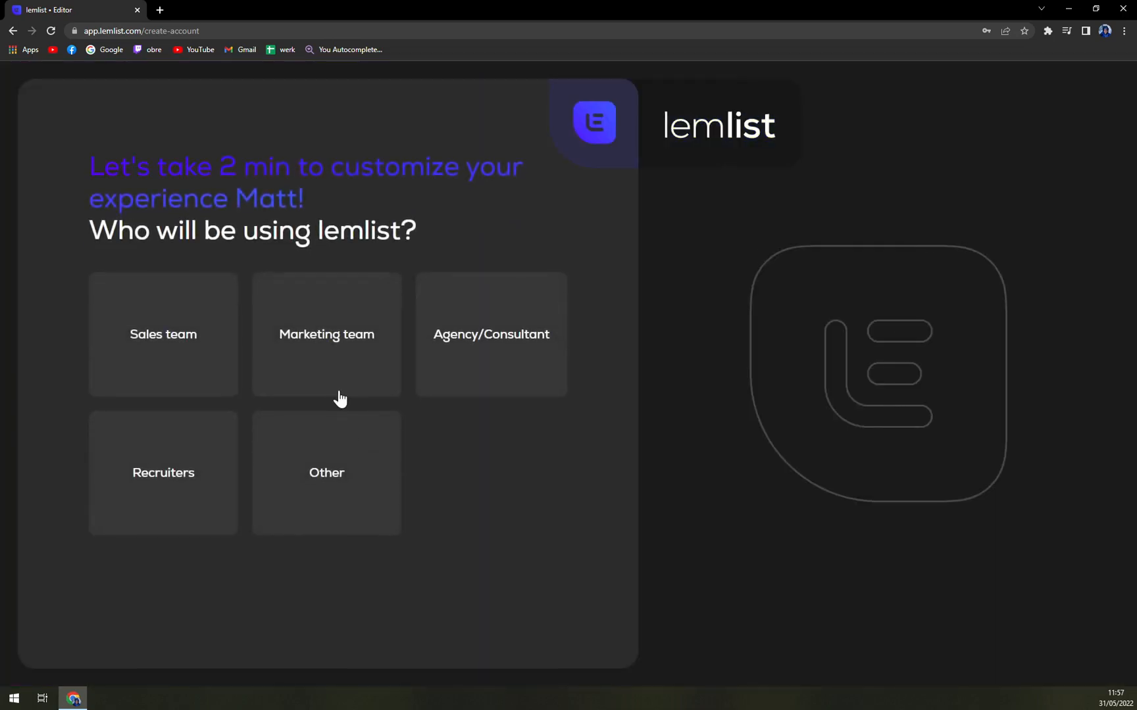
mouse_move(445, 431)
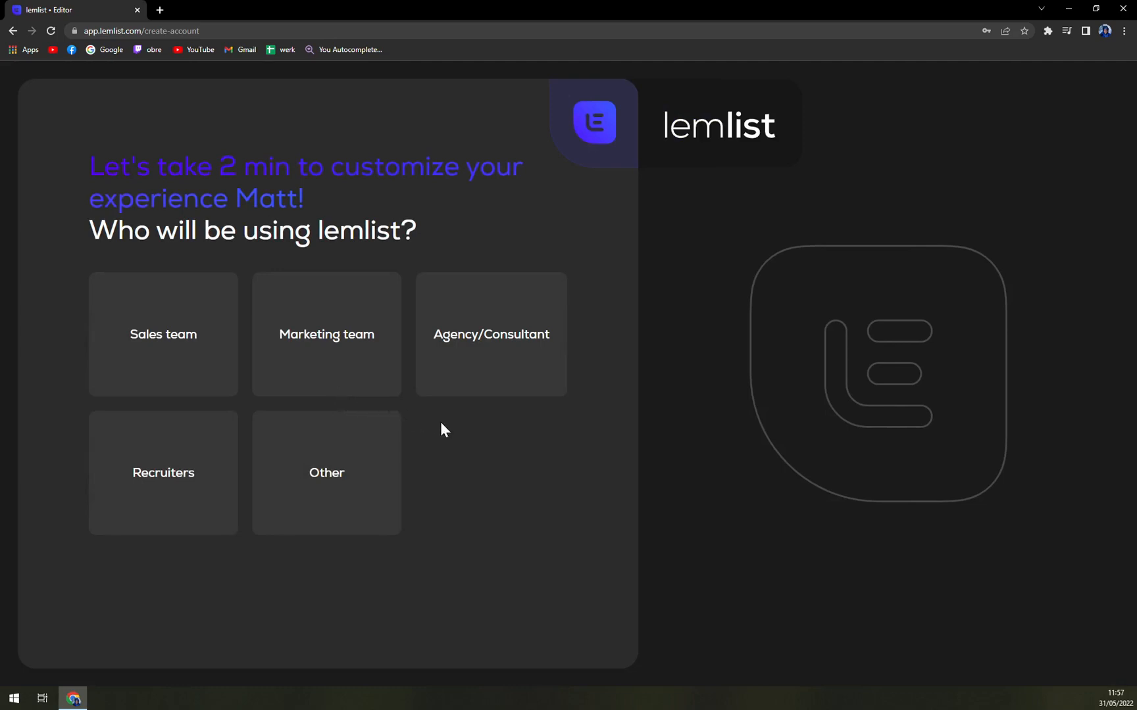
mouse_move(442, 426)
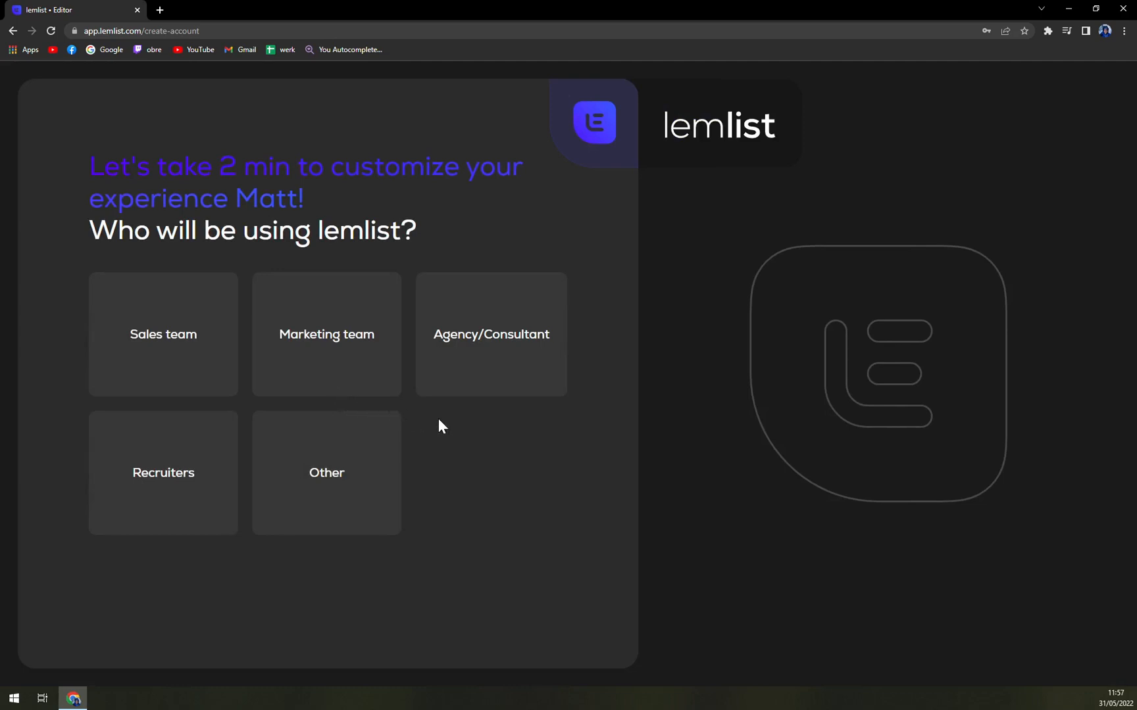
mouse_move(406, 408)
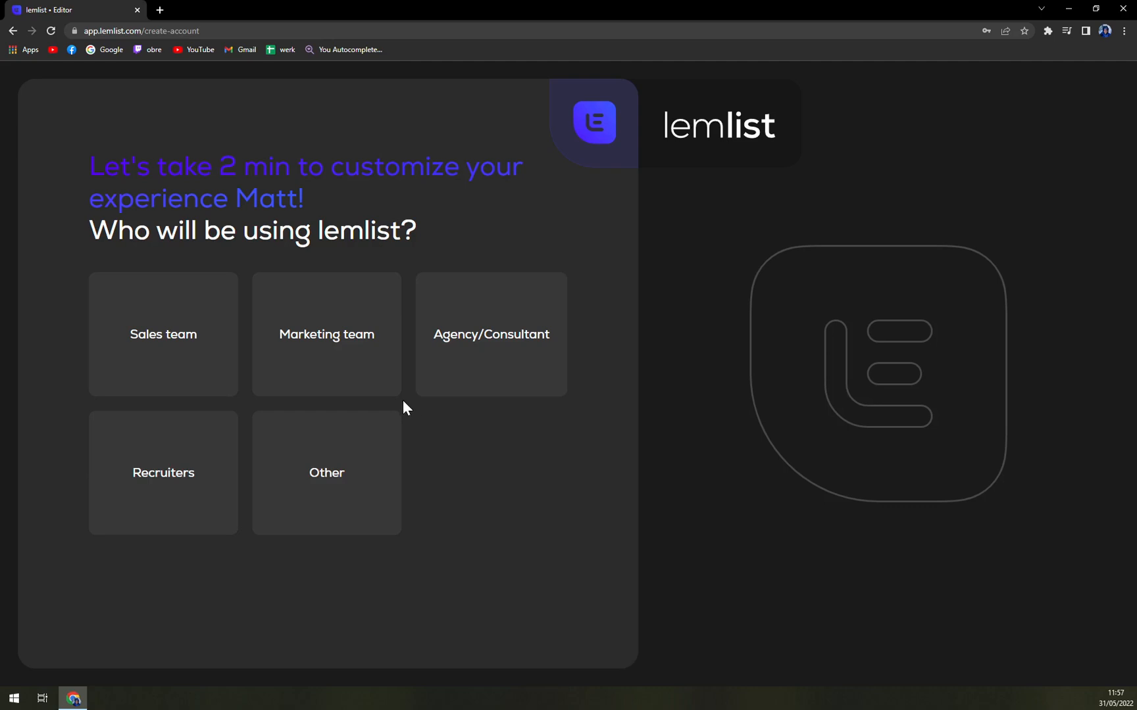
mouse_move(326, 314)
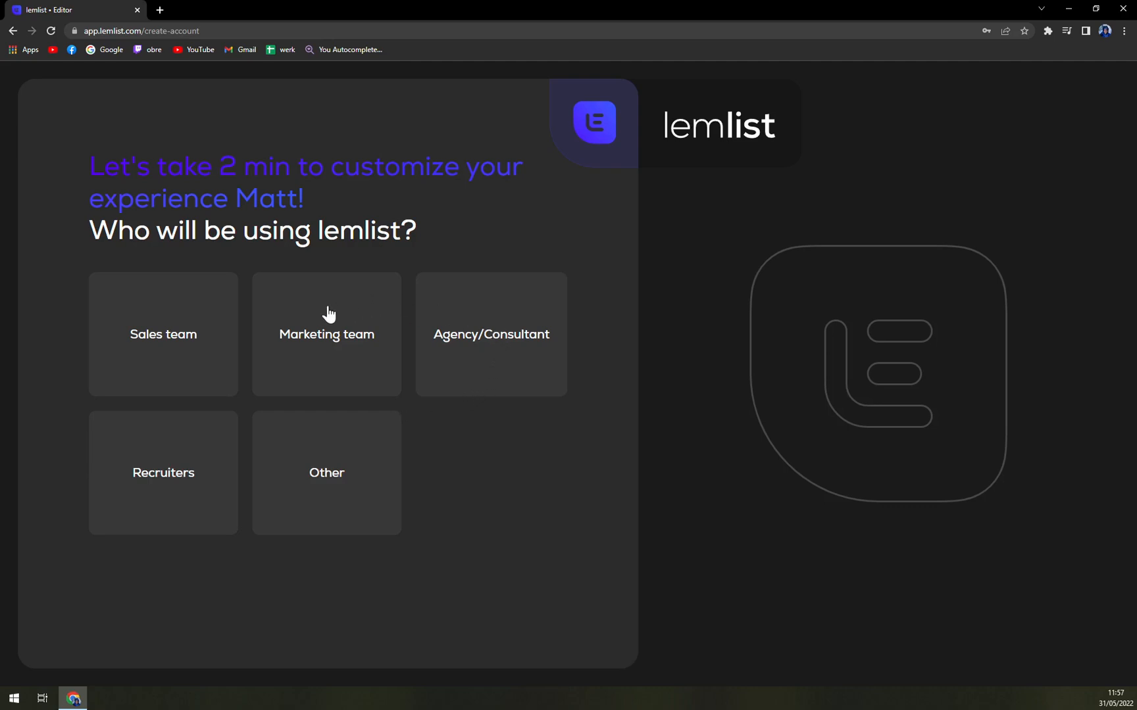
Answer that a marketing team will use lemlist to automate workflows and connect tools.
left_click(326, 472)
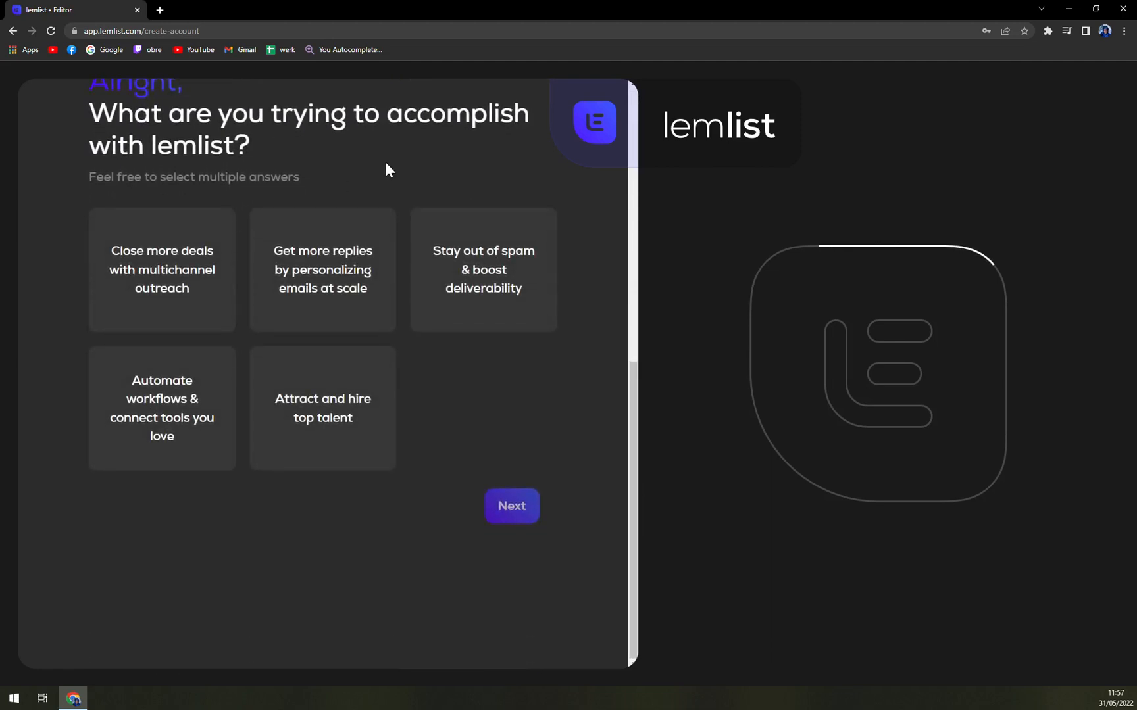
mouse_move(304, 145)
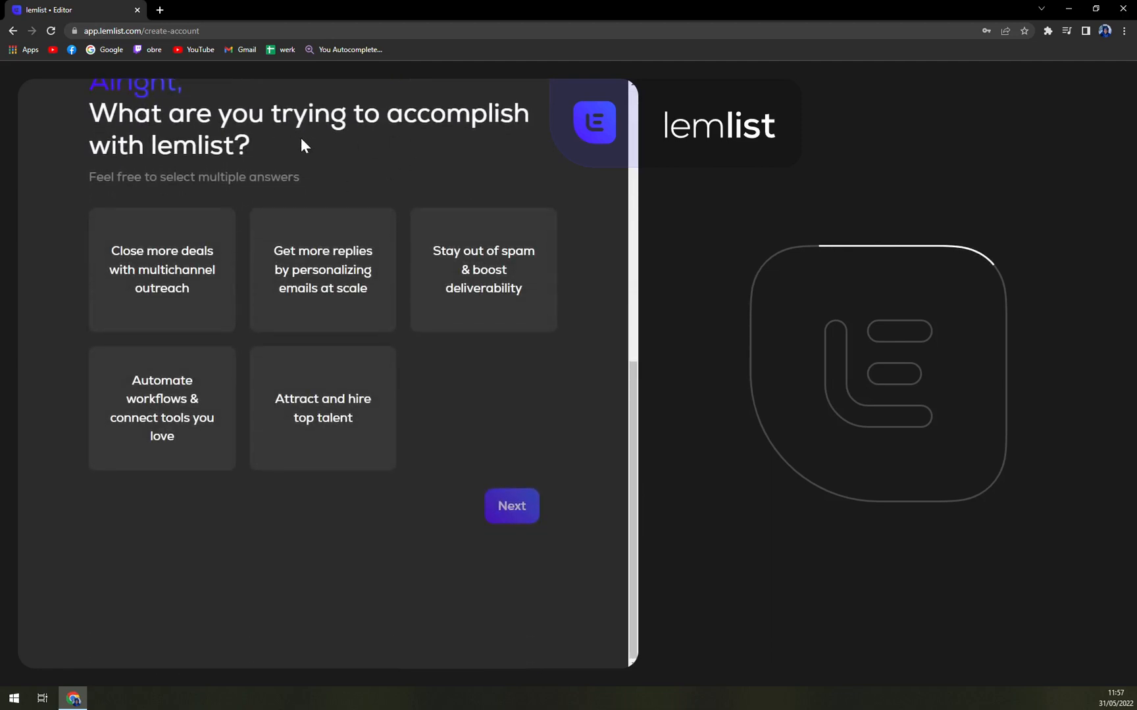
mouse_move(126, 399)
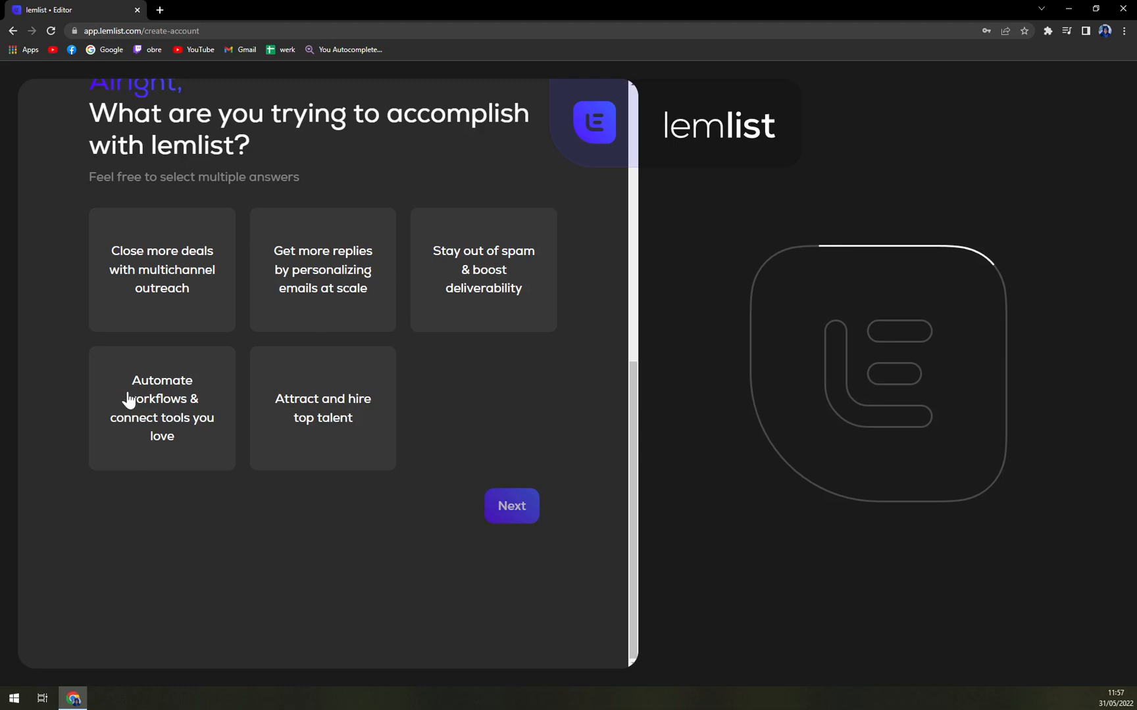
left_click(161, 407)
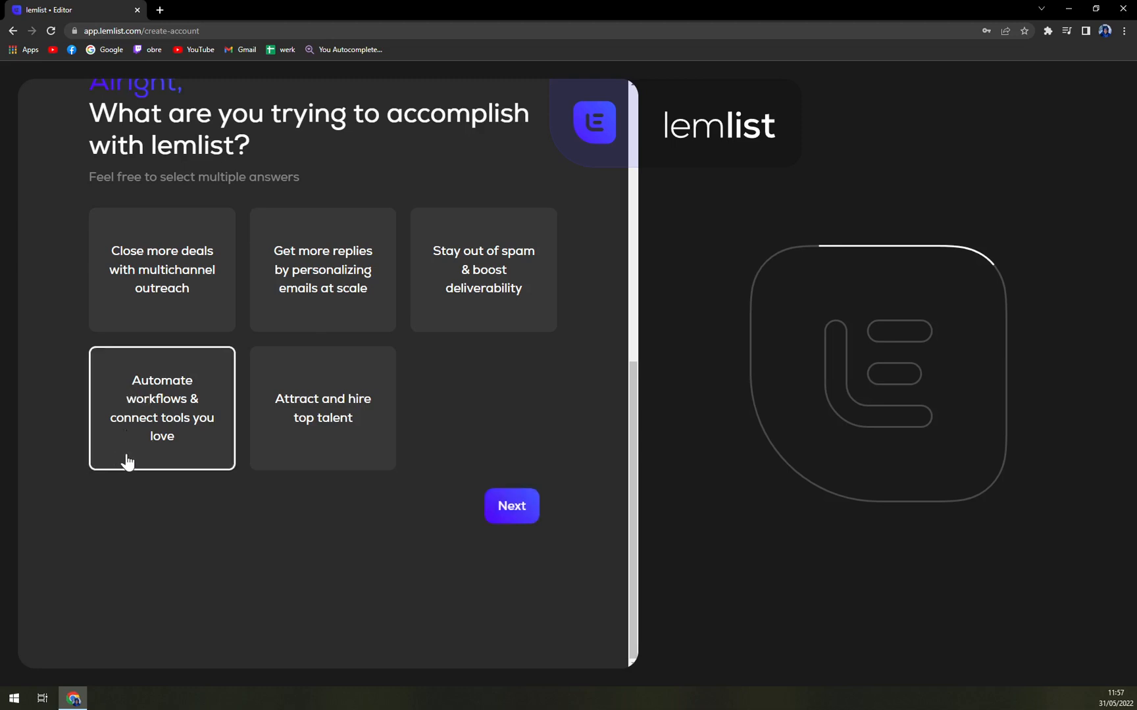
left_click(511, 506)
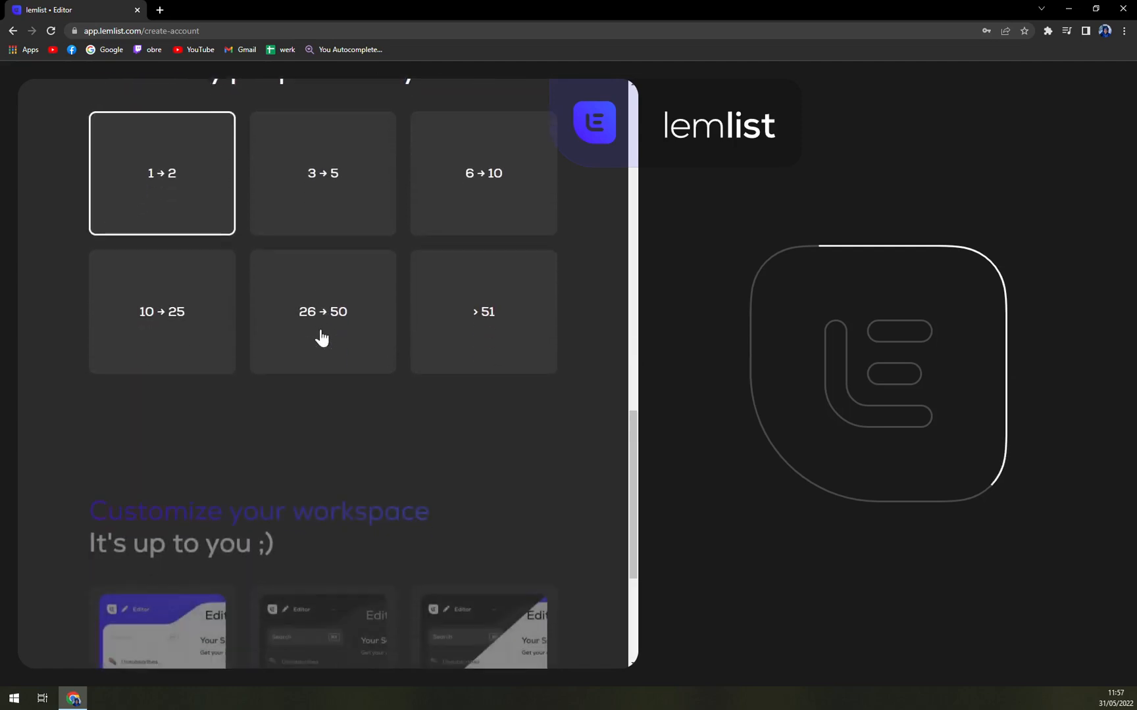
Go through the remaining setup questions, keeping auto appearance and a product tour, to the first-steps screen.
scroll("down", 3)
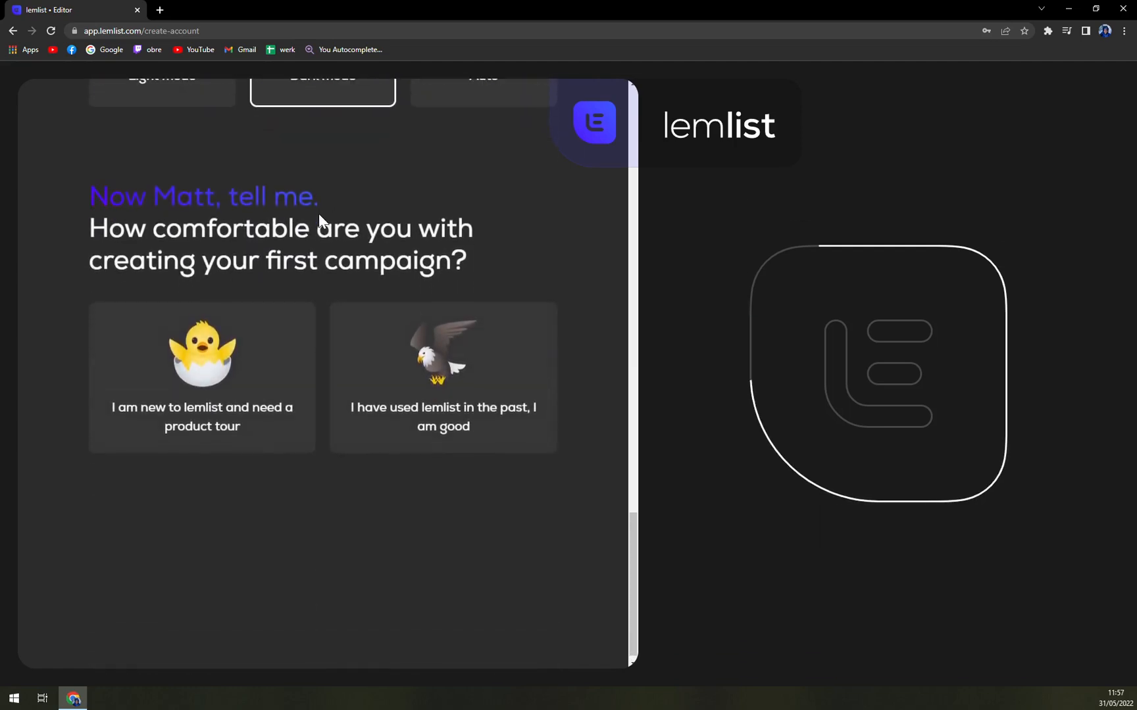
scroll("up", 3)
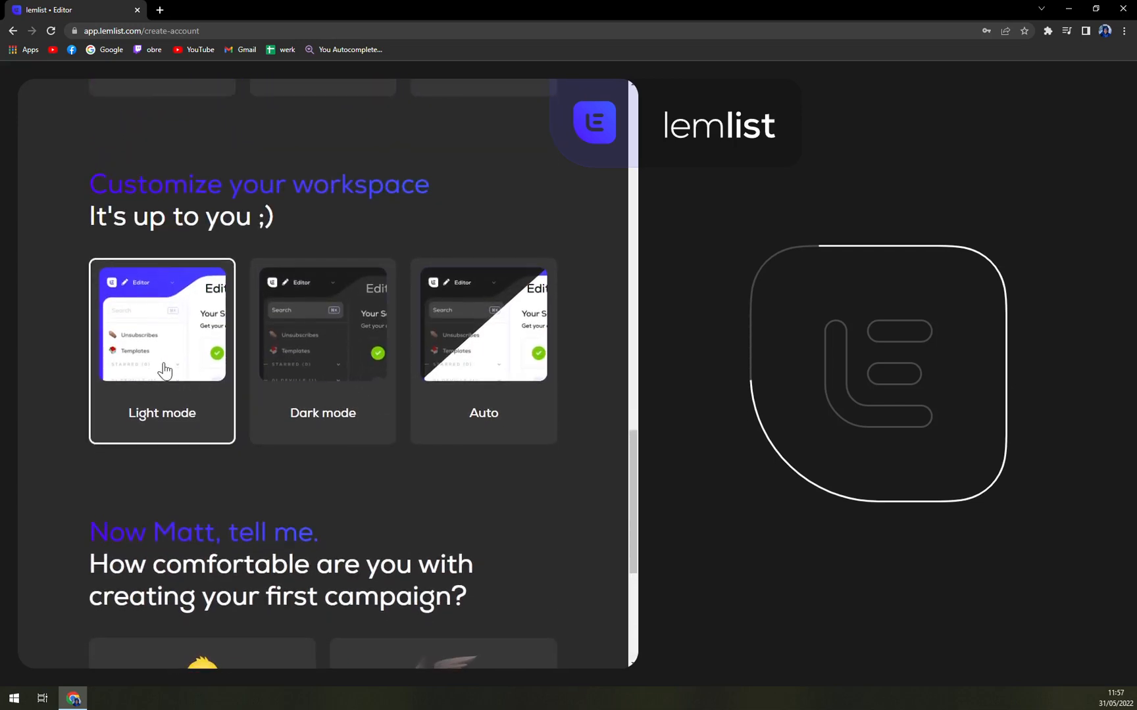
scroll("down", 3)
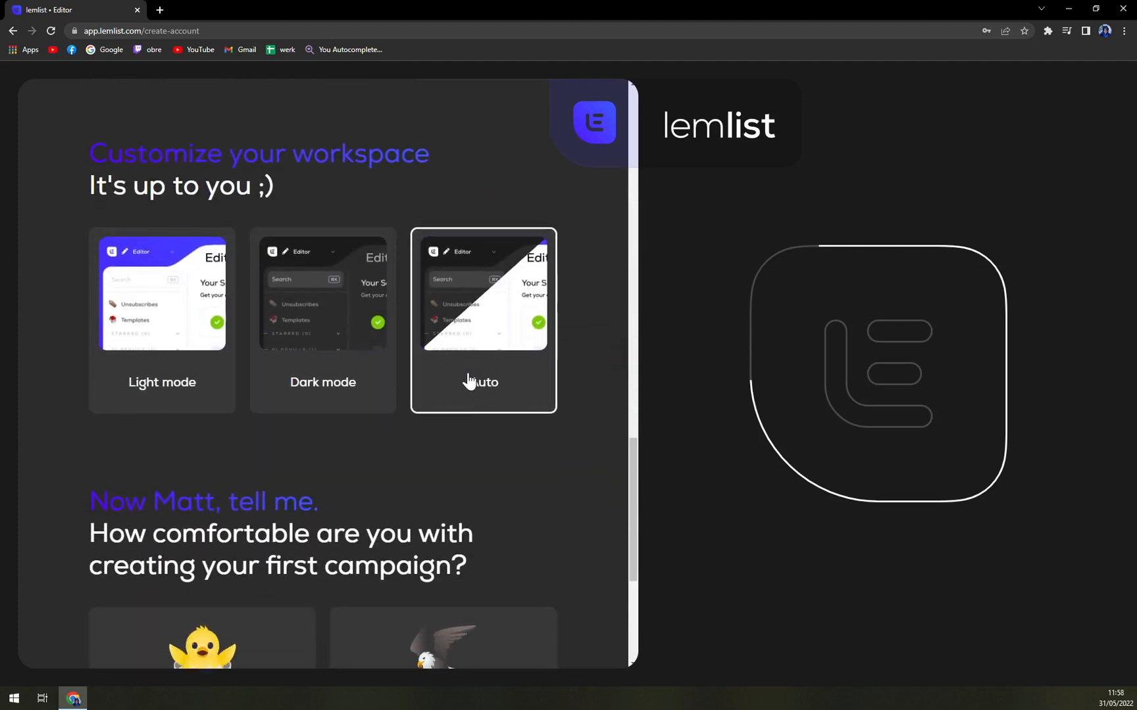
scroll("down", 3)
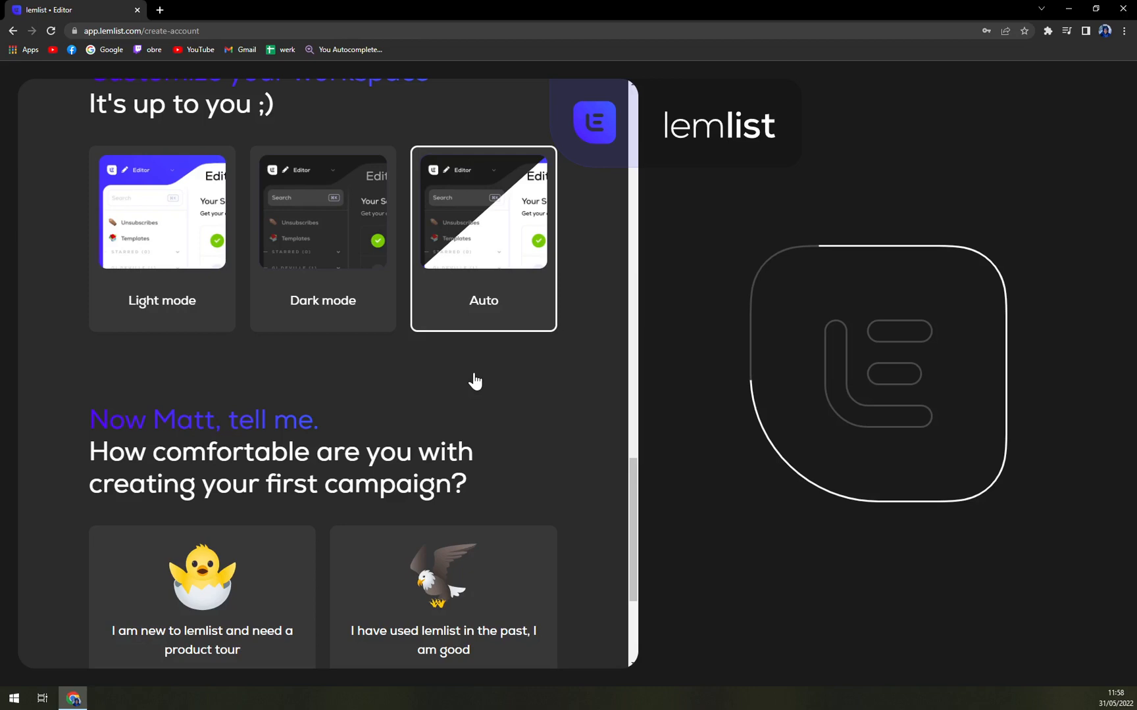
scroll("down", 3)
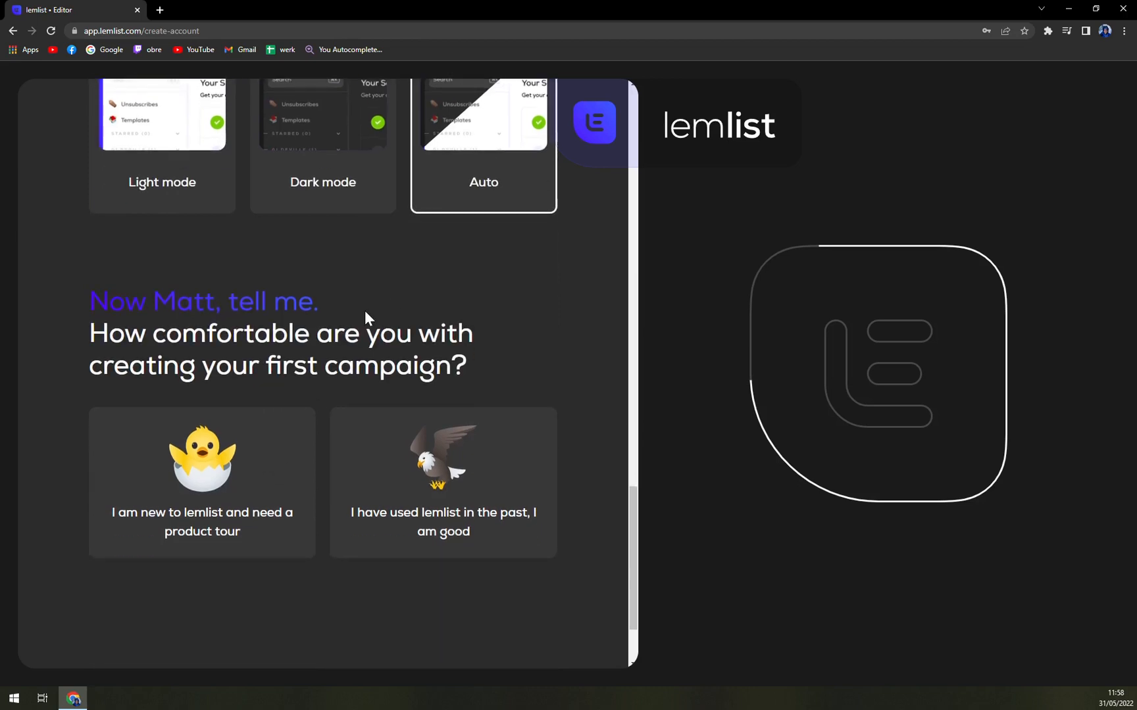
mouse_move(328, 318)
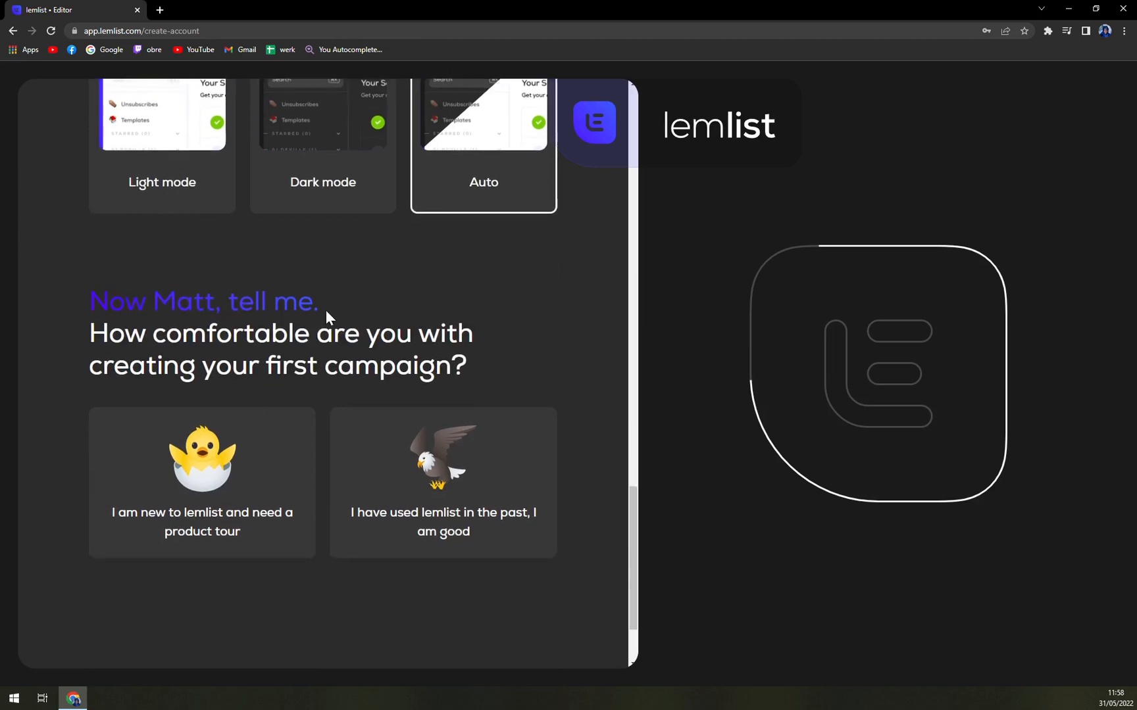
scroll("down", 3)
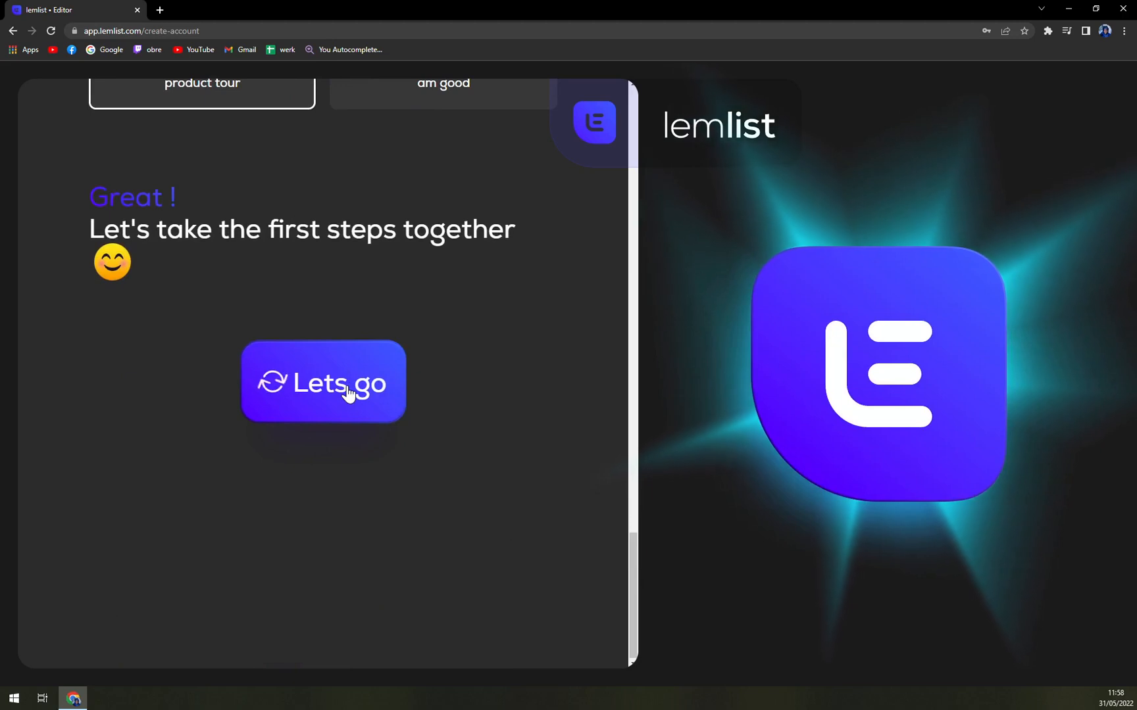
Begin the guided steps, skip the email provider and CRM connections, and create the first campaign.
left_click(322, 381)
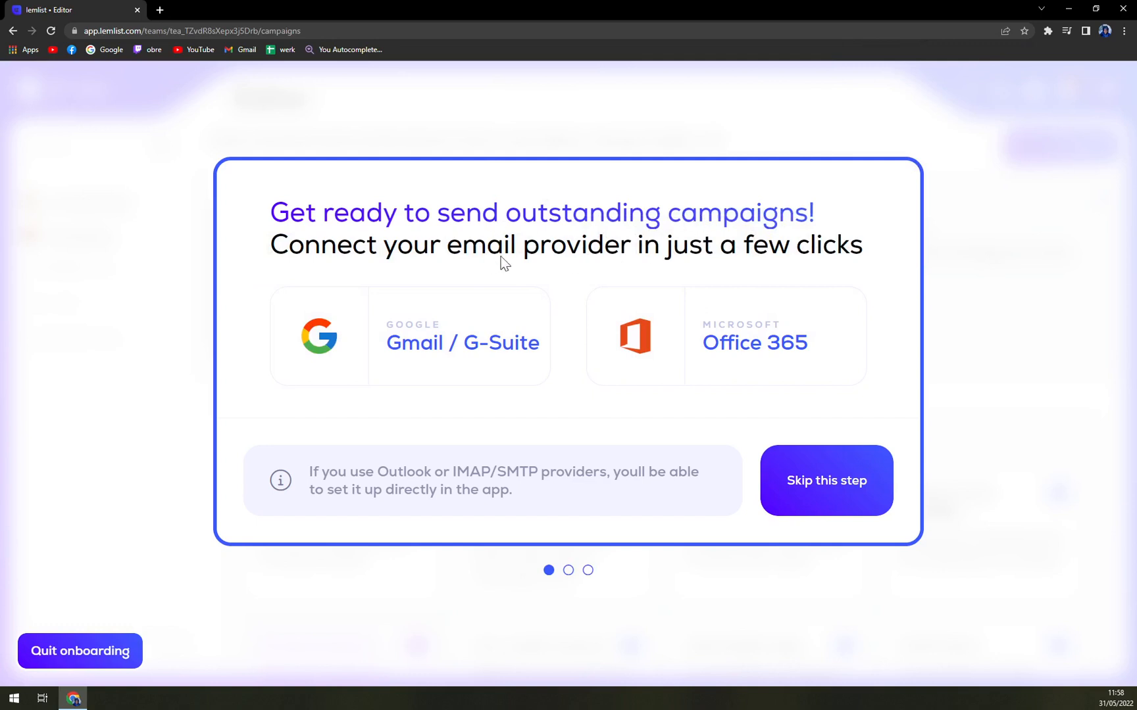
left_click(825, 480)
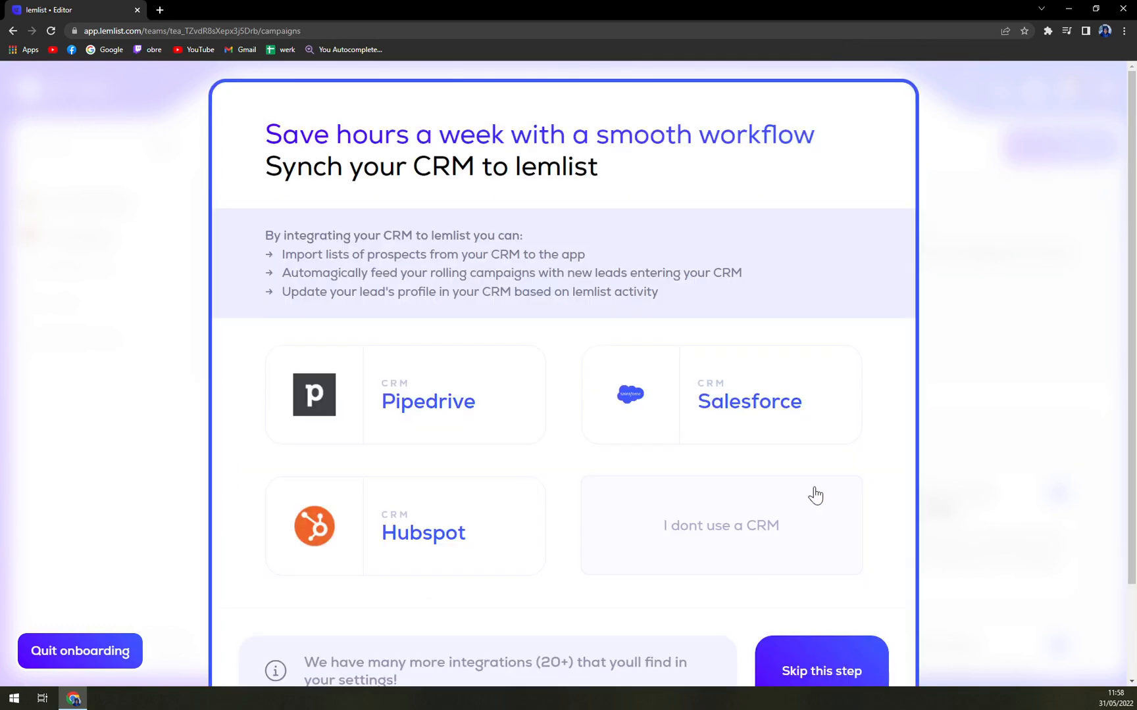
left_click(720, 525)
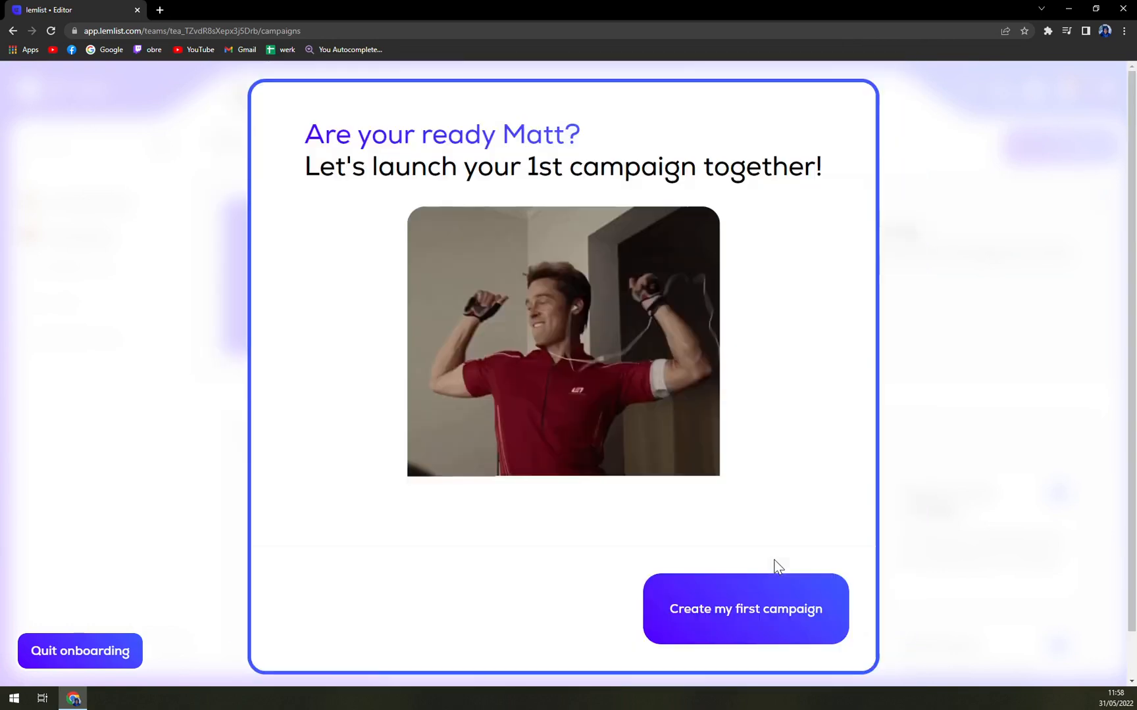
left_click(743, 609)
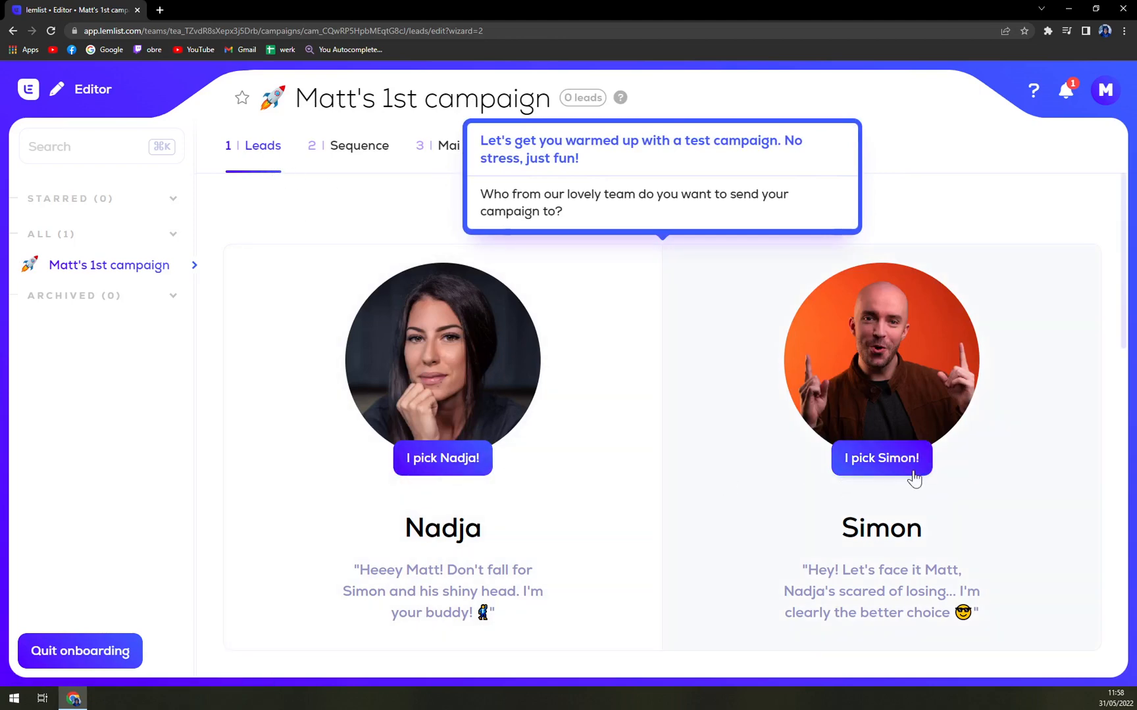
Pick a teammate as test recipient, step through the sequence tour tips and finish the onboarding tour.
left_click(880, 458)
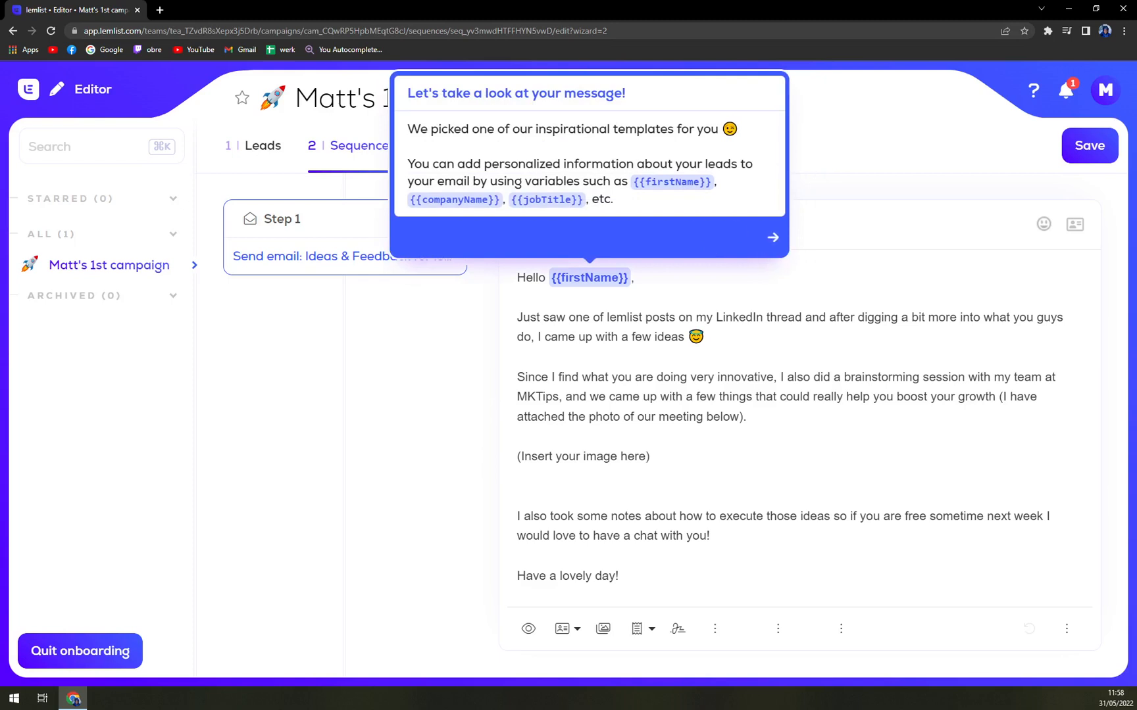
mouse_move(834, 141)
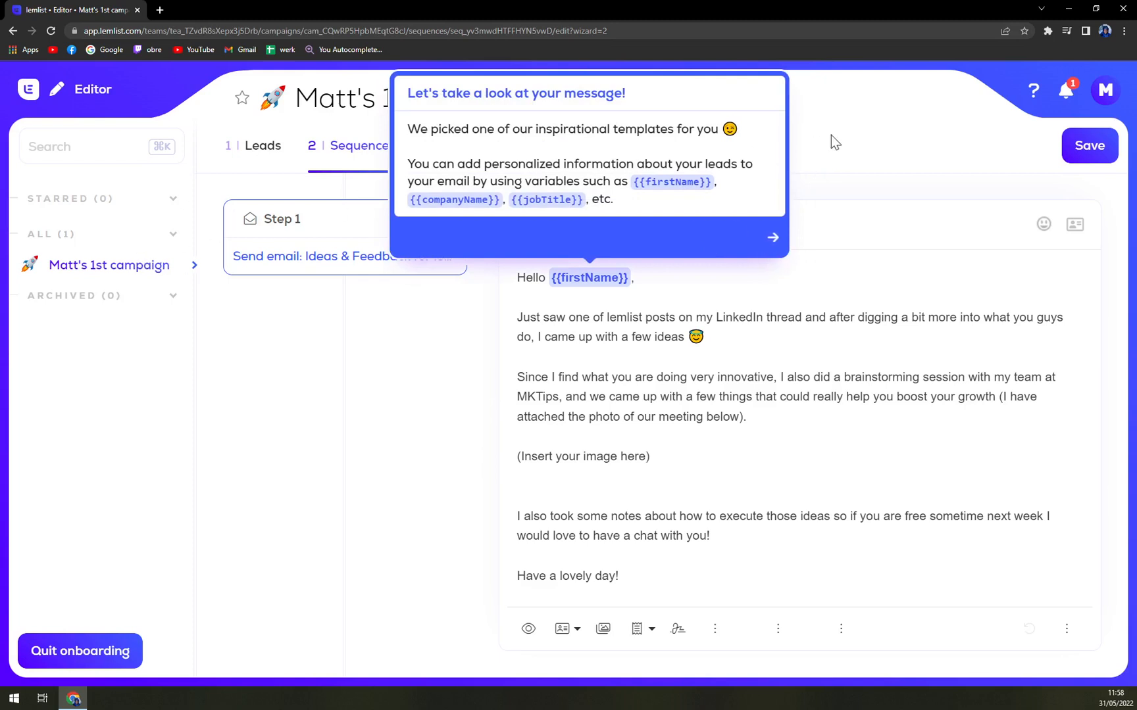
left_click(772, 238)
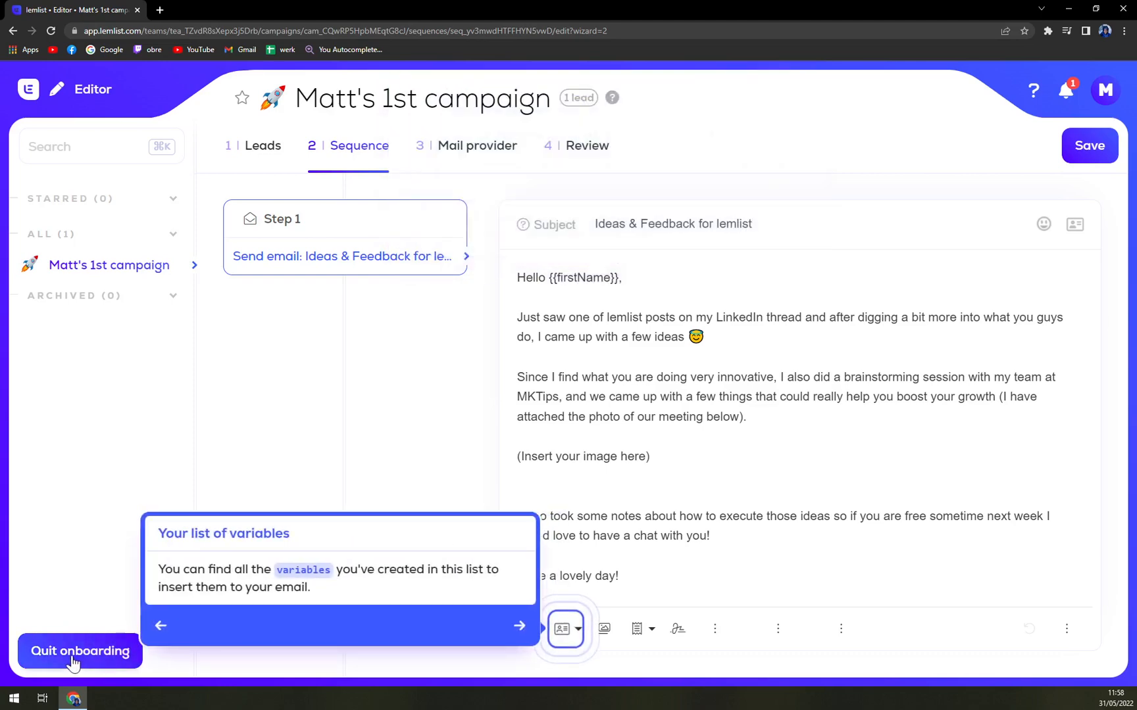
left_click(520, 626)
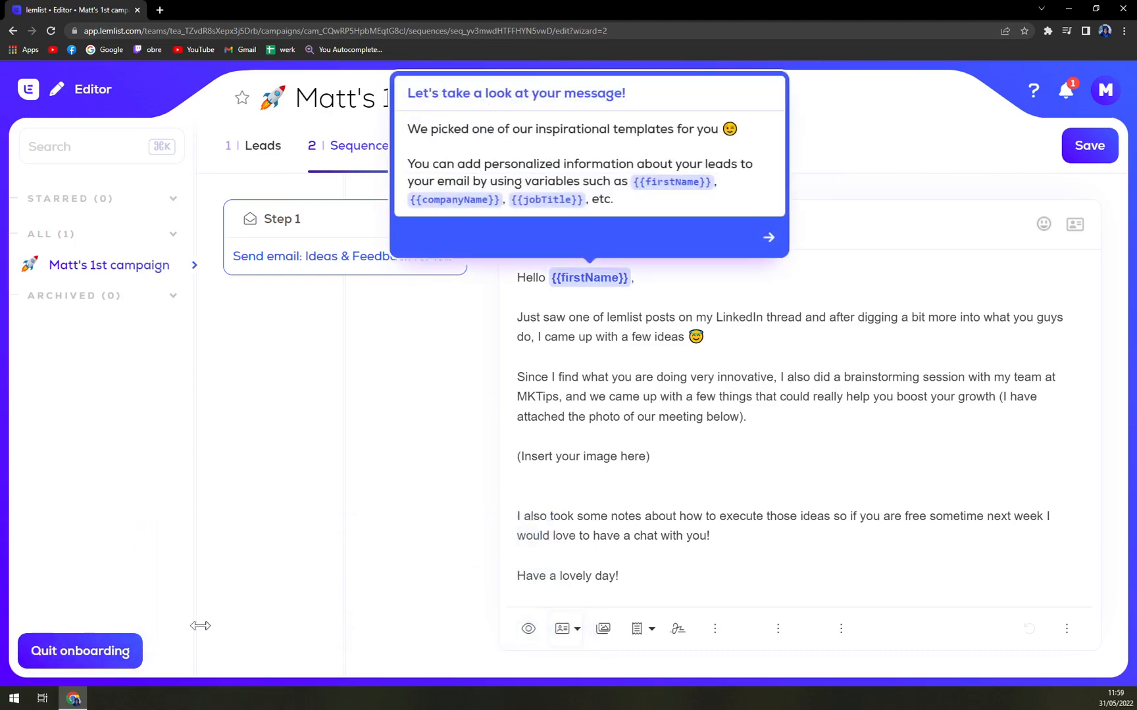
left_click(769, 237)
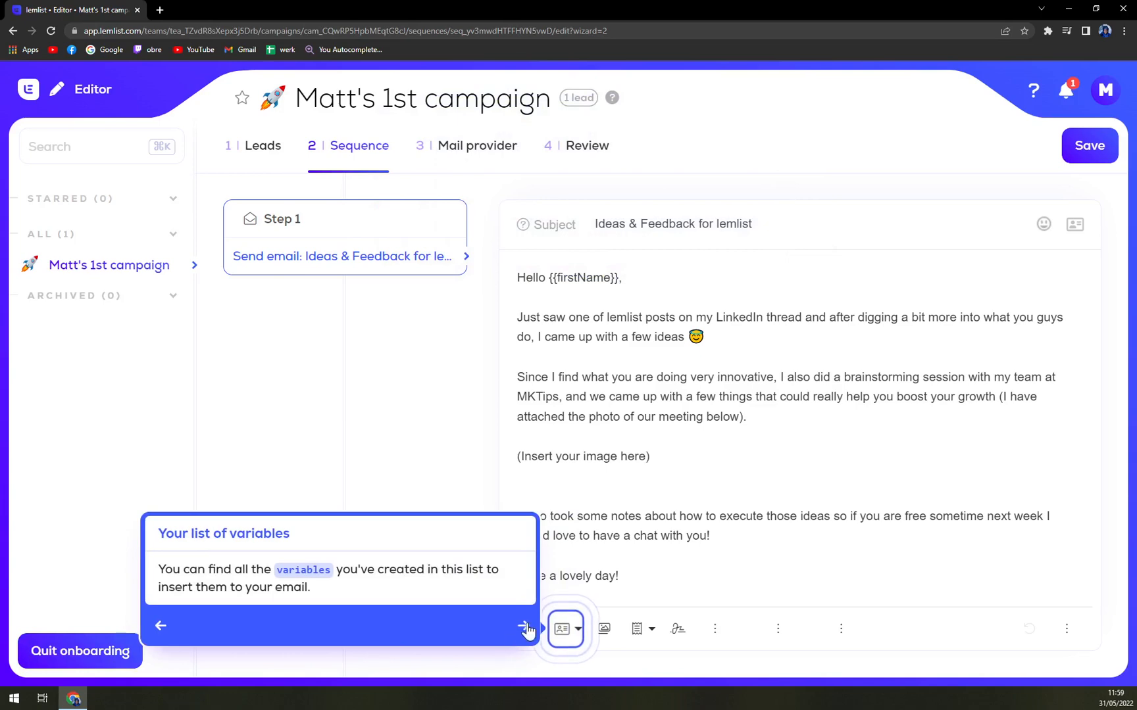
left_click(527, 629)
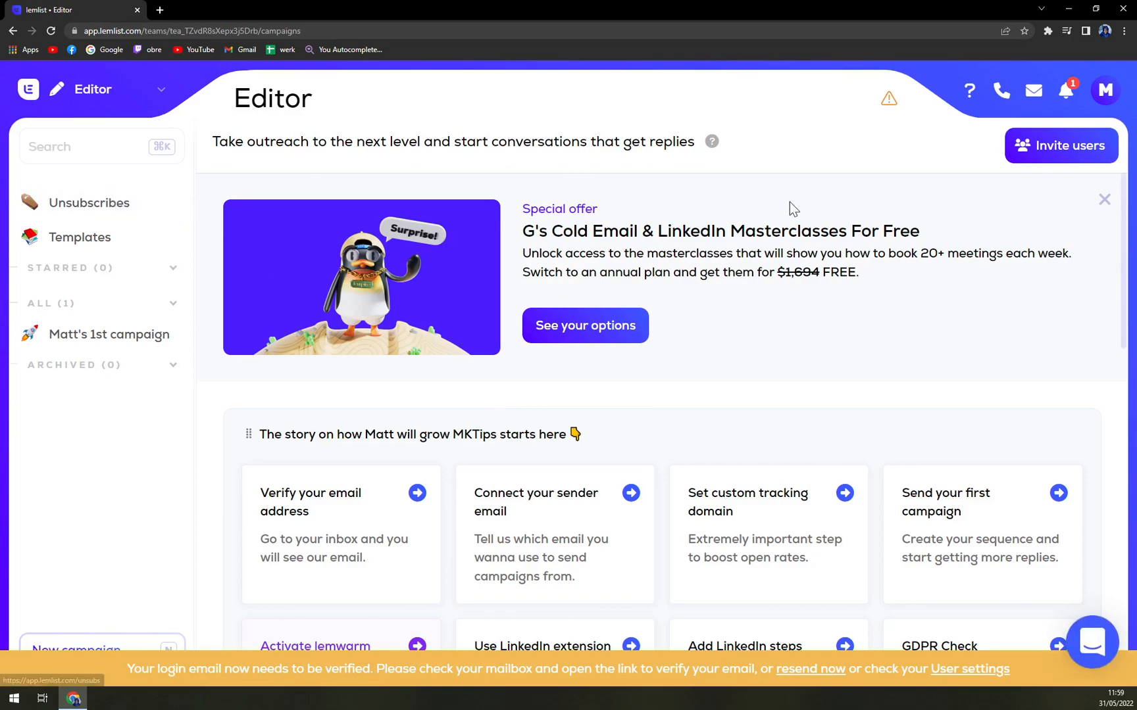
mouse_move(725, 210)
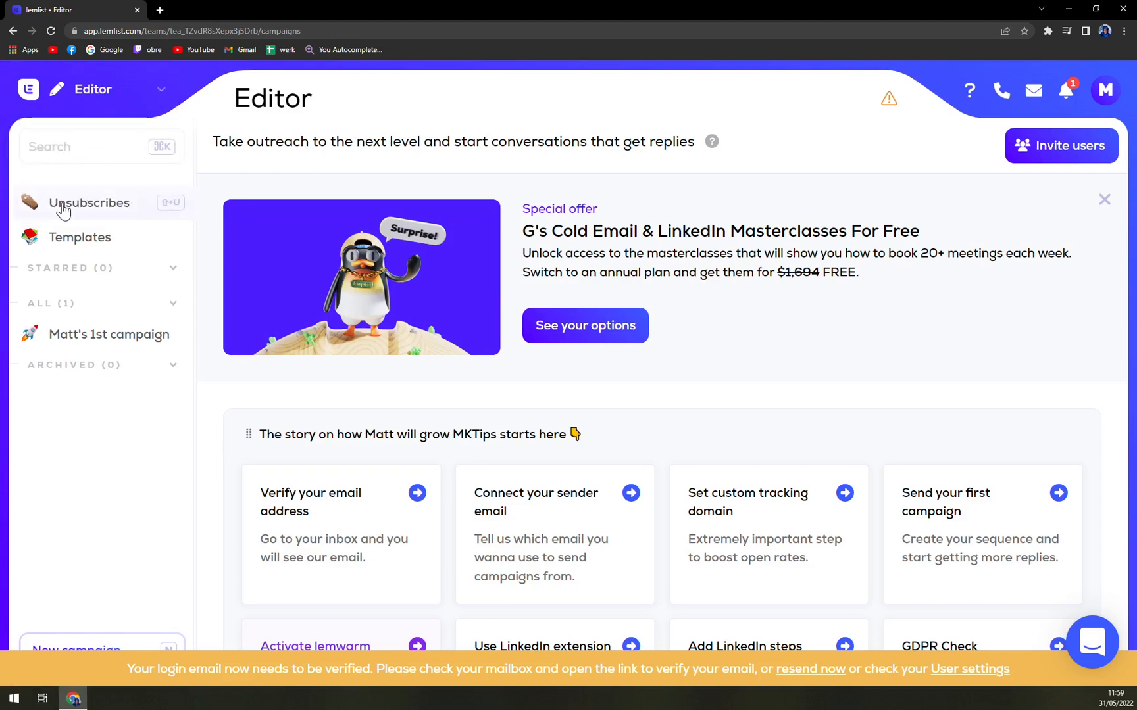
Check the Unsubscribes and Templates pages, then open Matt's 1st campaign leads list.
left_click(89, 203)
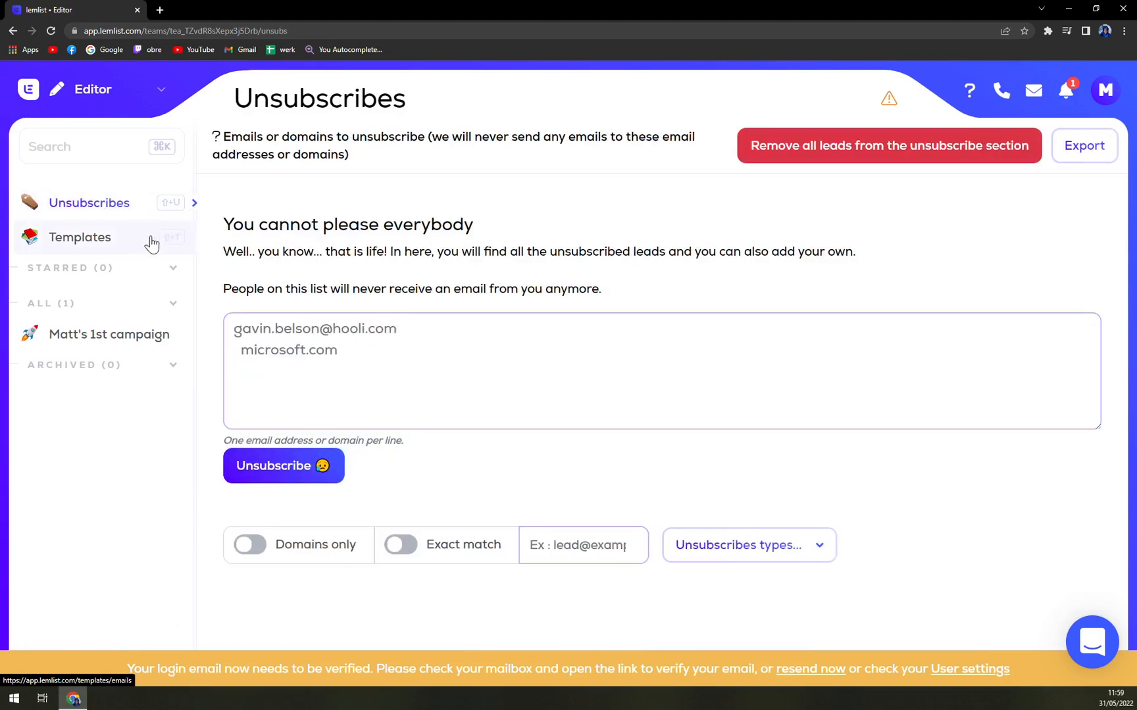
left_click(80, 237)
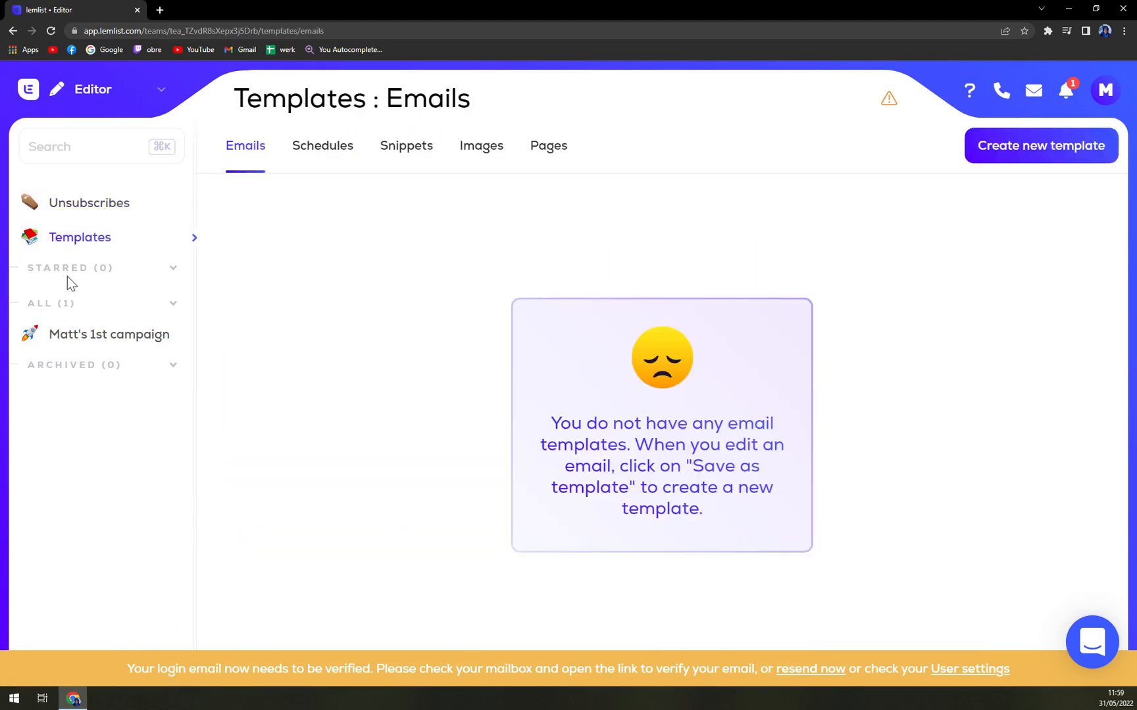
left_click(109, 334)
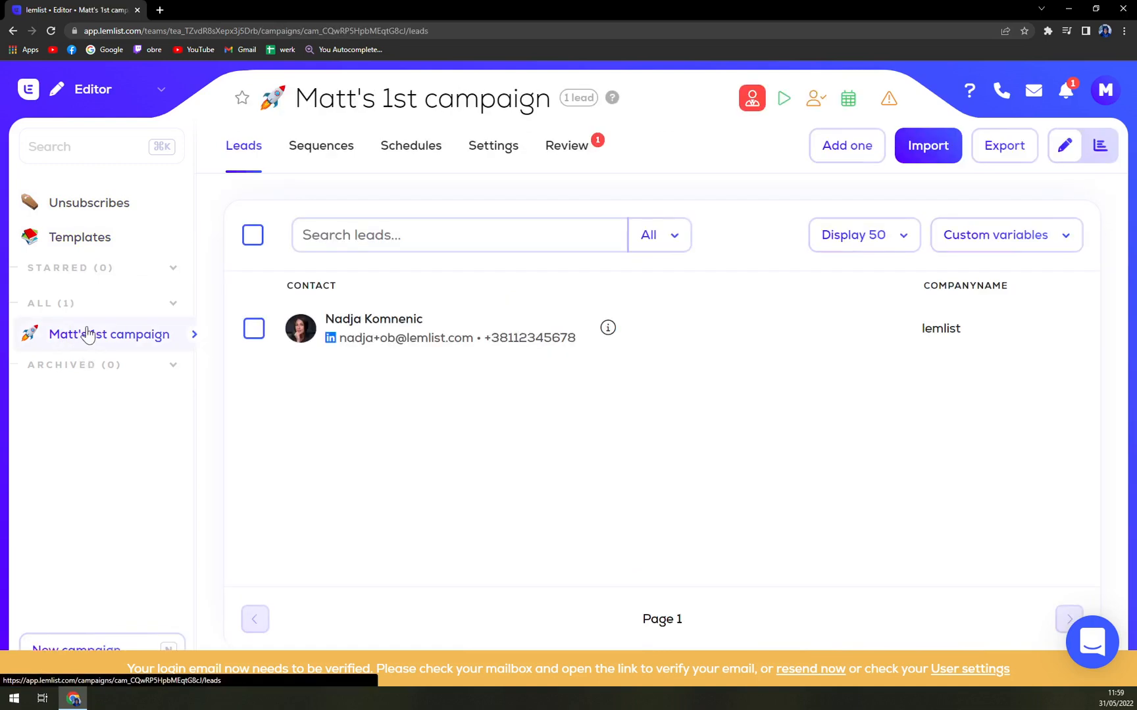
mouse_move(341, 366)
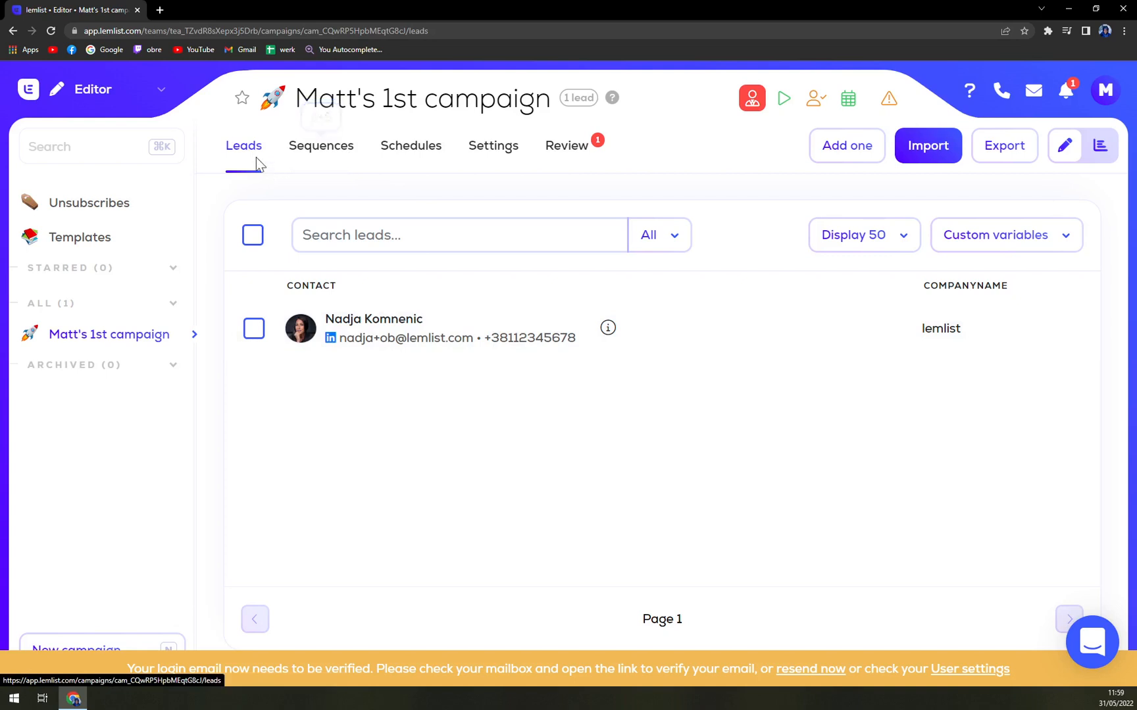
View the campaign's Sequences and Review pages, cancel the Aircall calling prompt and check the account menu.
left_click(321, 145)
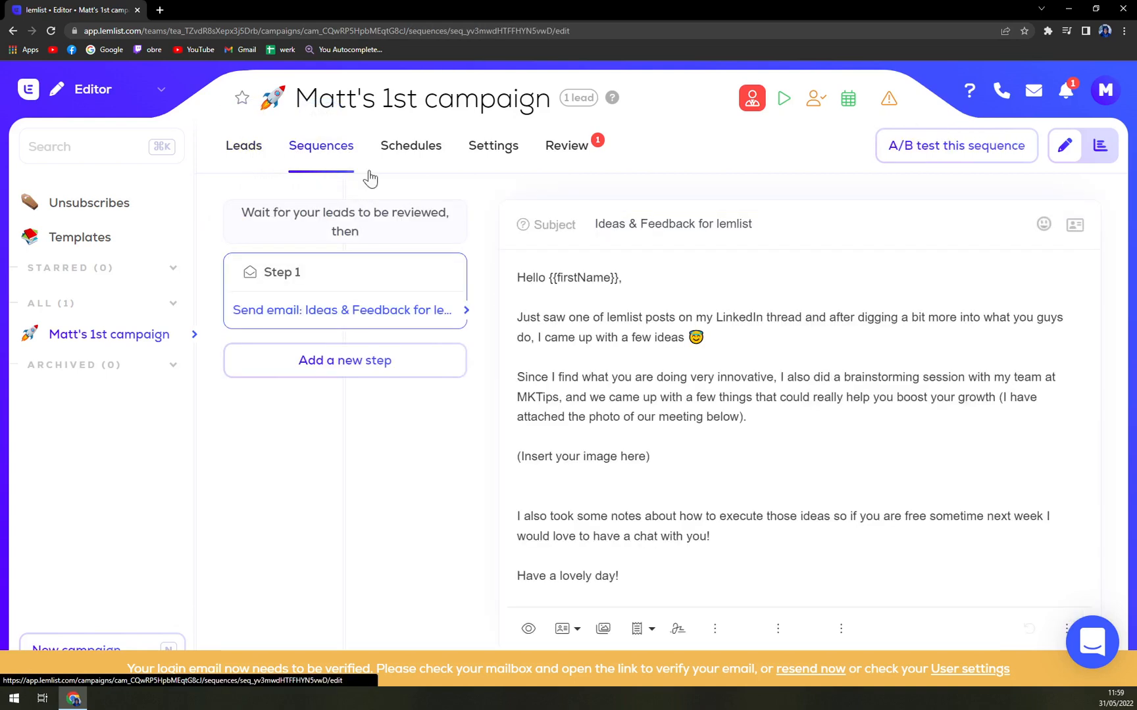
left_click(566, 145)
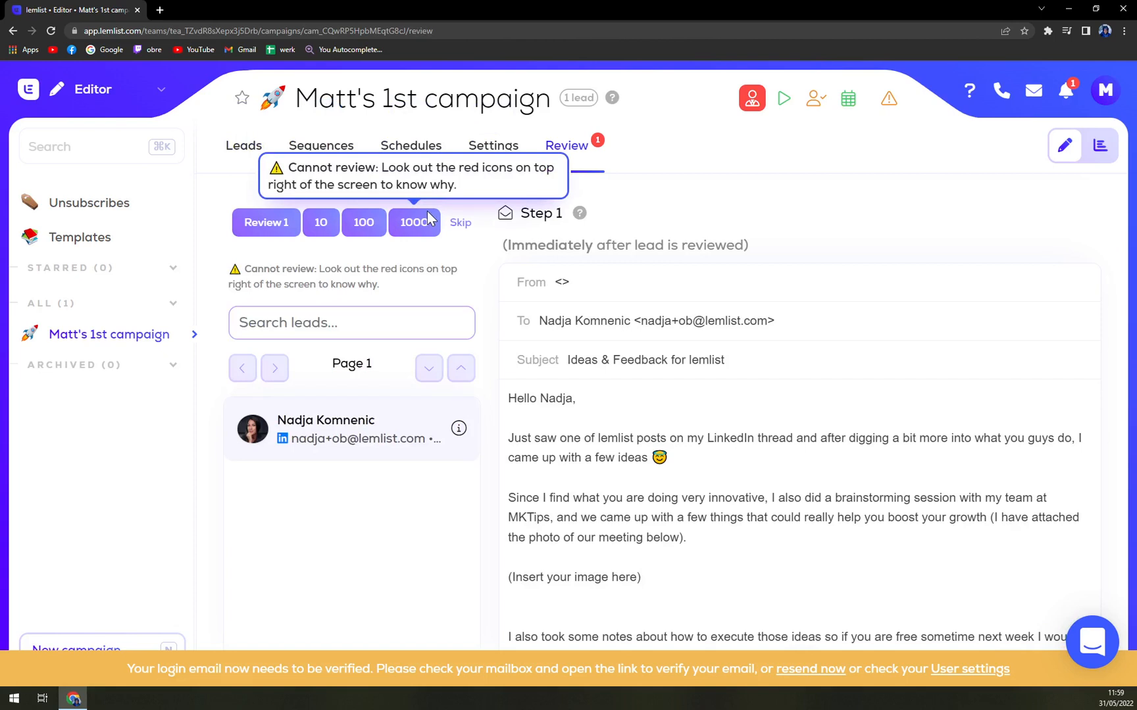
mouse_move(775, 164)
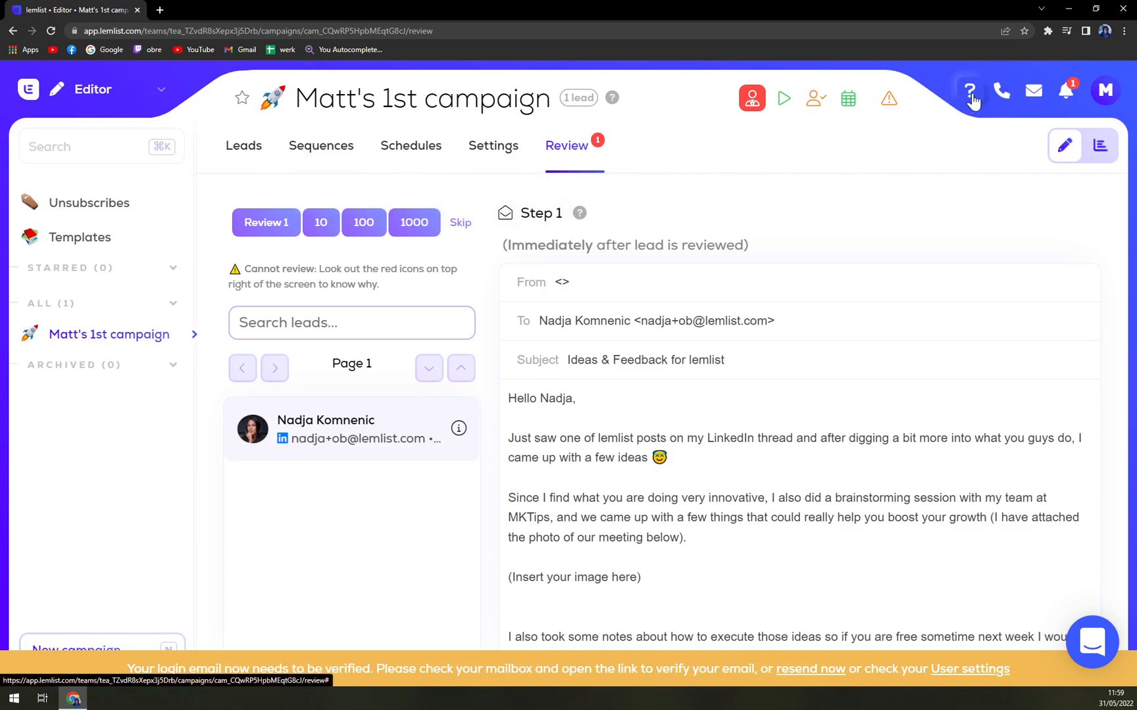
mouse_move(970, 101)
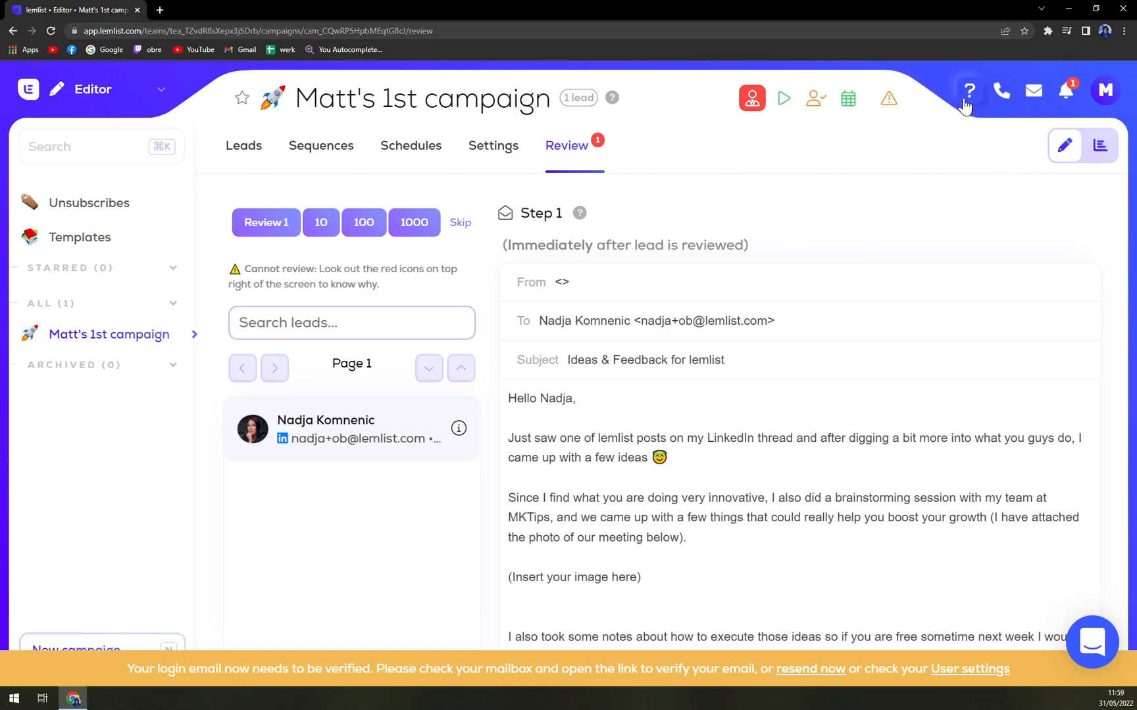
left_click(1001, 91)
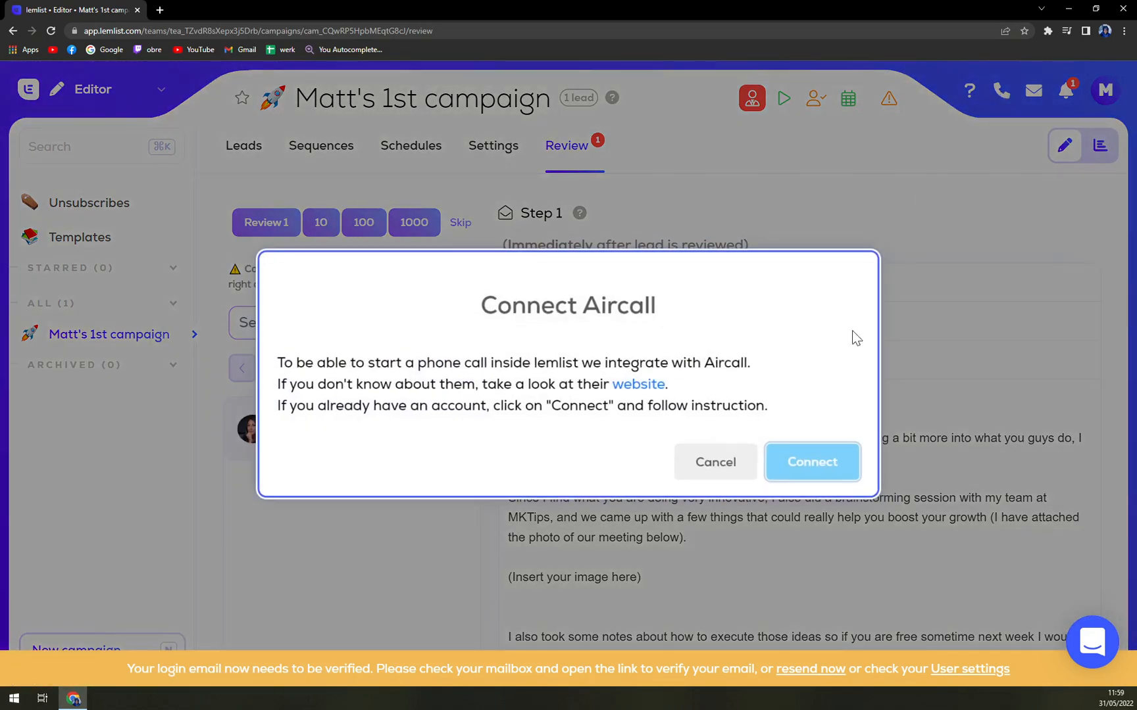
left_click(713, 461)
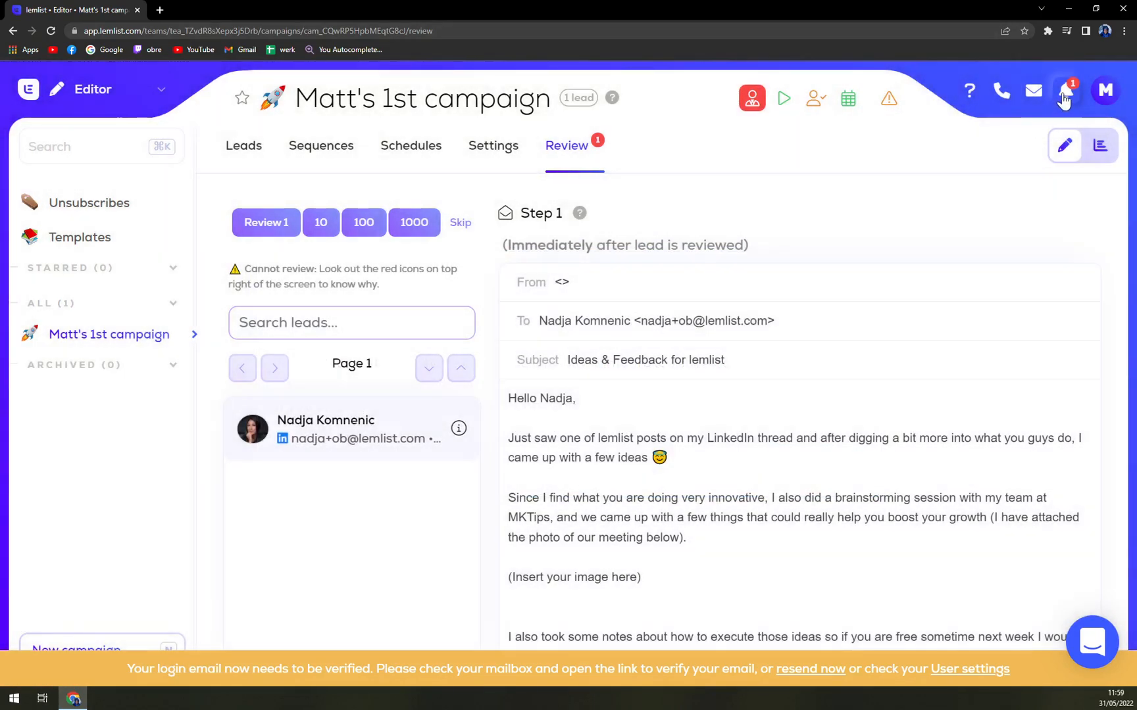
left_click(1105, 92)
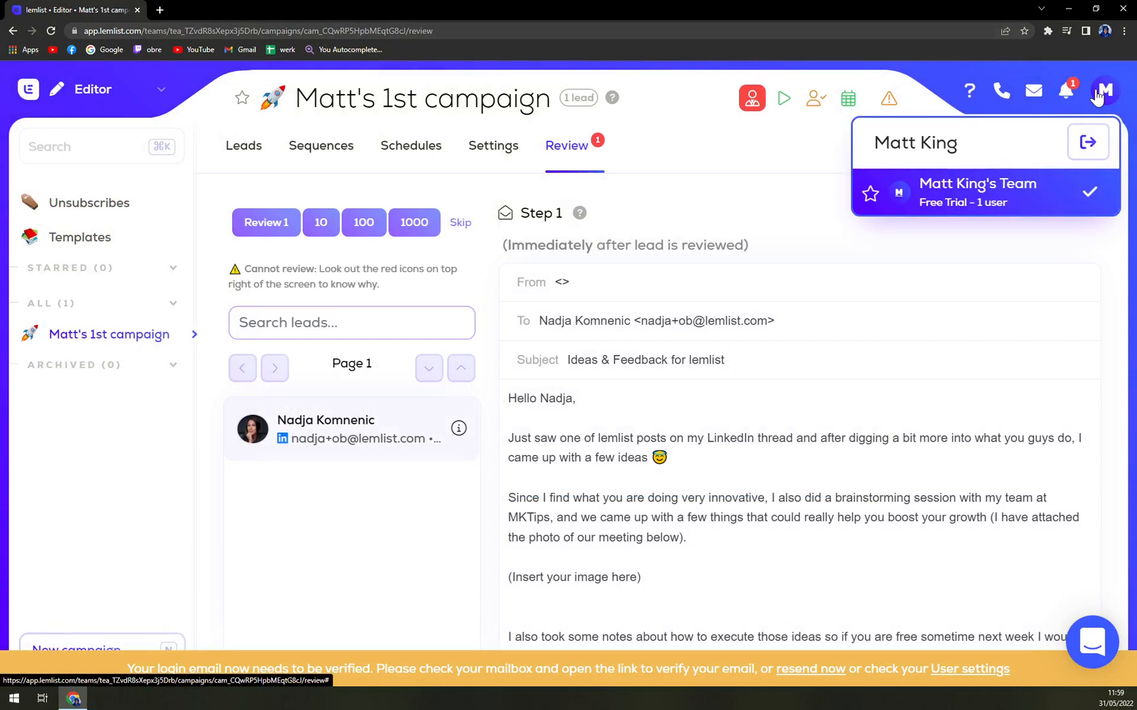
mouse_move(981, 141)
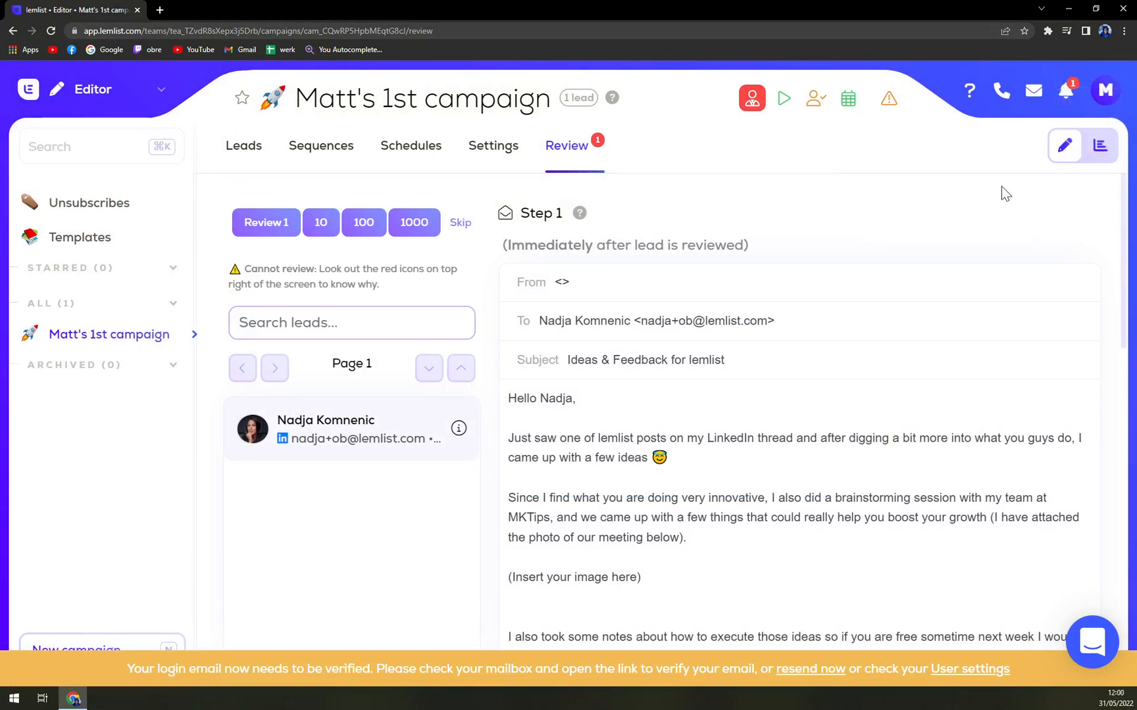
mouse_move(158, 685)
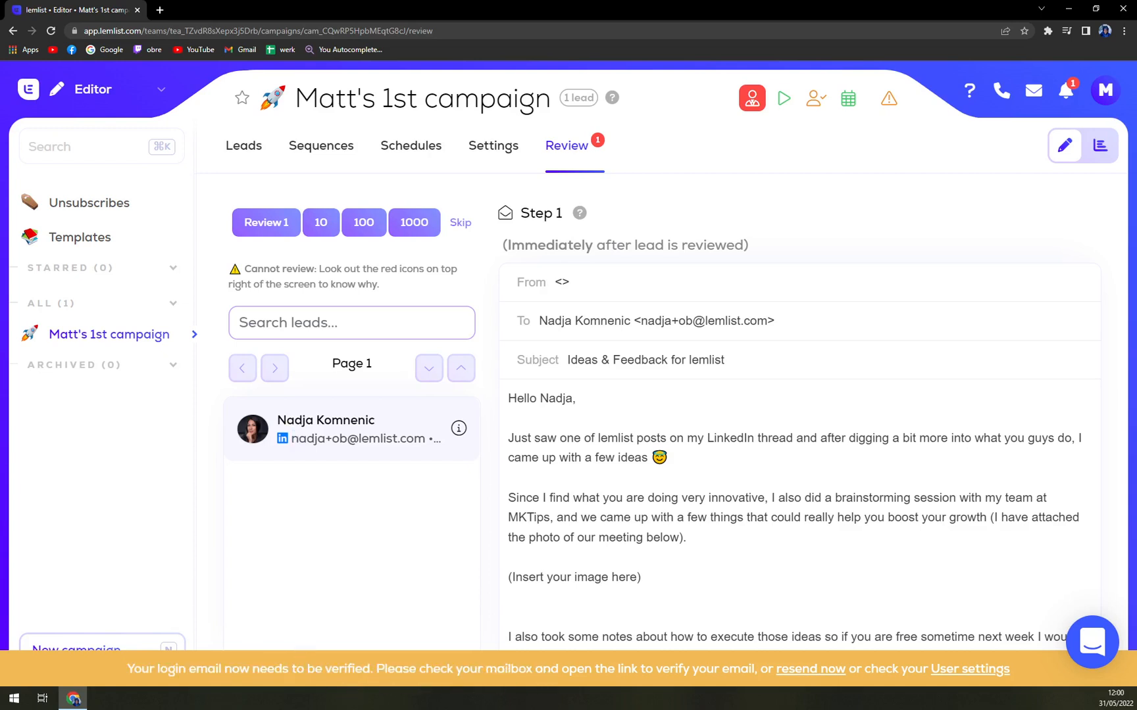
mouse_move(730, 684)
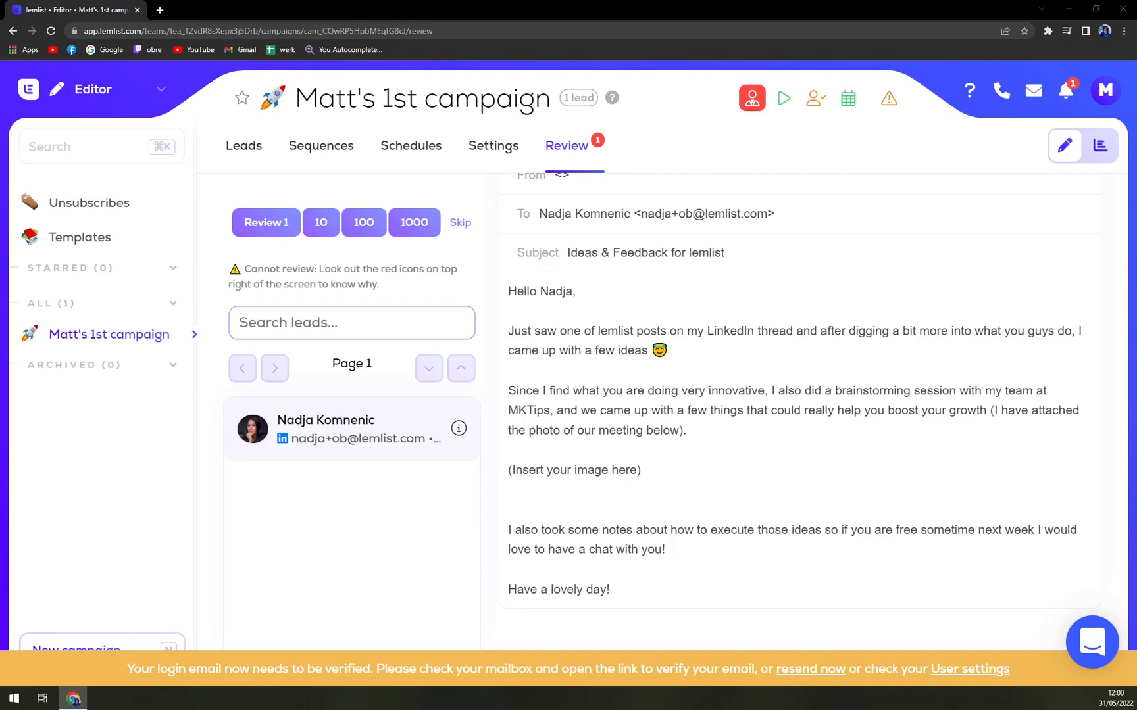
mouse_move(319, 222)
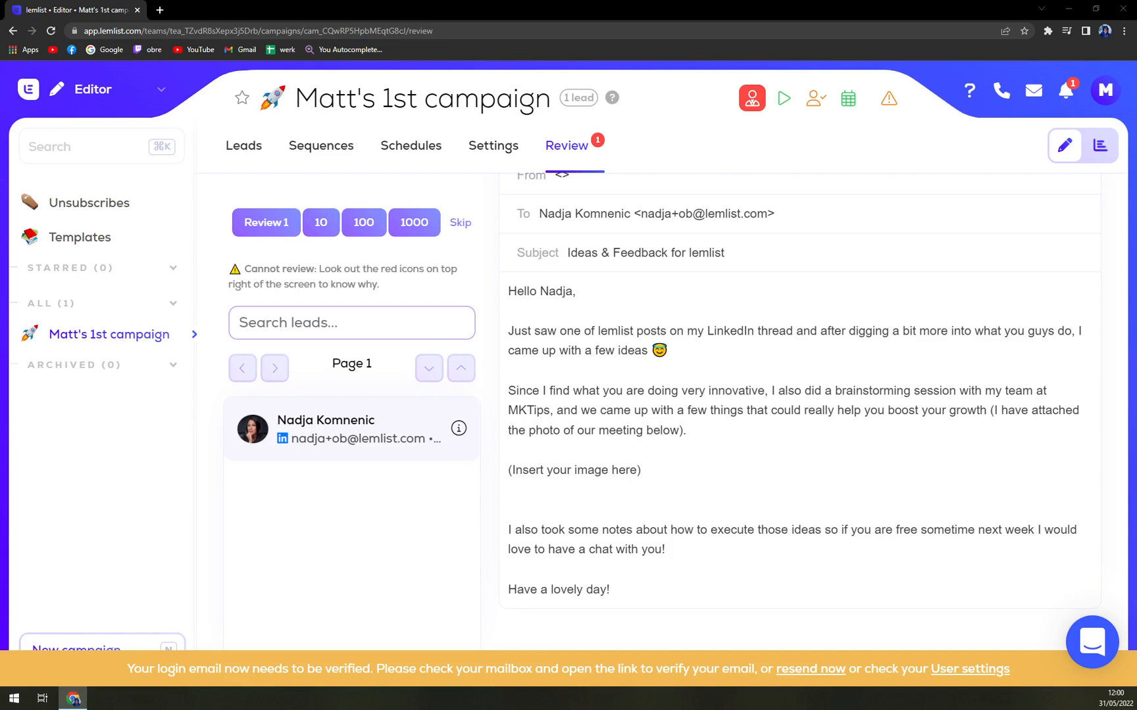
mouse_move(626, 196)
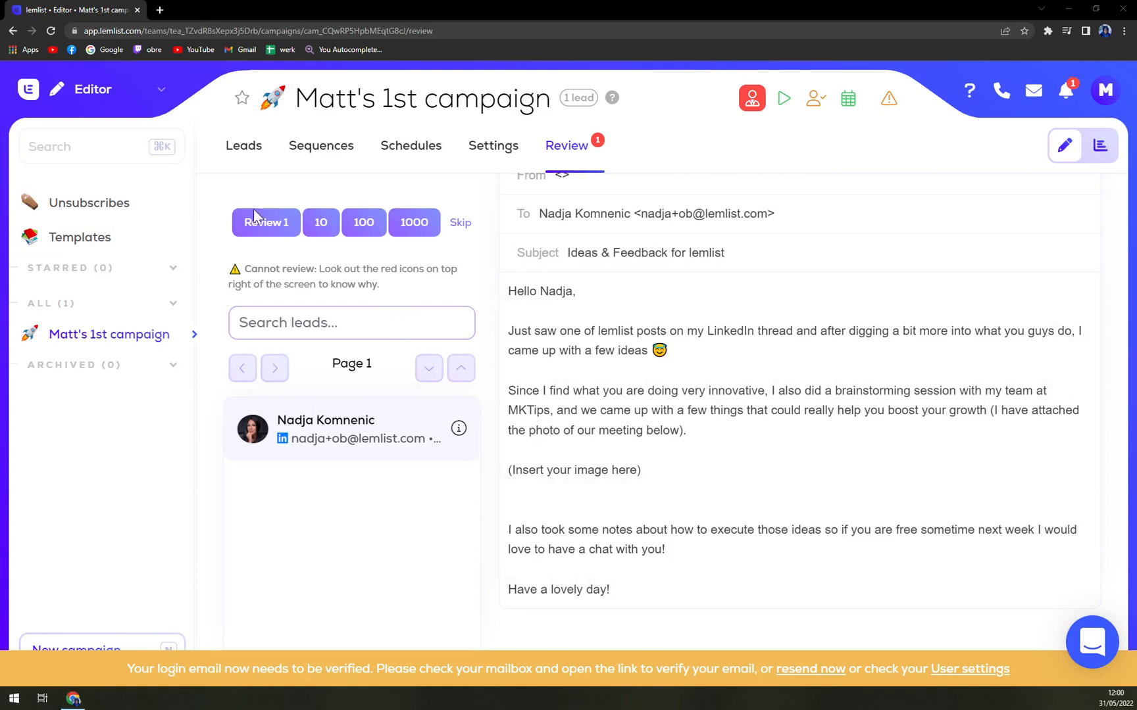
mouse_move(209, 192)
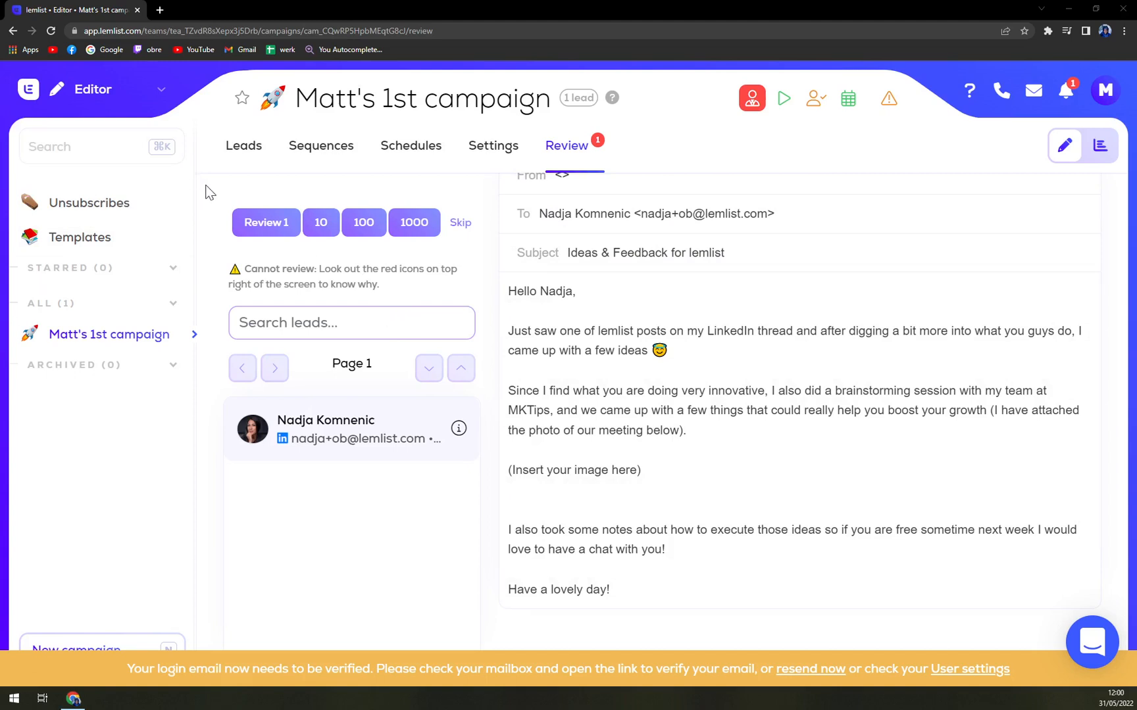
mouse_move(201, 167)
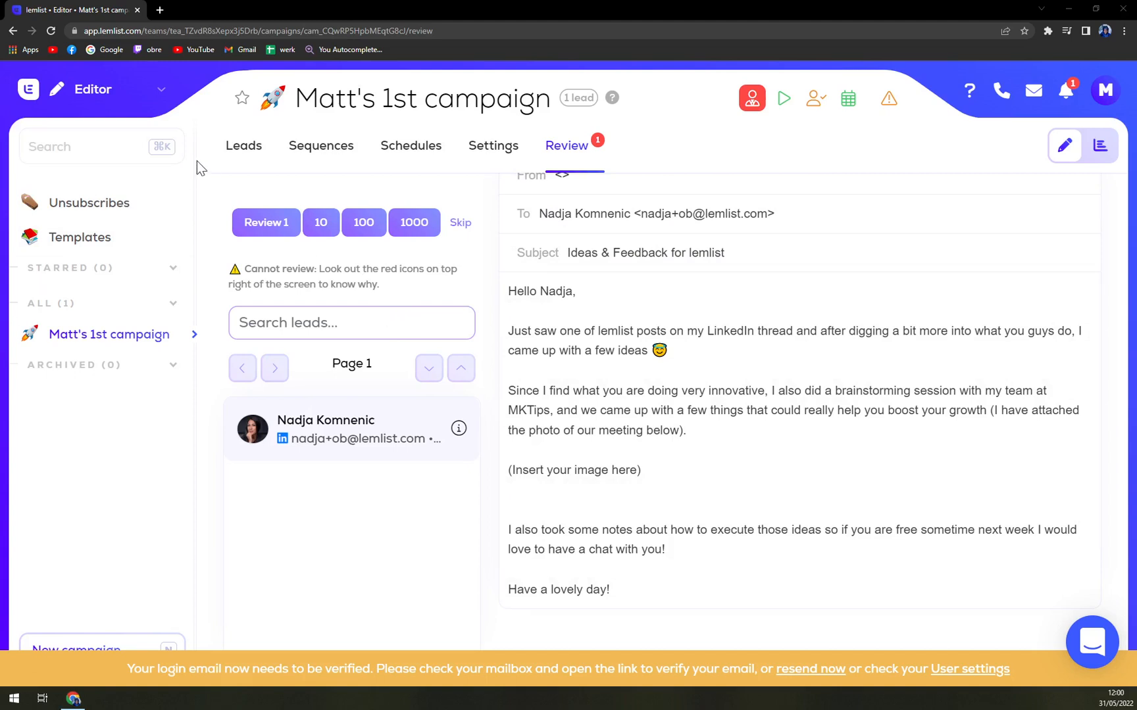